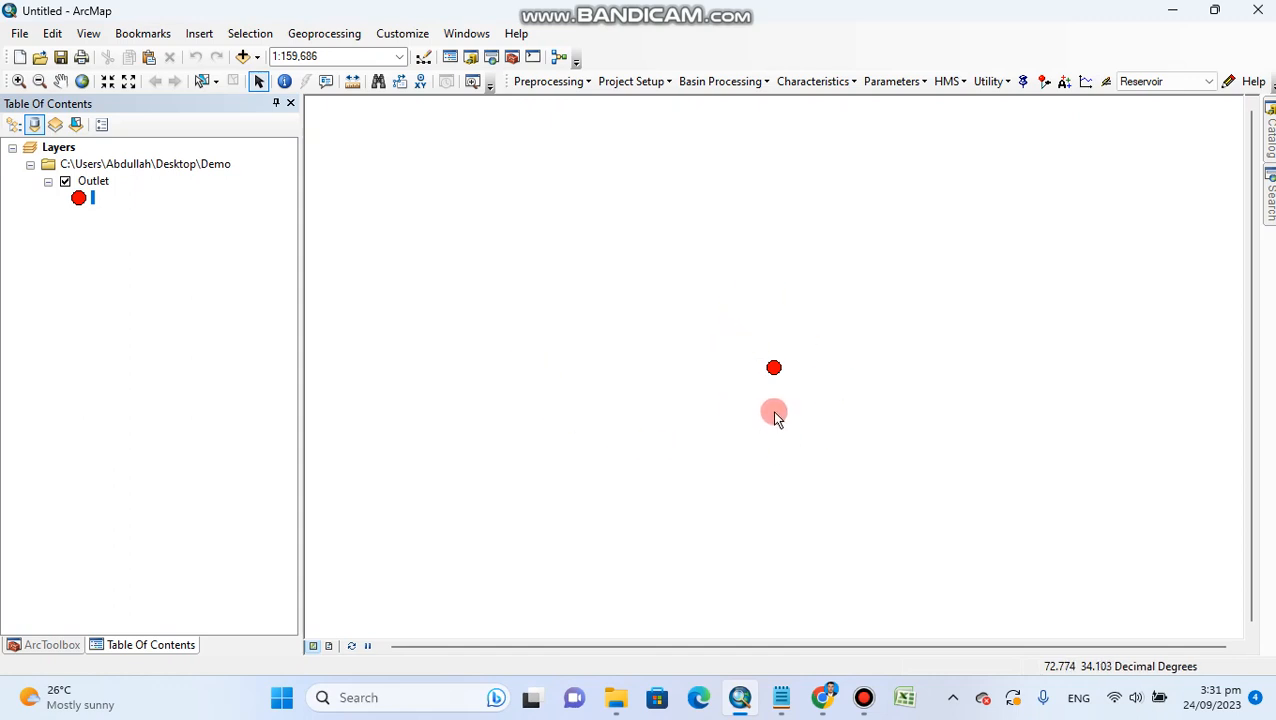
pyautogui.moveTo(1132, 221)
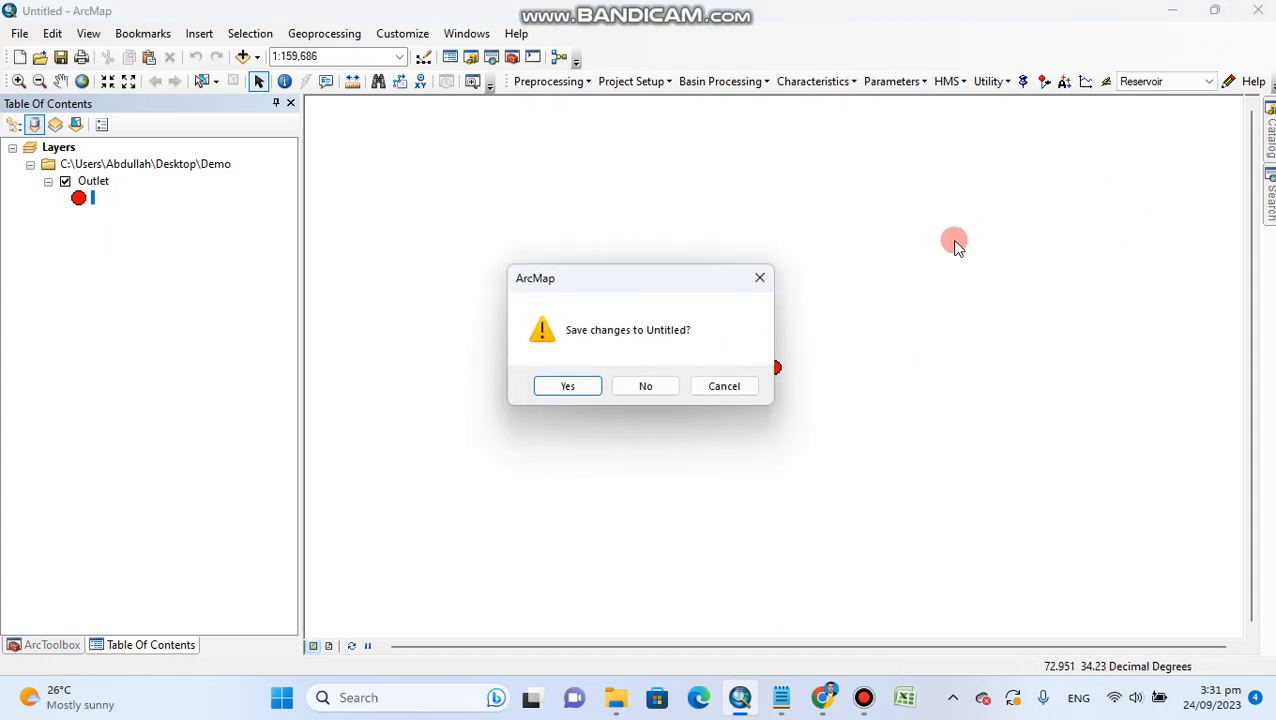
# Close the untitled map containing the Outlet point without saving changes
pyautogui.click(645, 386)
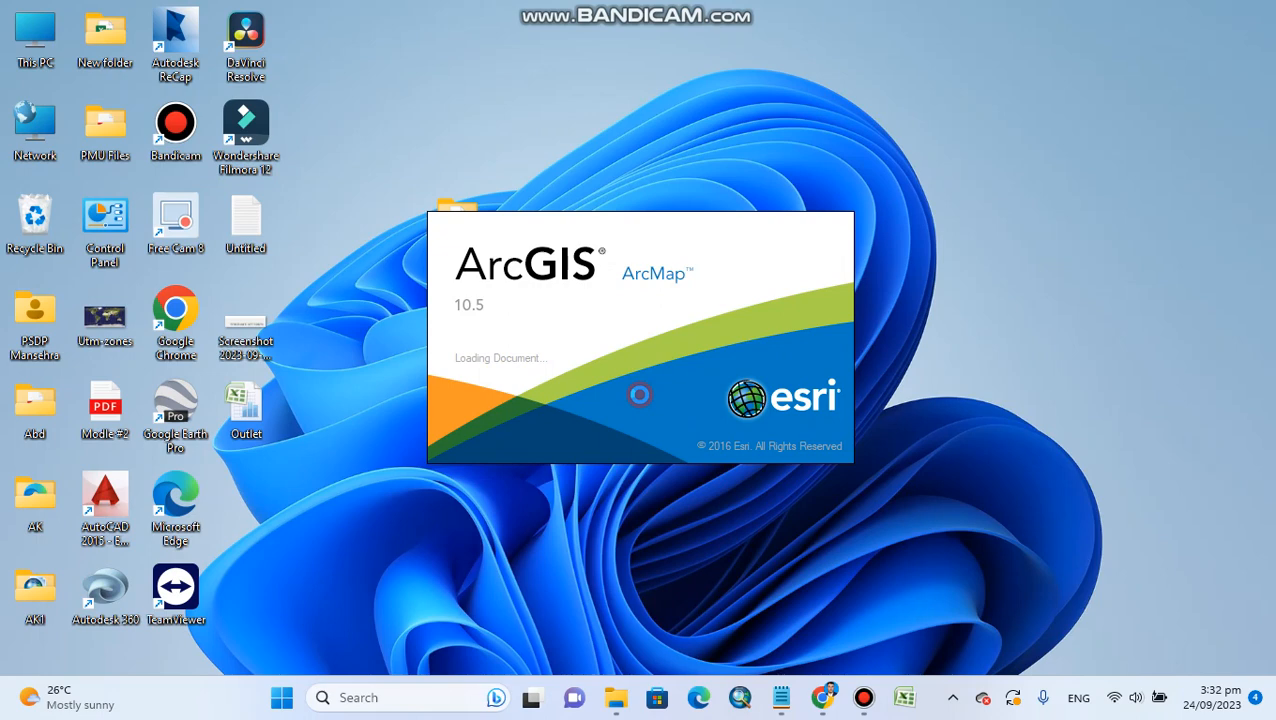
pyautogui.moveTo(640, 400)
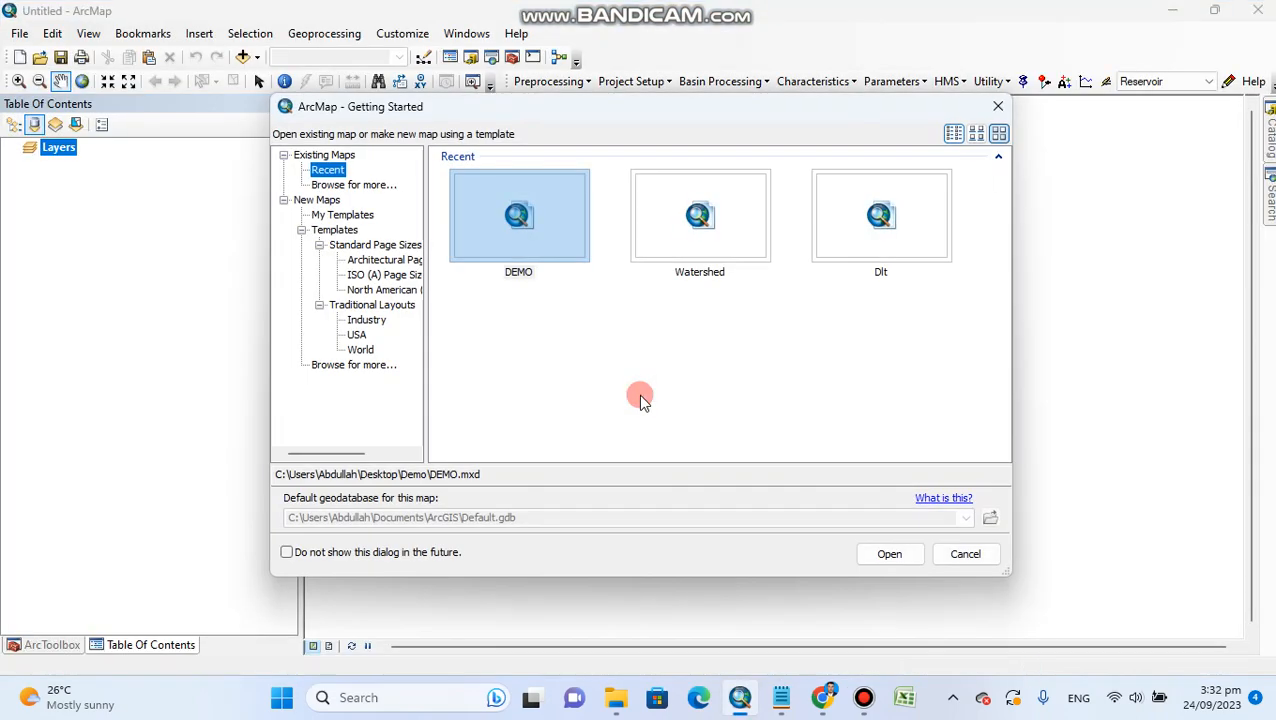
# Open the DEMO map from the Getting Started recent maps list
pyautogui.click(518, 215)
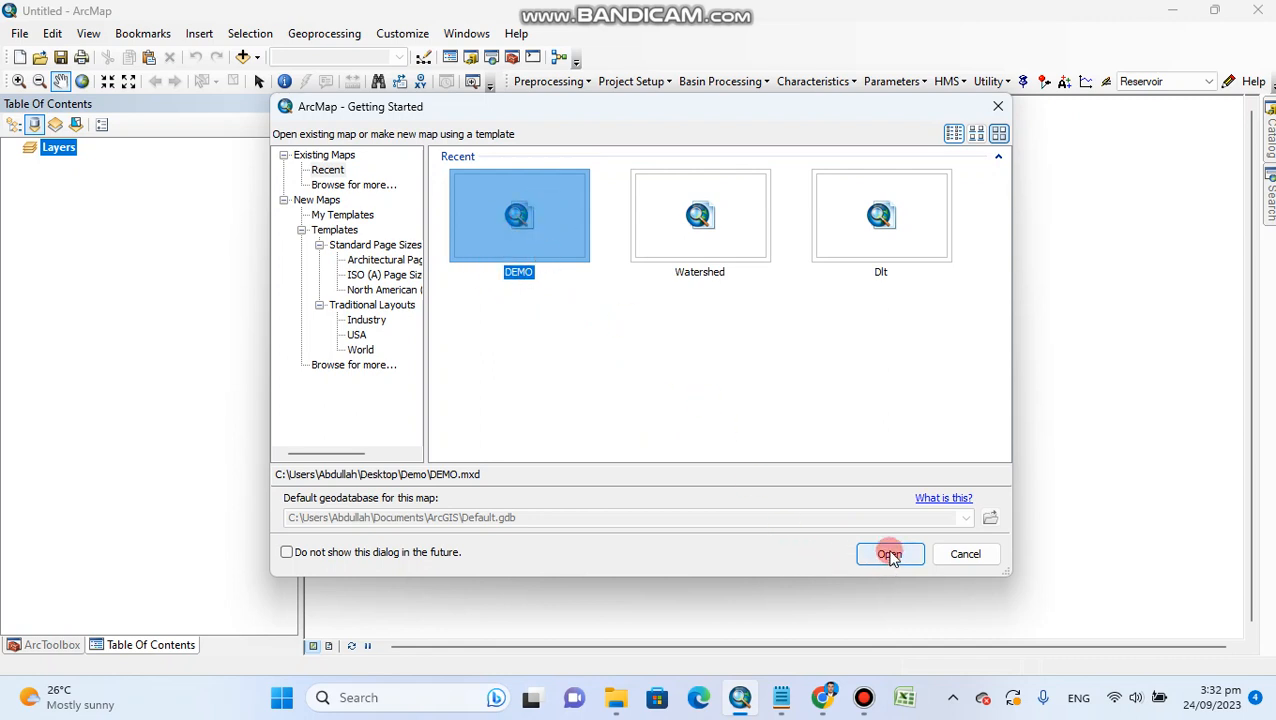
pyautogui.click(888, 554)
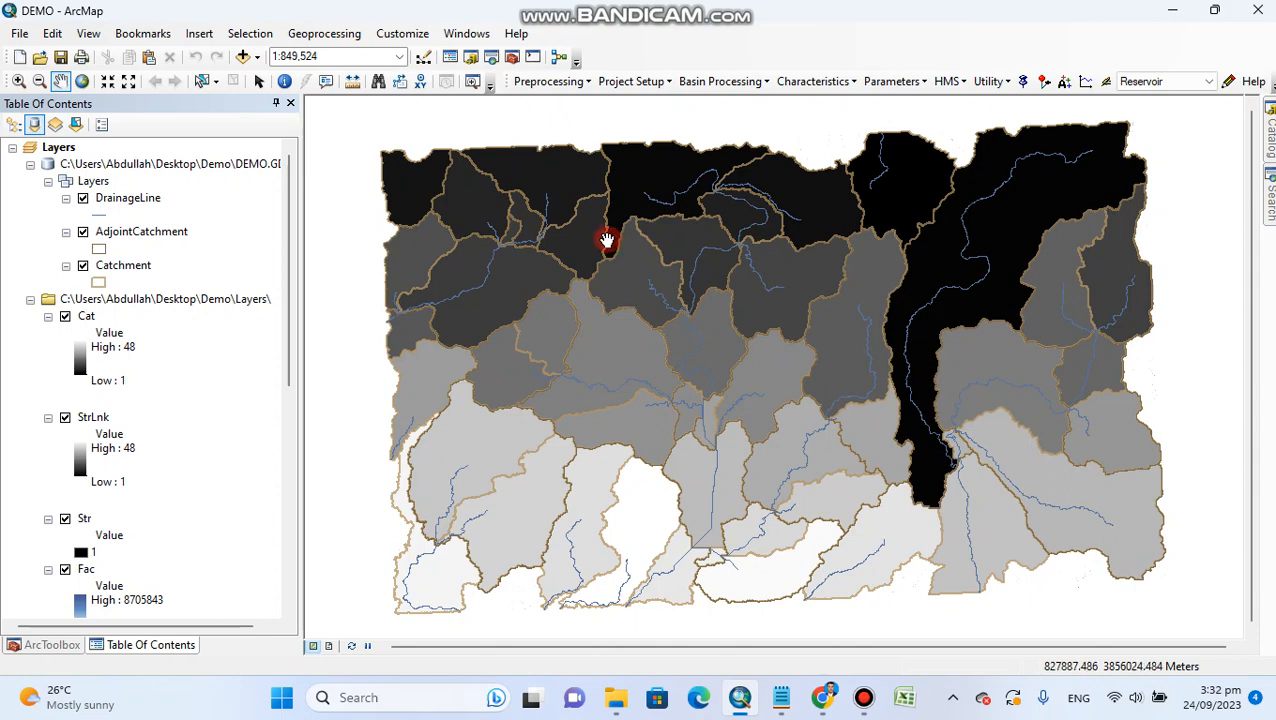
# Start a new HEC-GeoHMS project named Democlass with default ProjectPoint and ProjectArea layers
pyautogui.click(631, 81)
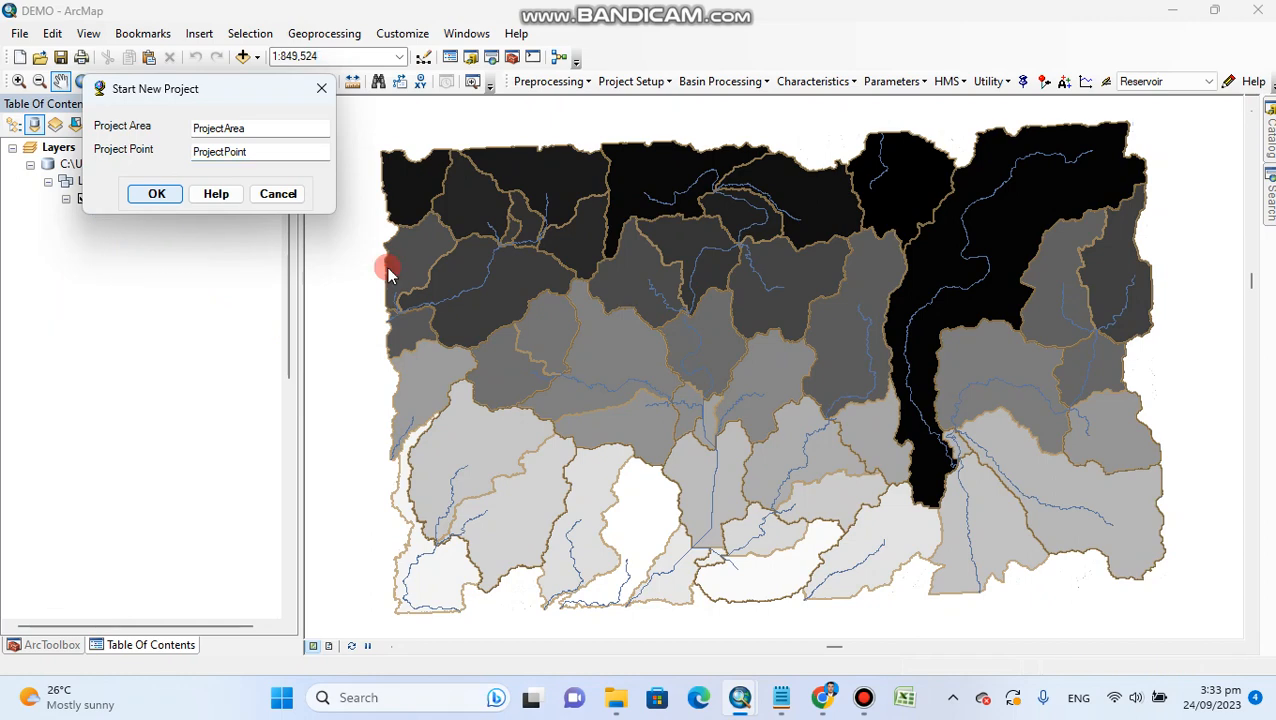
pyautogui.click(155, 193)
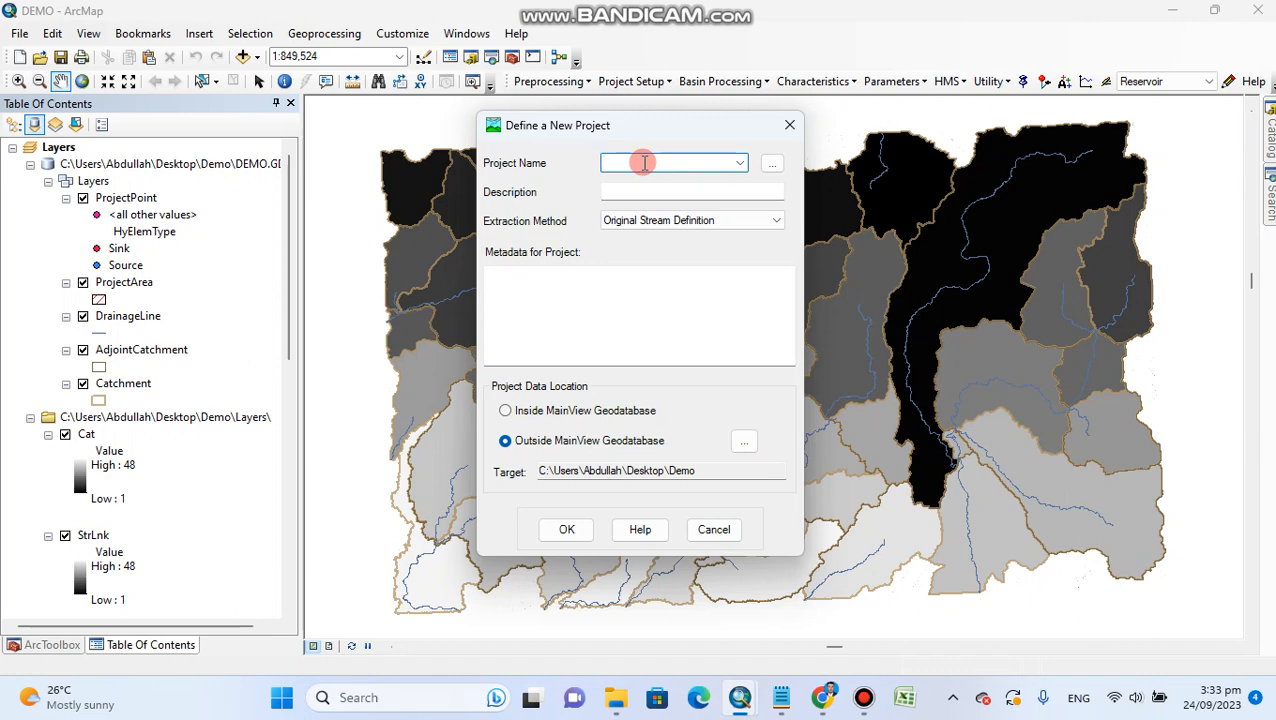
pyautogui.write('Dem')
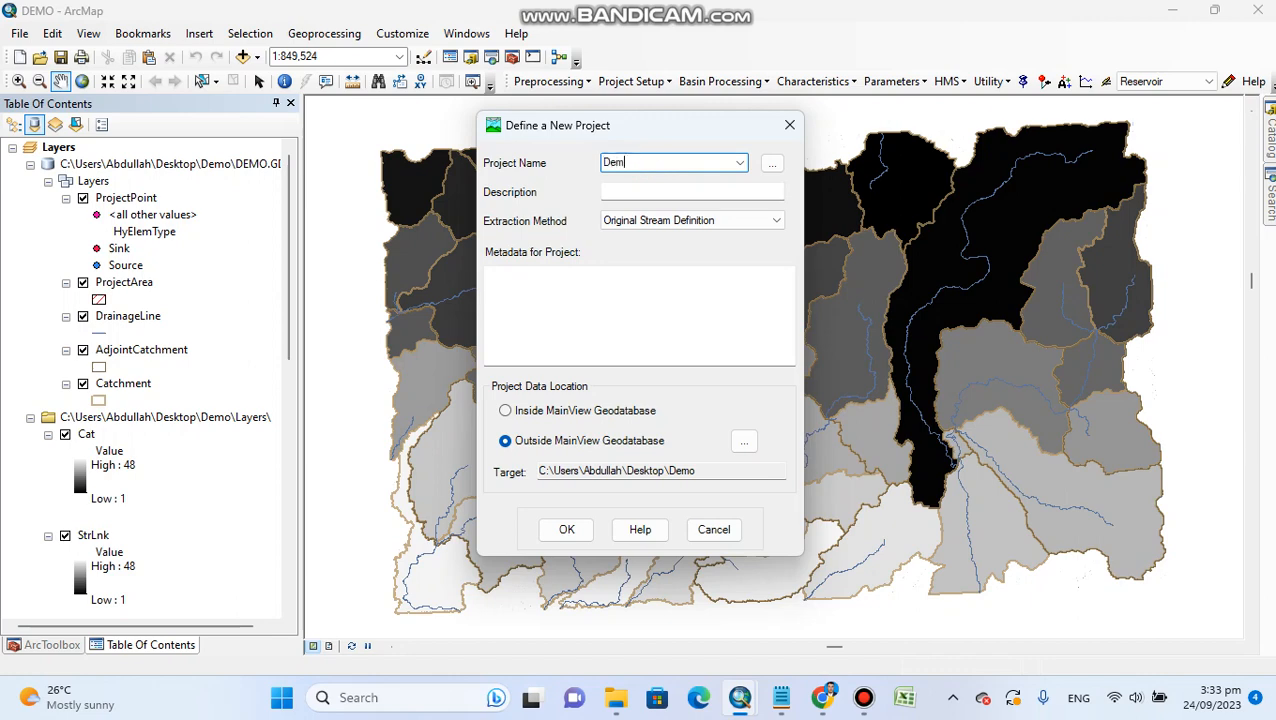
pyautogui.click(566, 529)
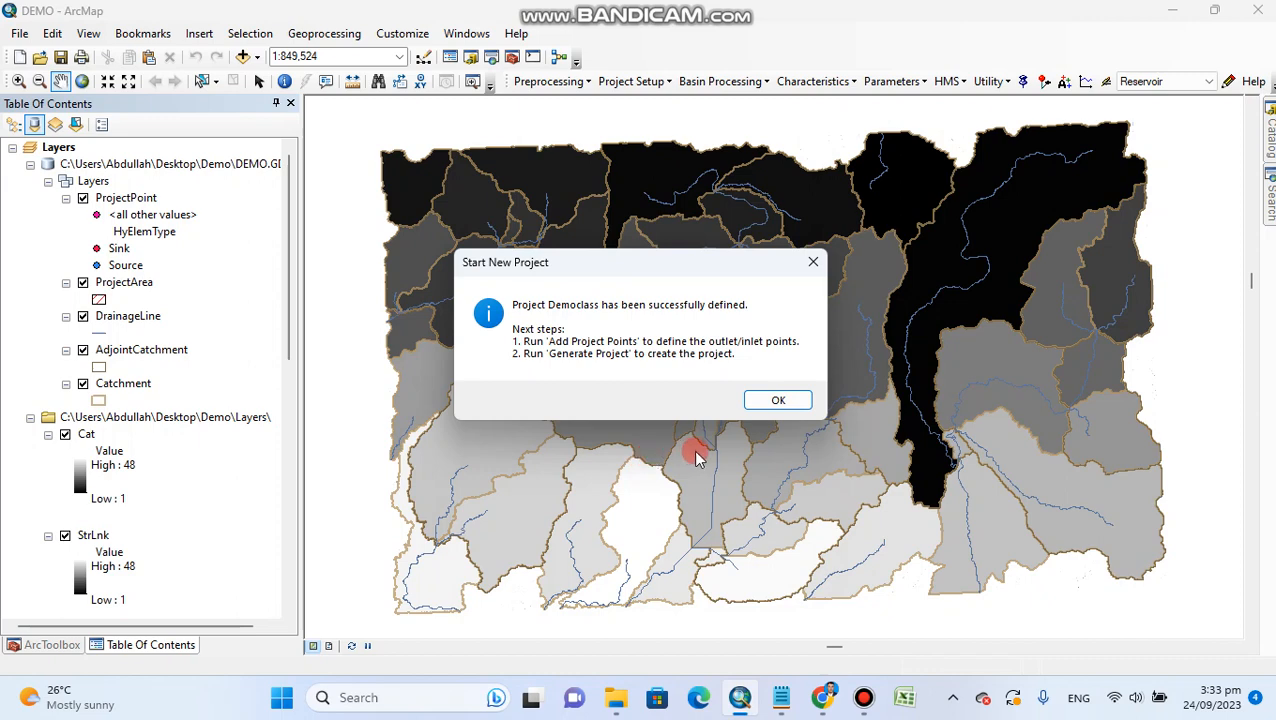
pyautogui.click(778, 400)
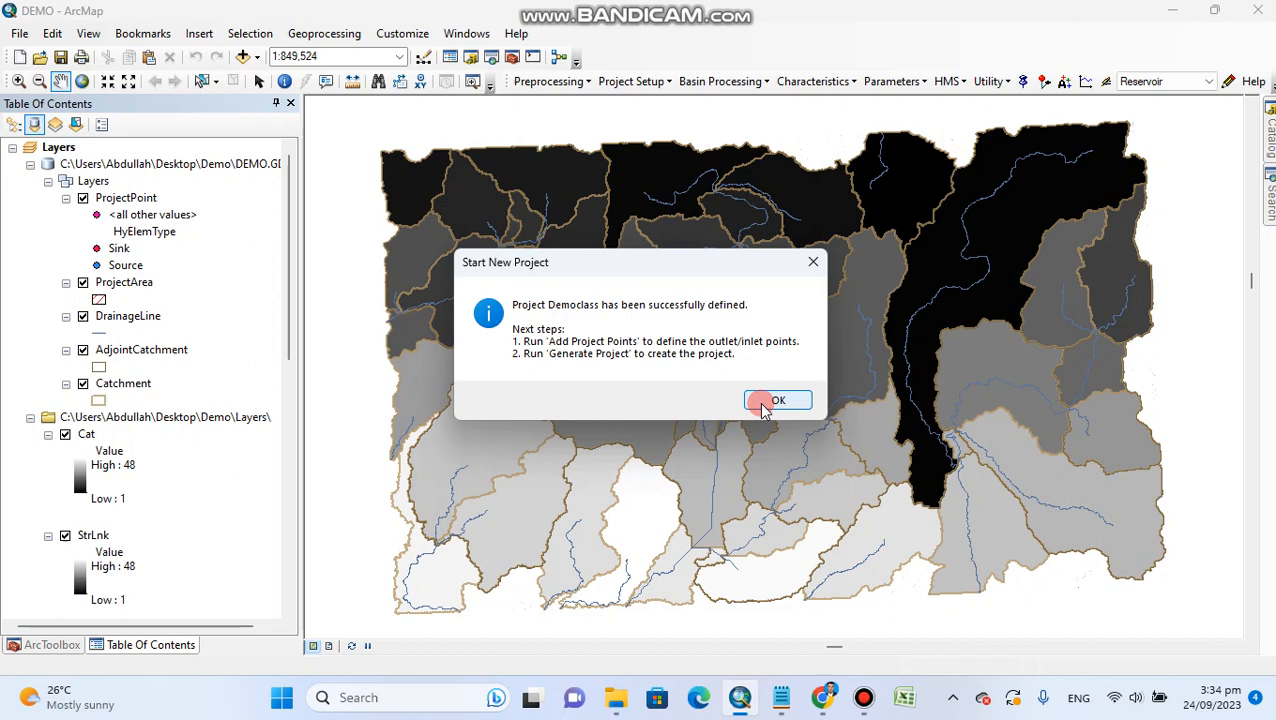
pyautogui.click(778, 400)
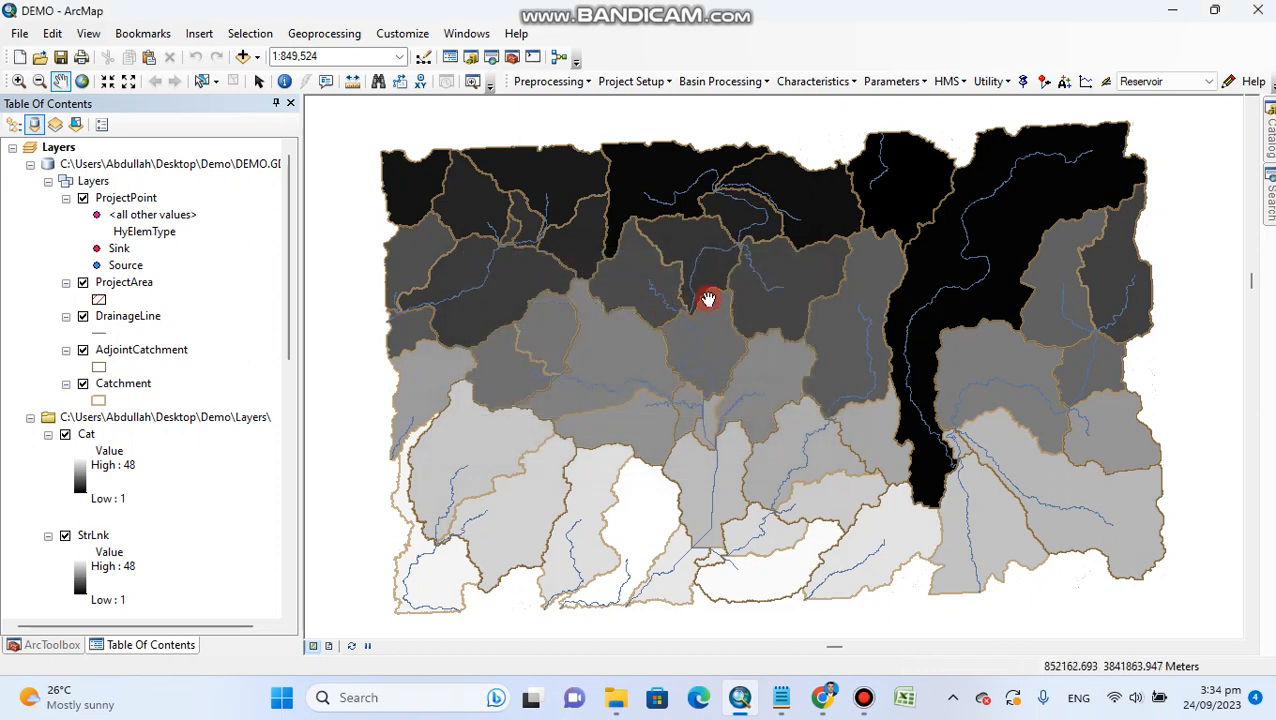
pyautogui.moveTo(673, 147)
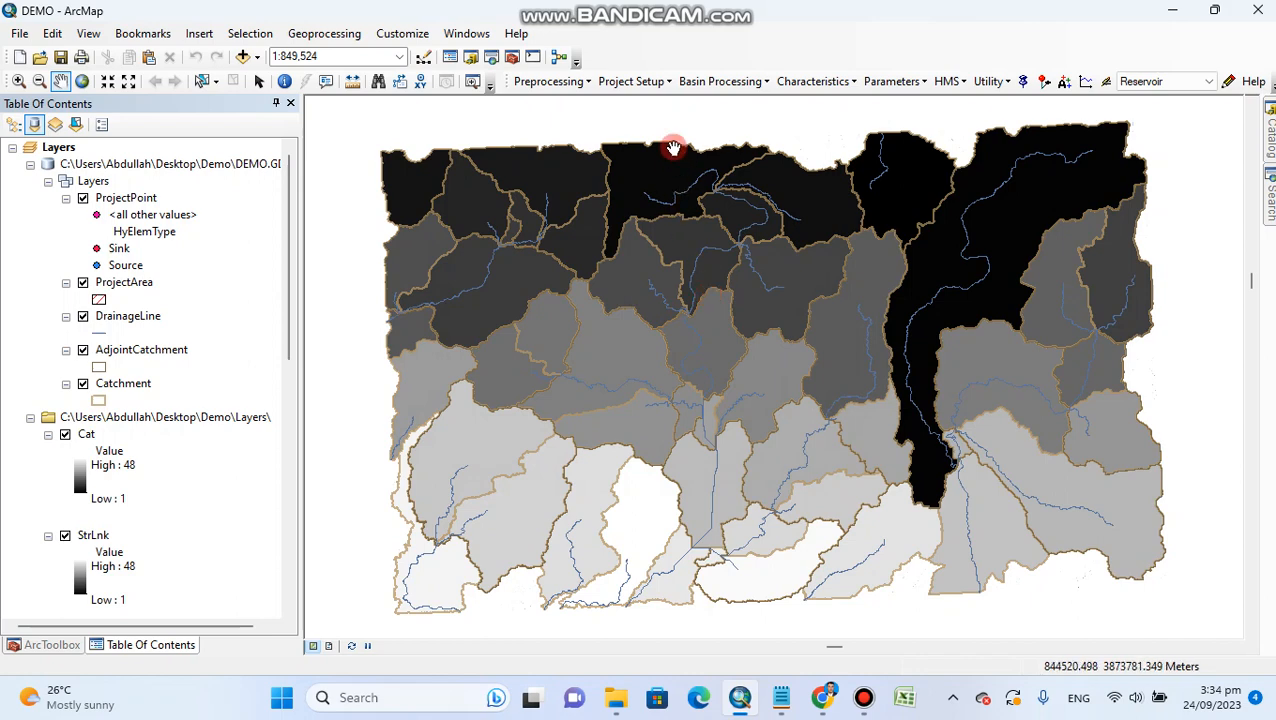
pyautogui.click(632, 81)
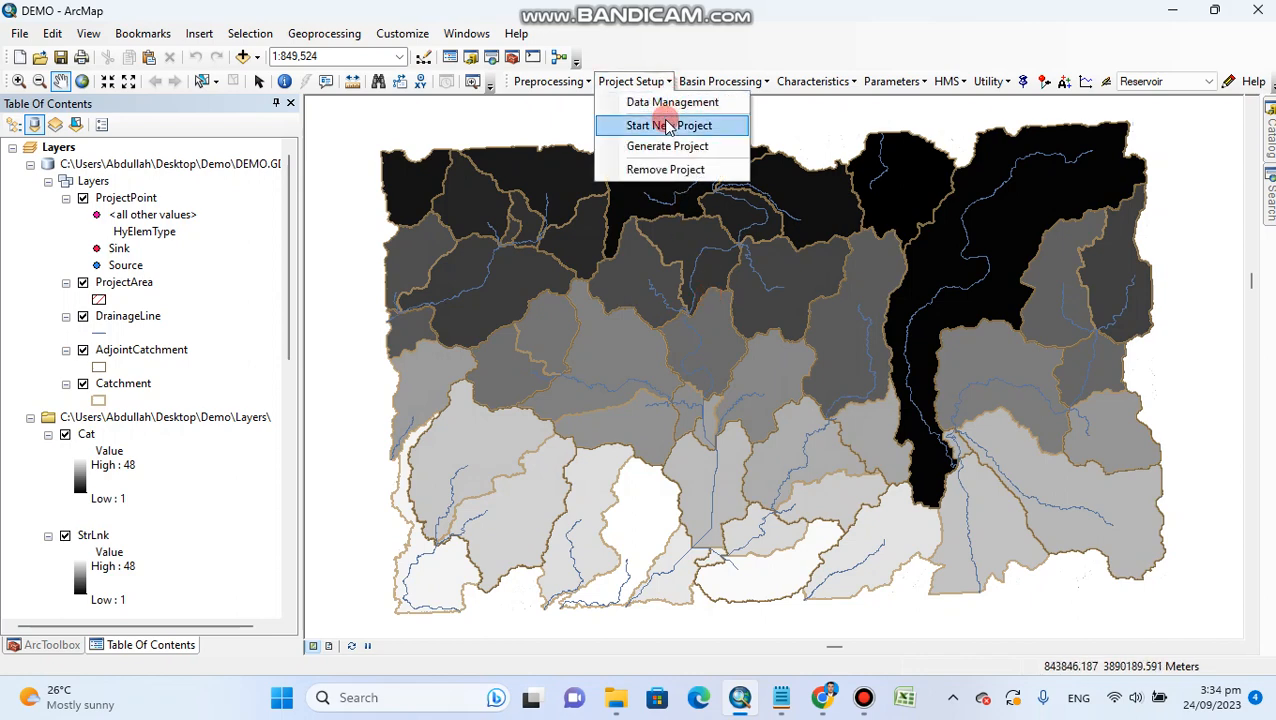
pyautogui.click(669, 125)
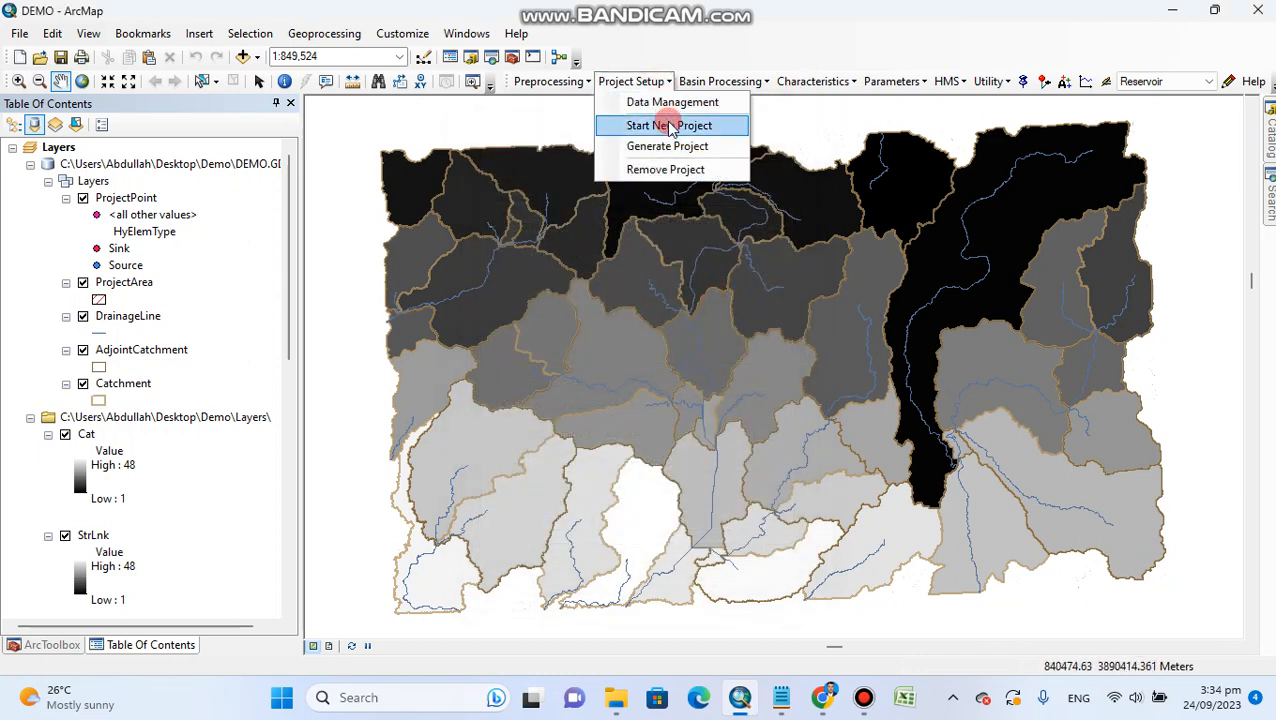
pyautogui.moveTo(667, 146)
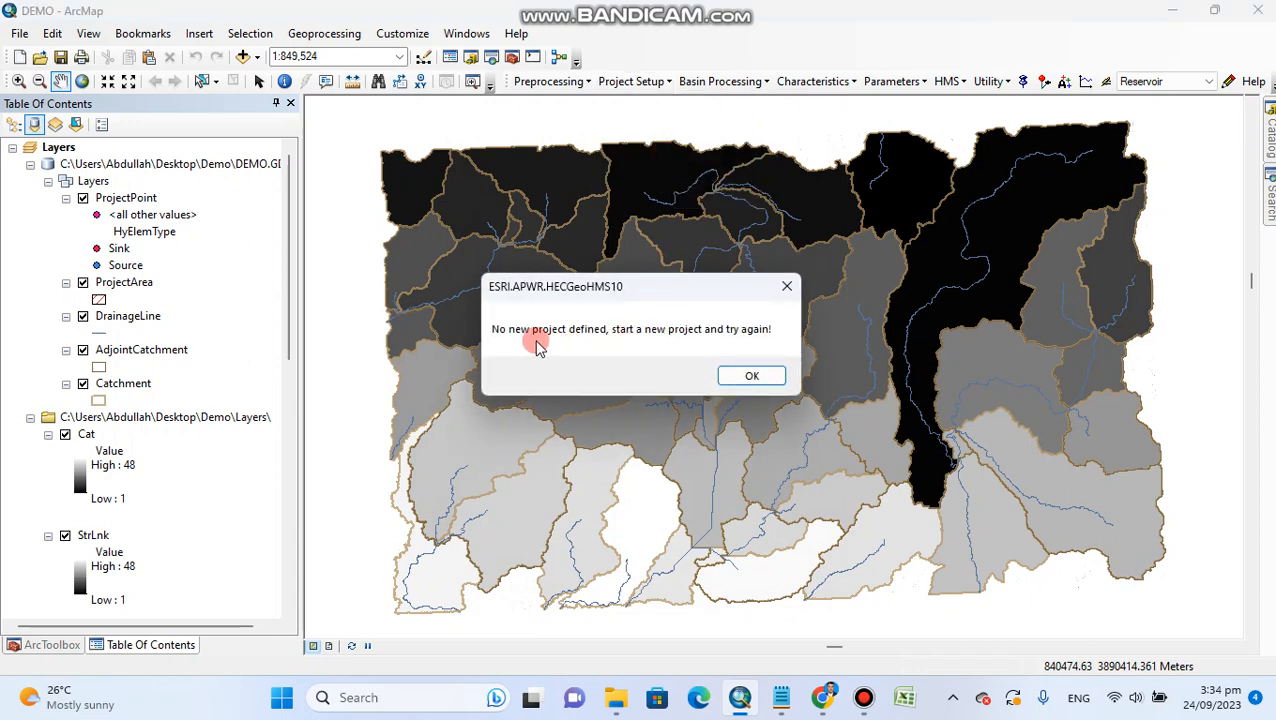
pyautogui.moveTo(588, 343)
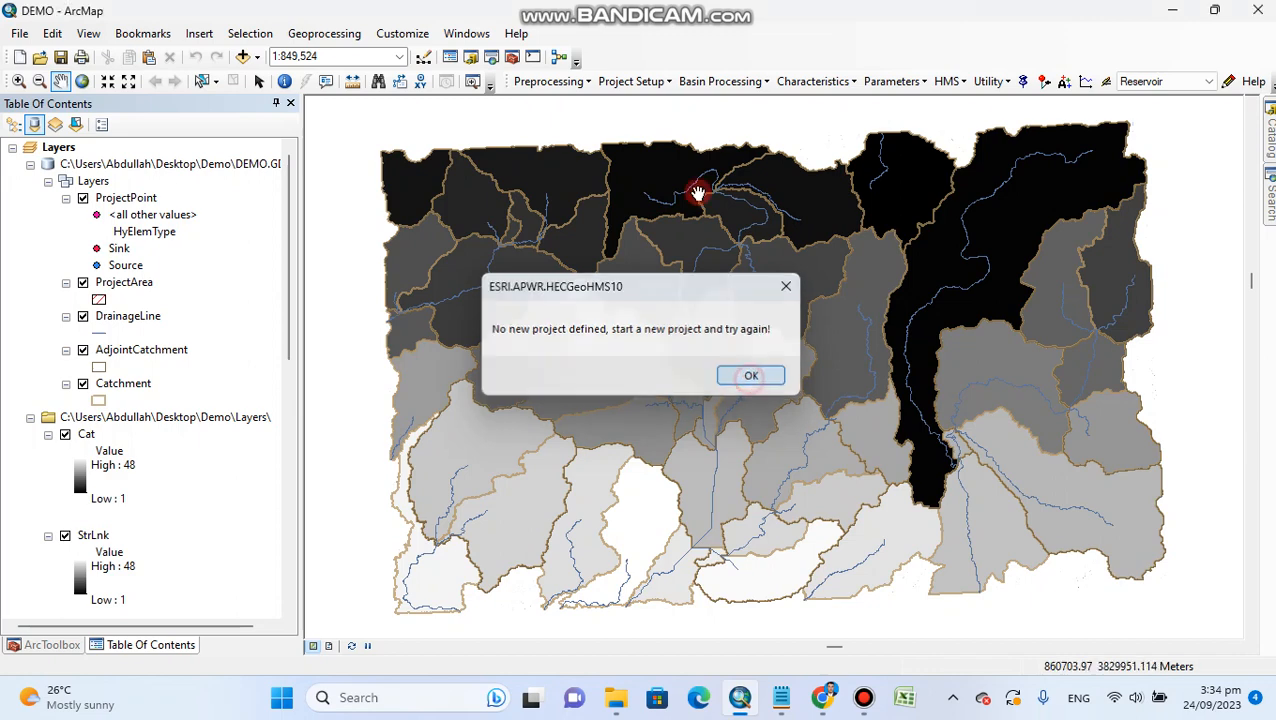
pyautogui.click(630, 81)
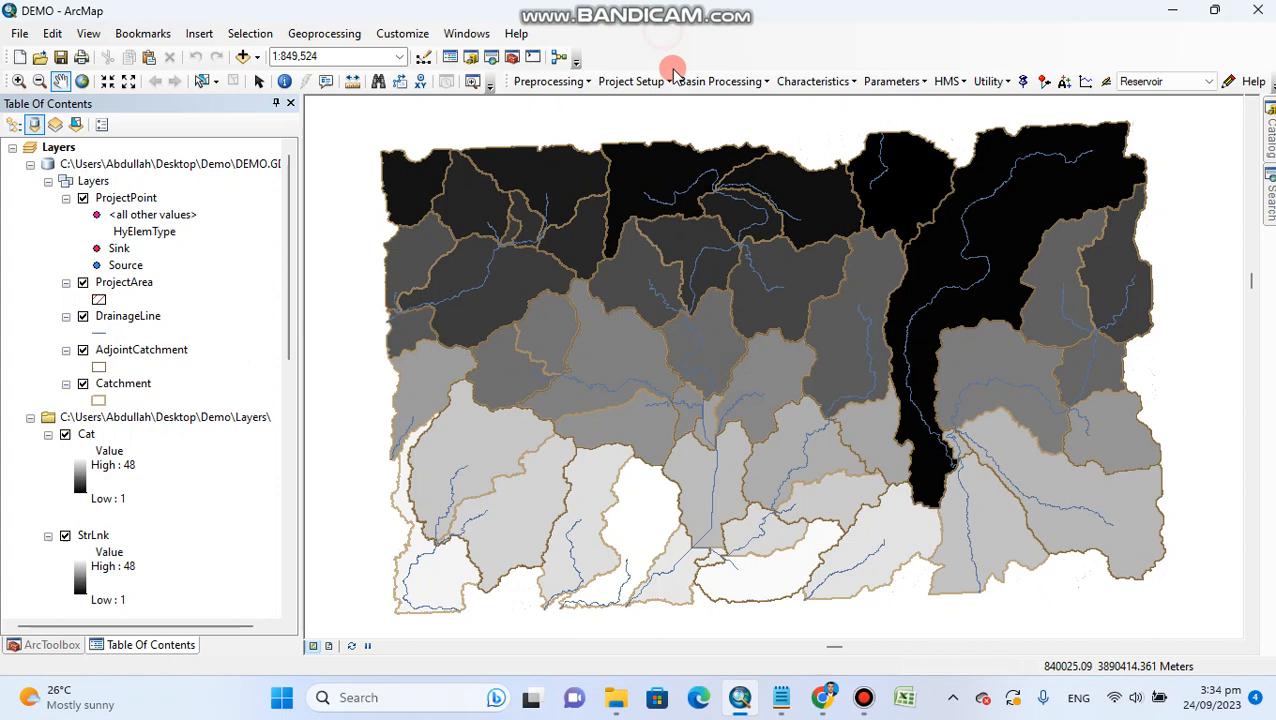
pyautogui.moveTo(748, 346)
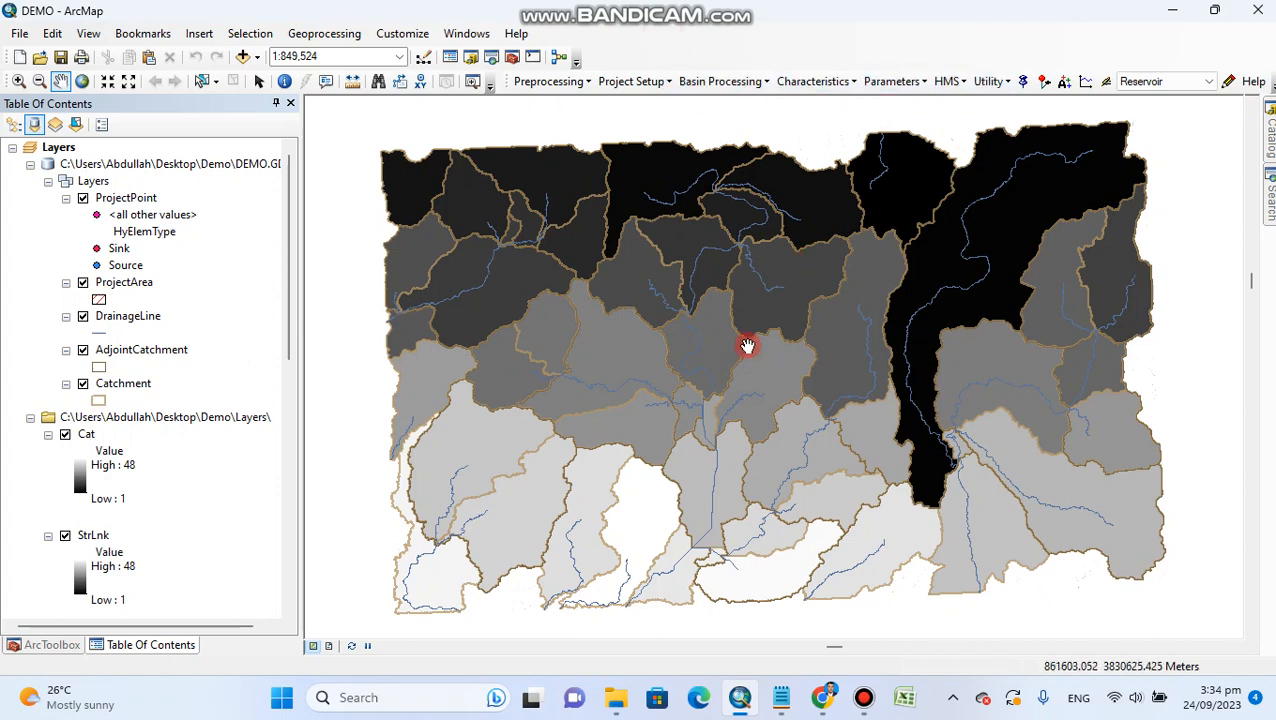
pyautogui.moveTo(242, 57)
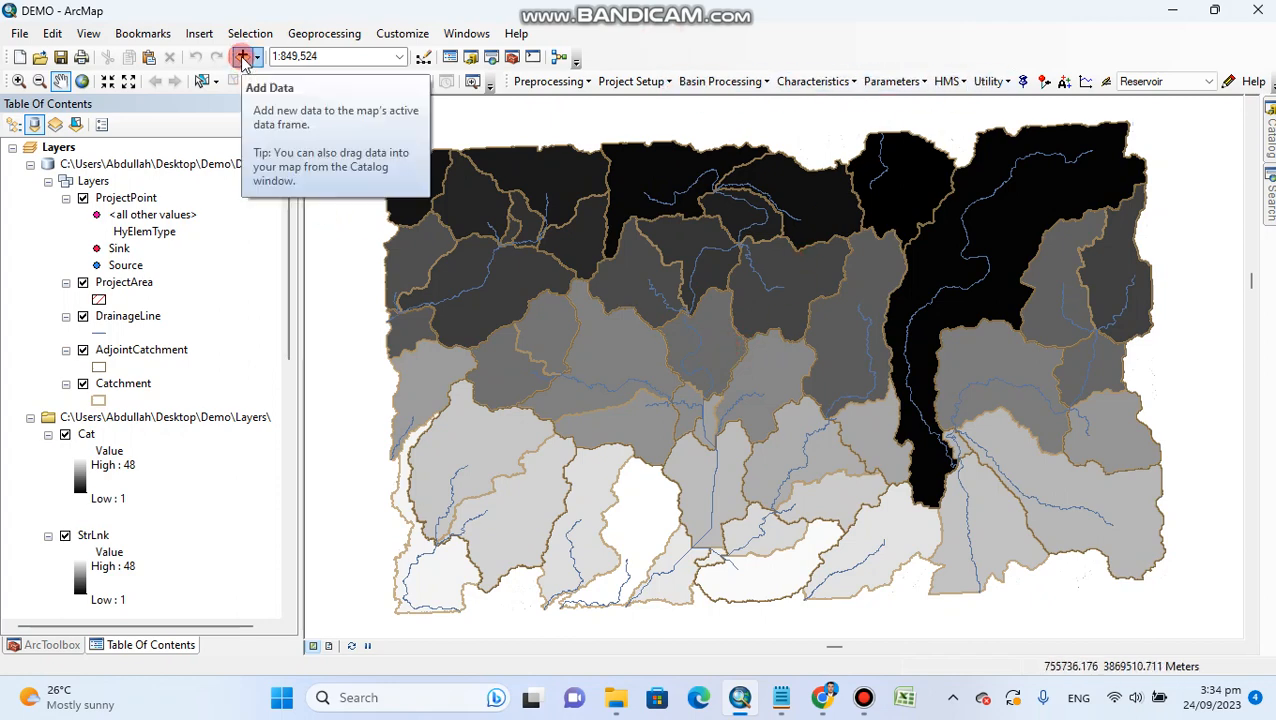
# Load Outlet.shp from the Demo folder into the map
pyautogui.click(242, 56)
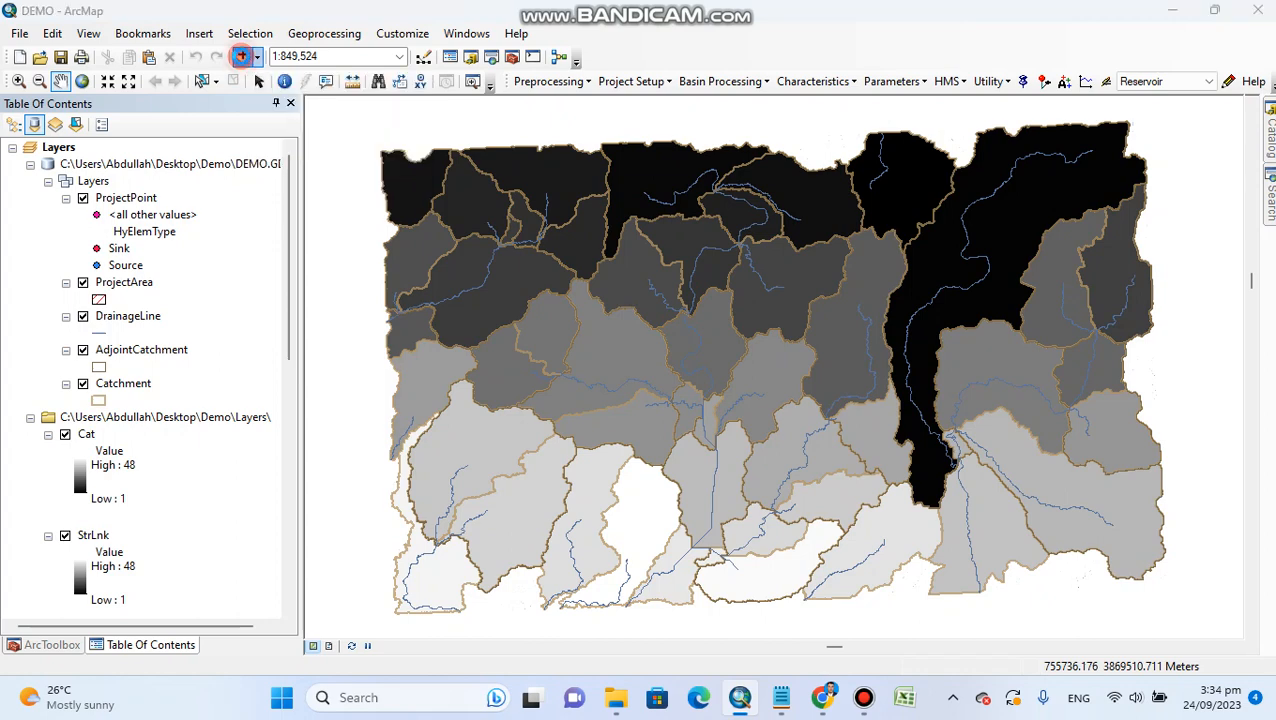
pyautogui.click(242, 56)
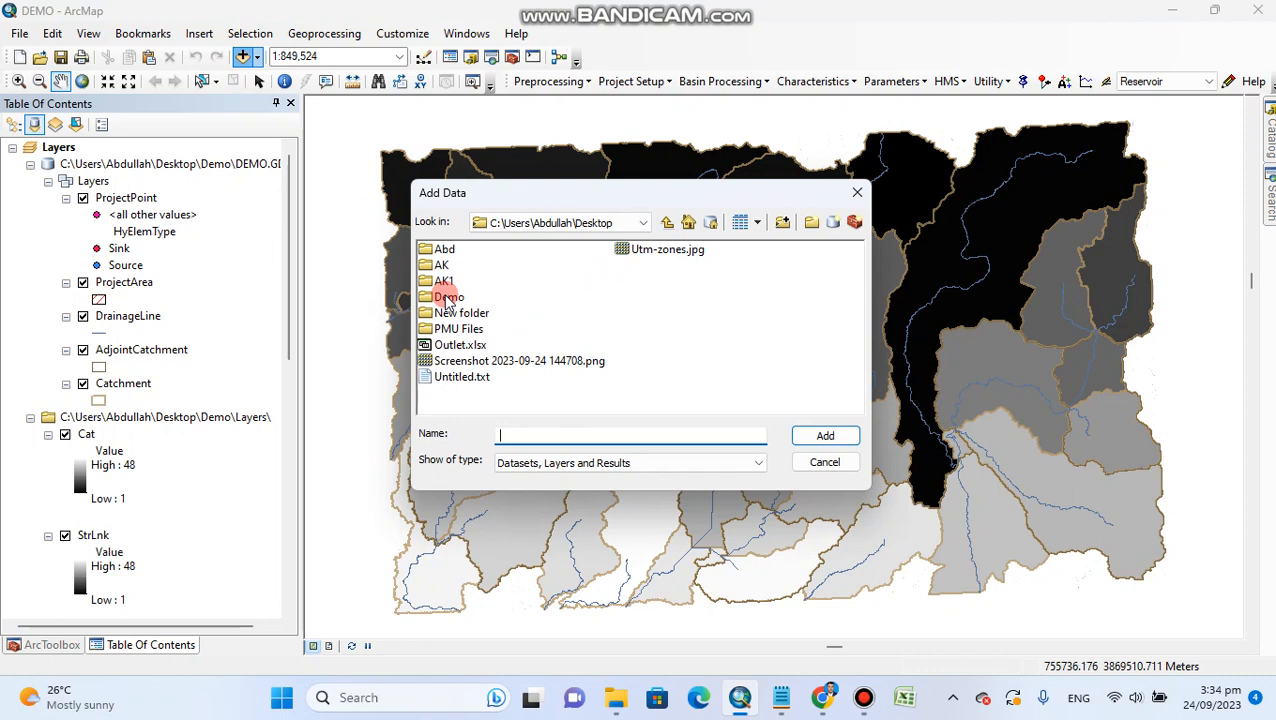
pyautogui.doubleClick(450, 297)
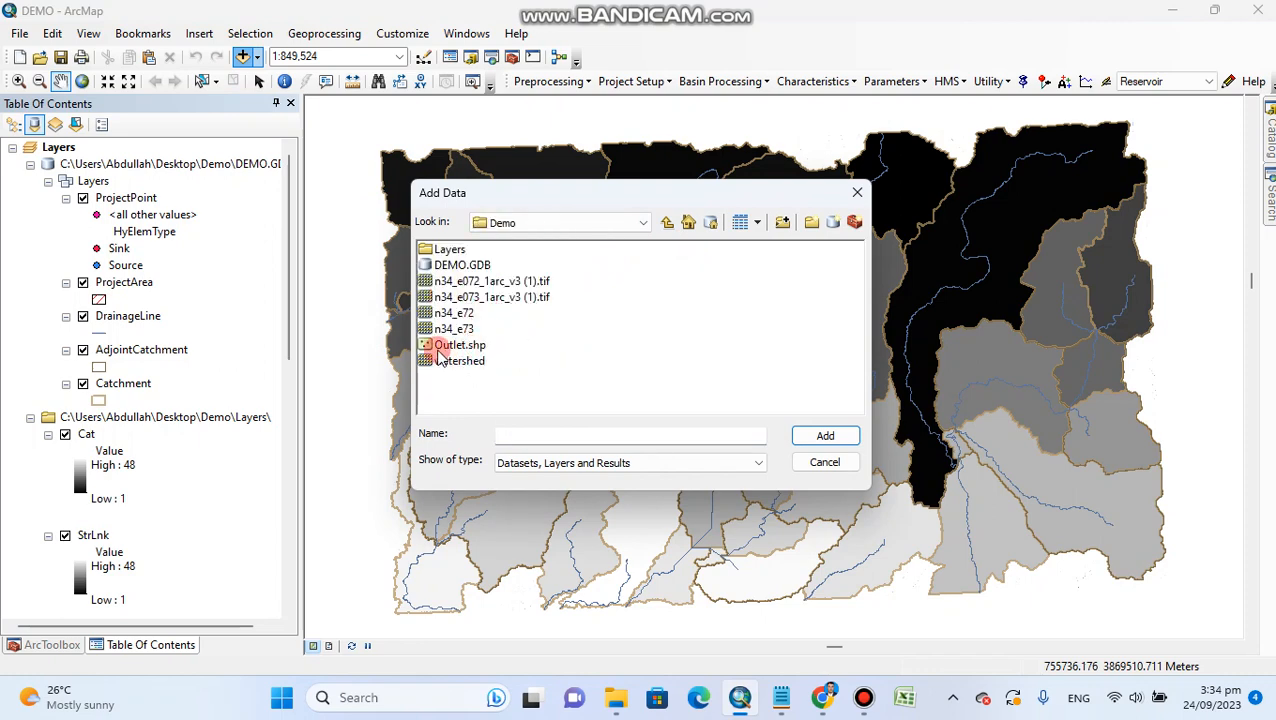
pyautogui.click(459, 344)
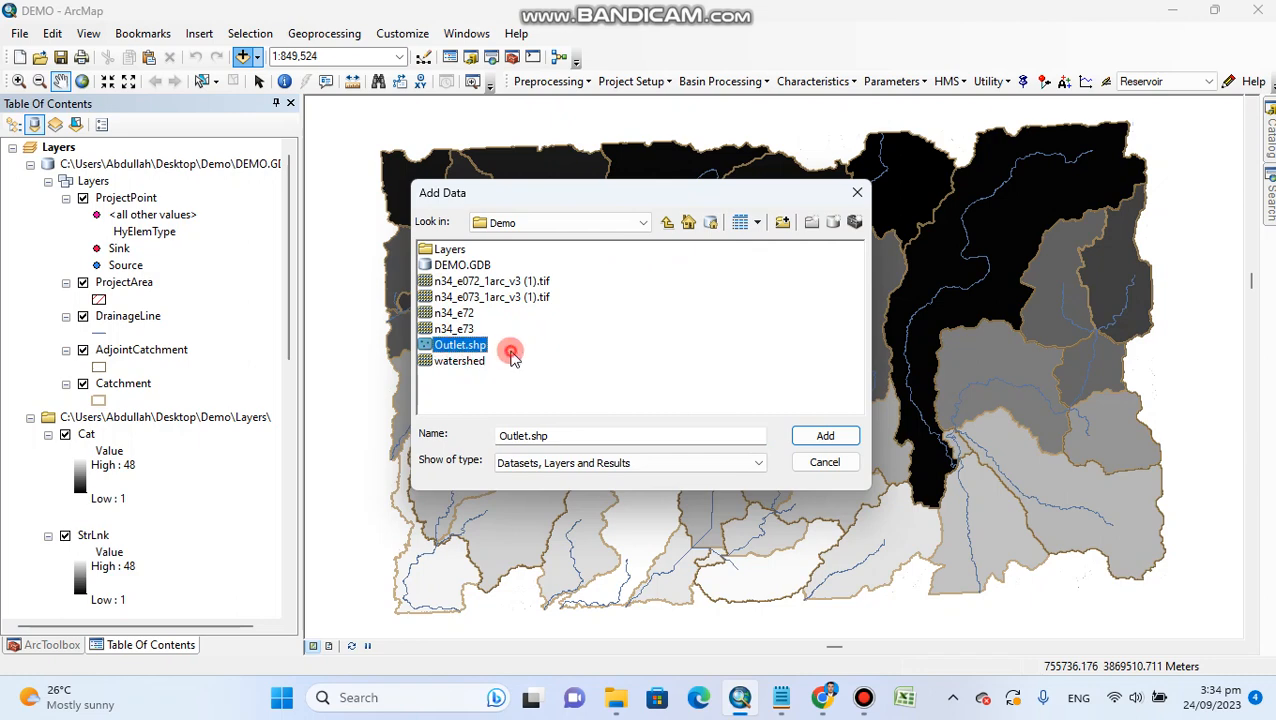
pyautogui.moveTo(497, 350)
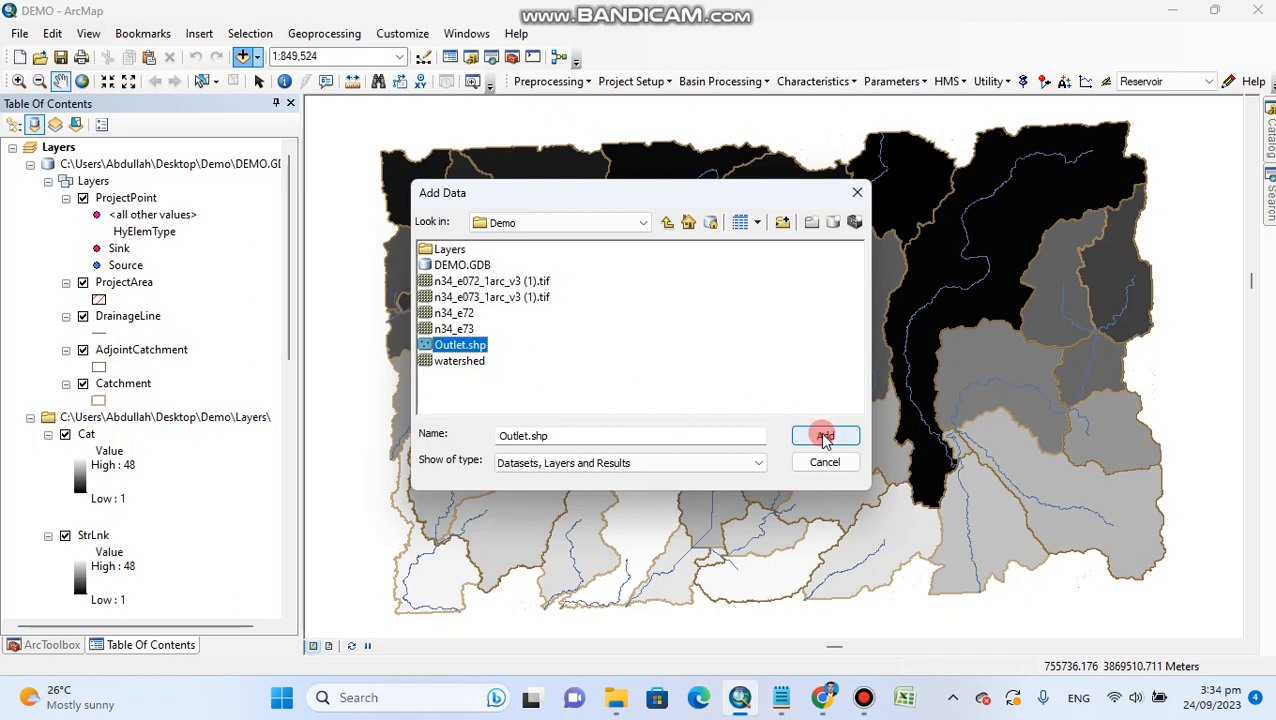
pyautogui.click(822, 435)
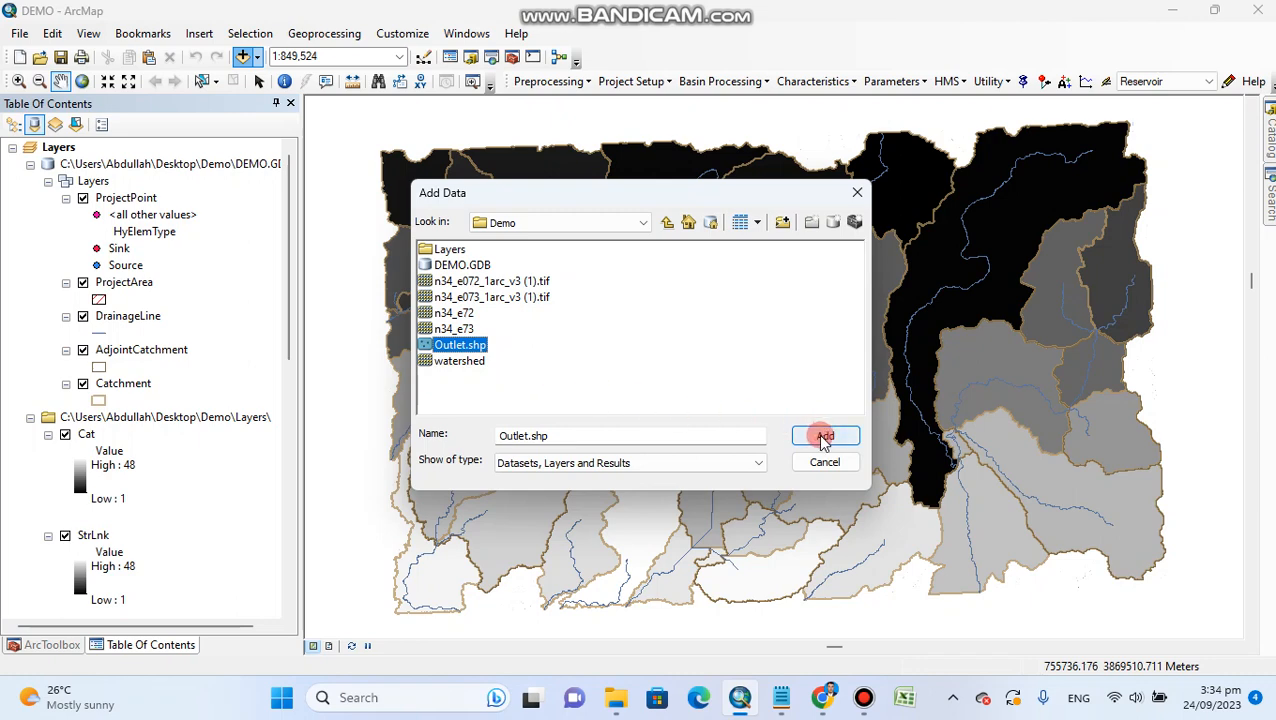
pyautogui.click(822, 437)
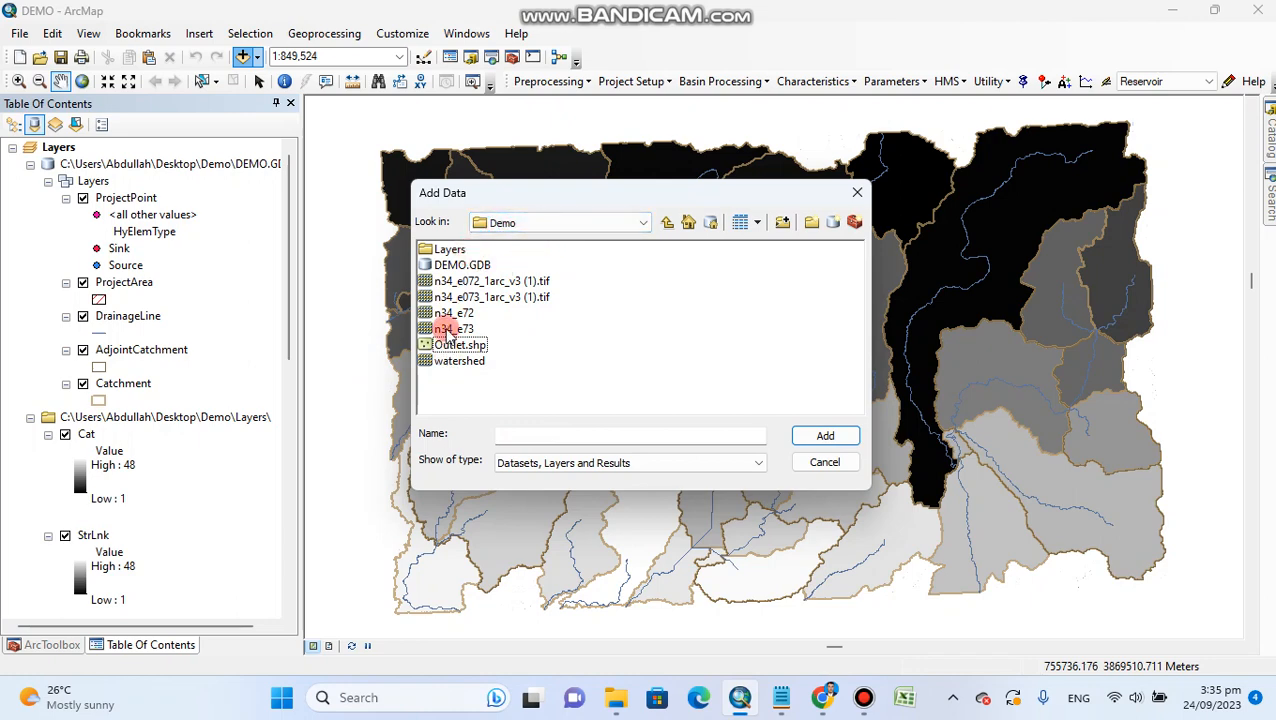
pyautogui.click(461, 344)
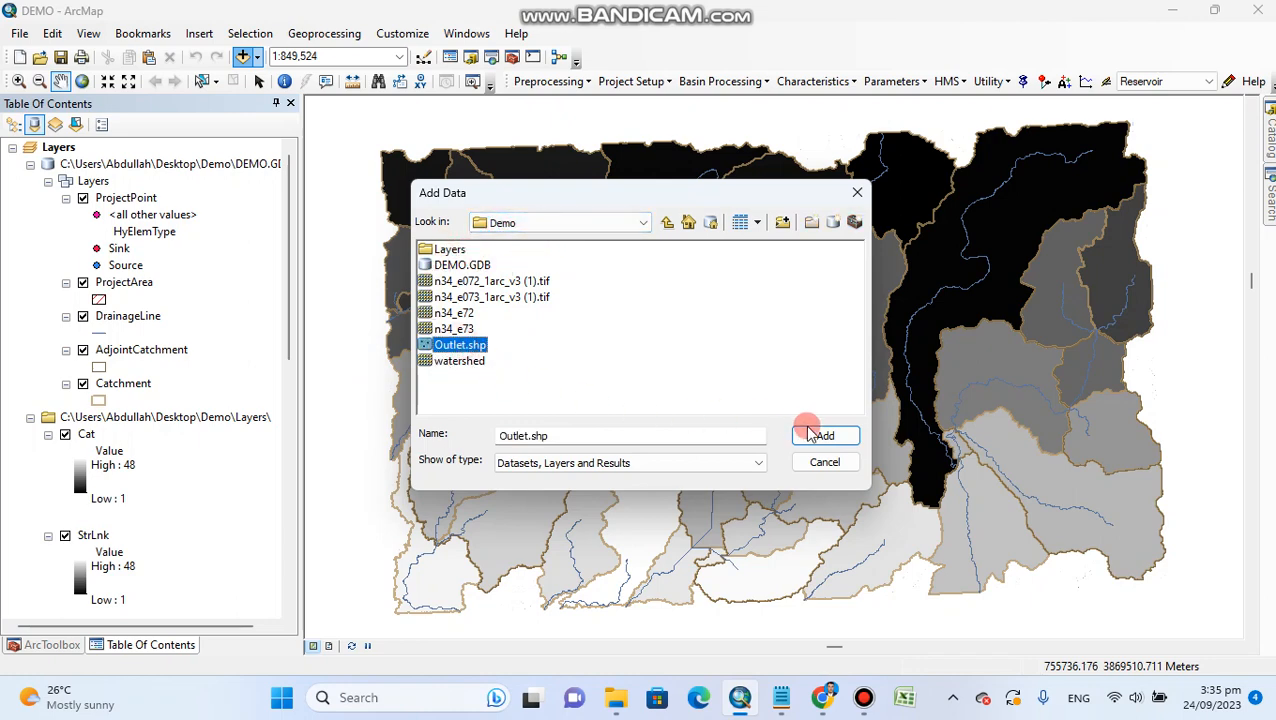
pyautogui.click(824, 435)
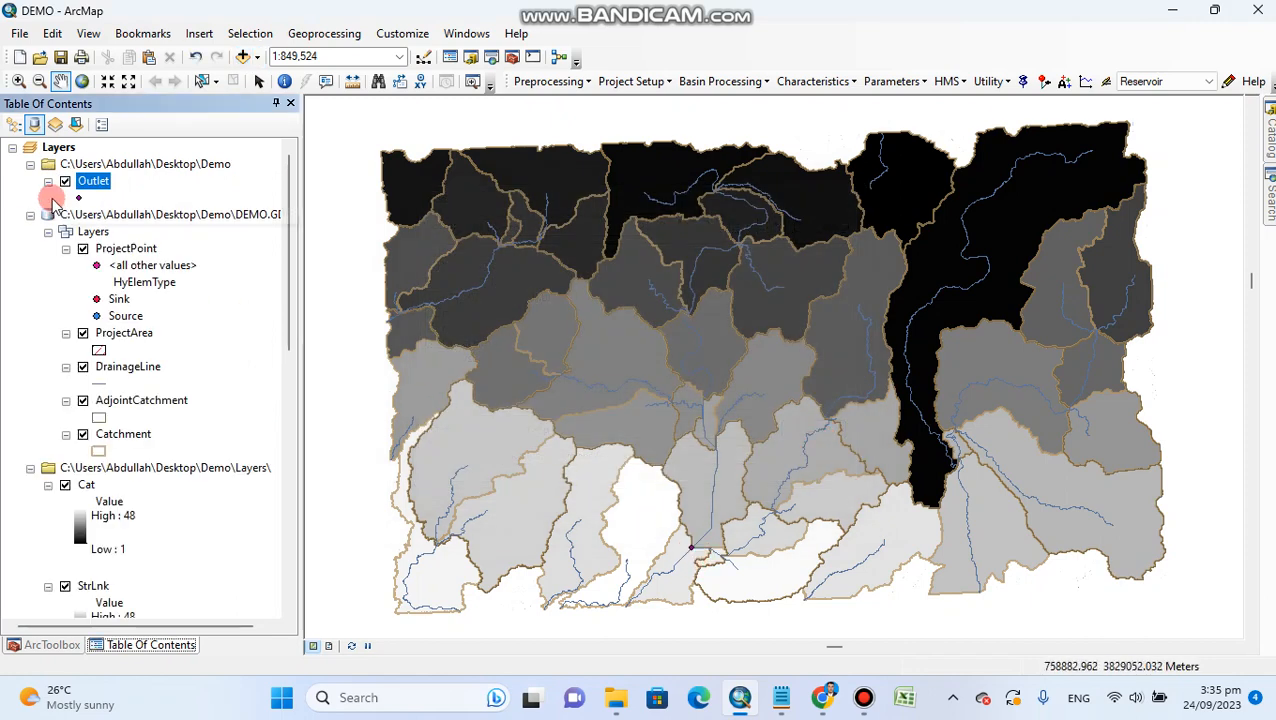
# Change the Outlet point symbol to yellow and increase its size
pyautogui.click(78, 197)
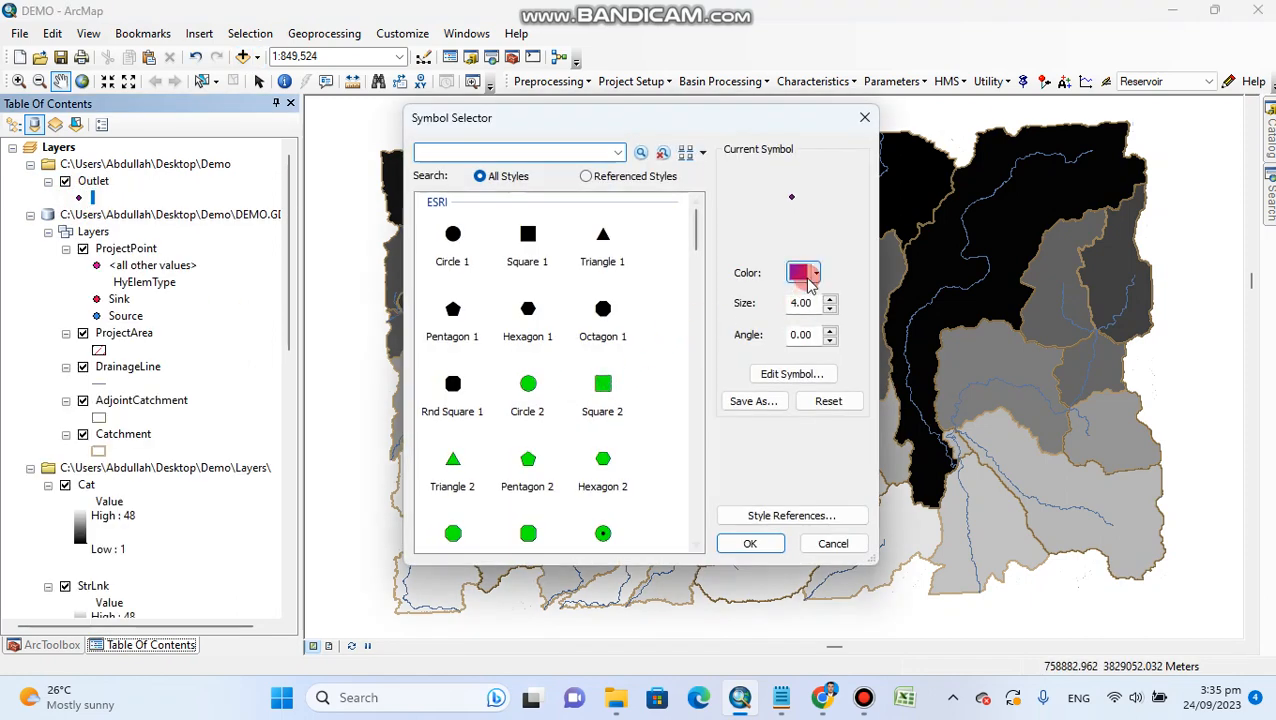
pyautogui.click(803, 272)
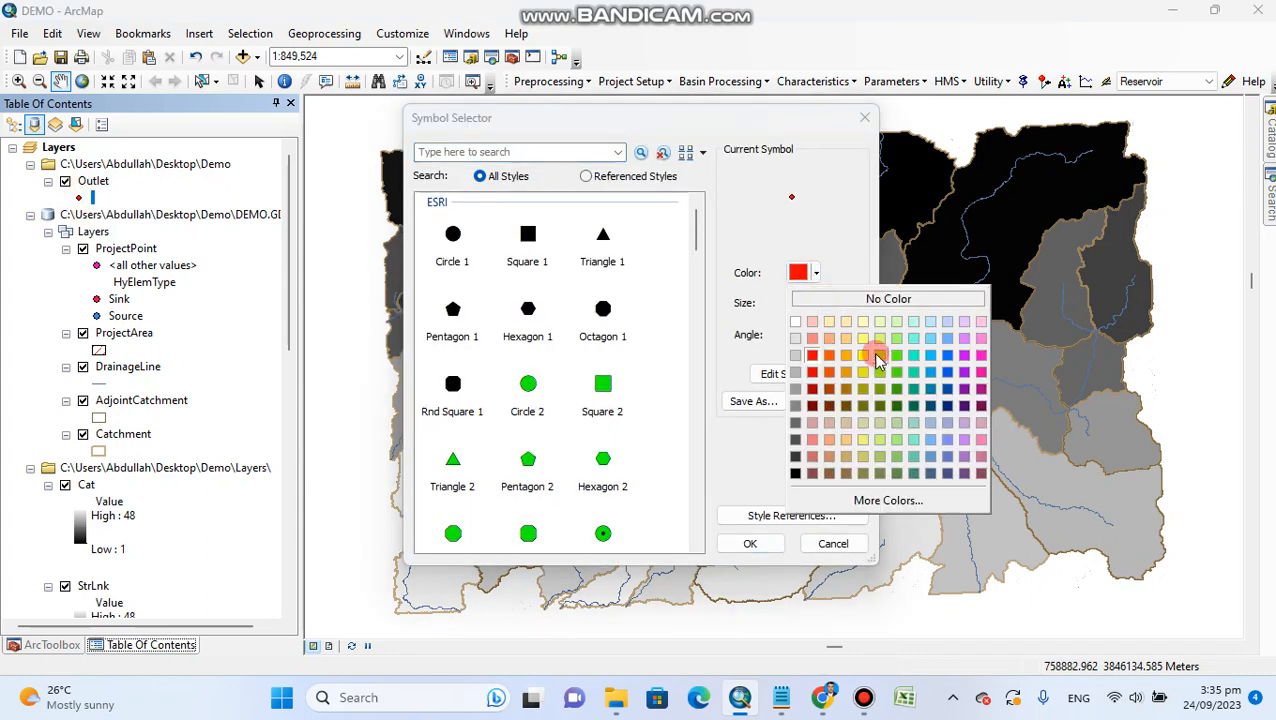
pyautogui.click(863, 355)
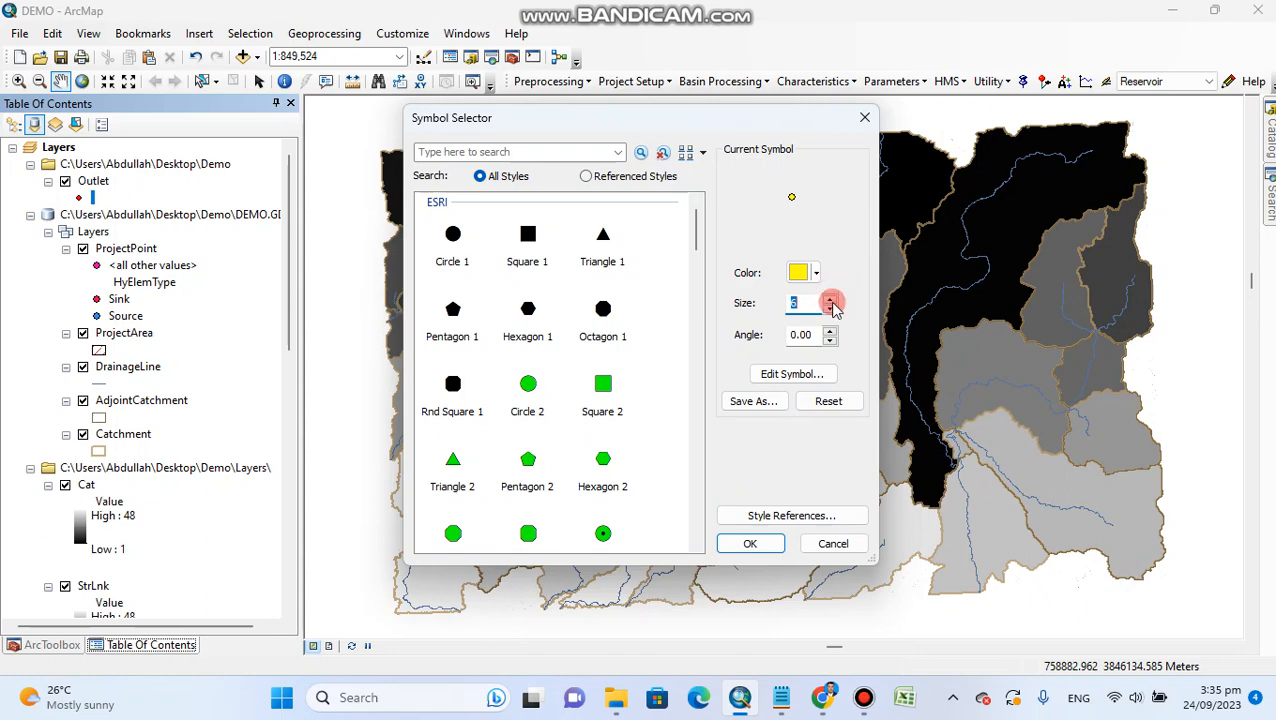
pyautogui.click(750, 543)
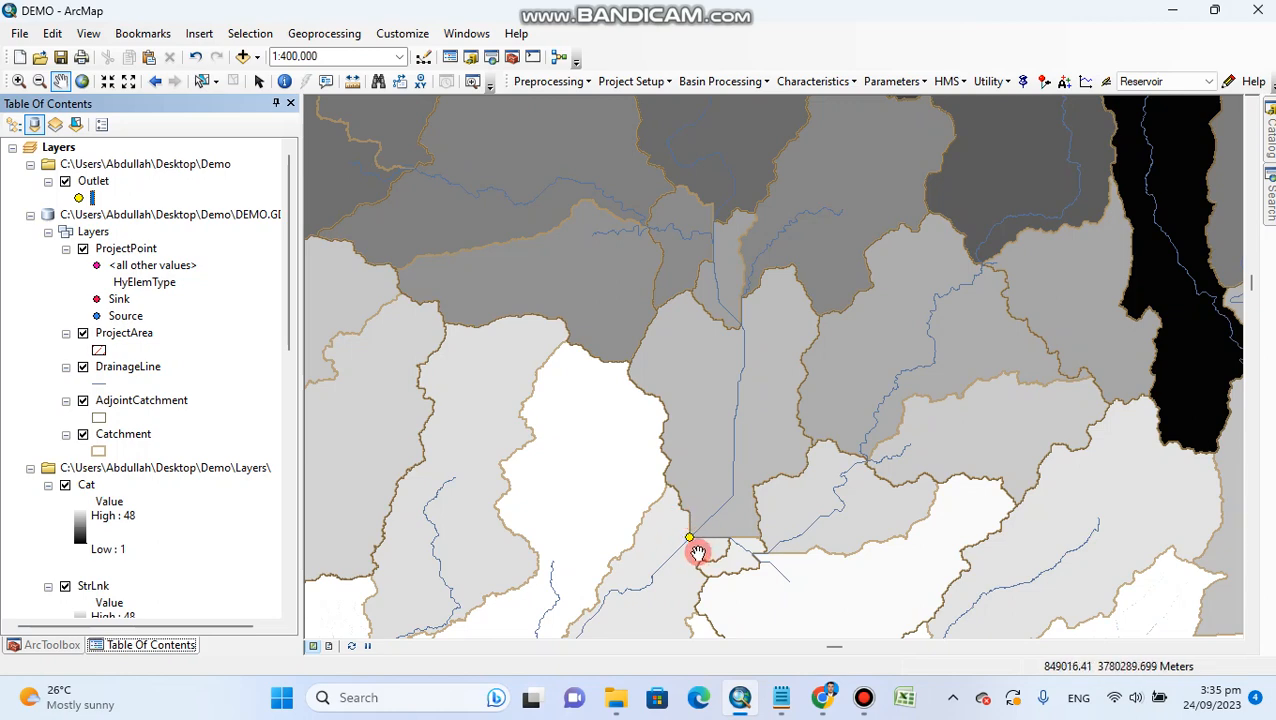
pyautogui.moveTo(681, 541)
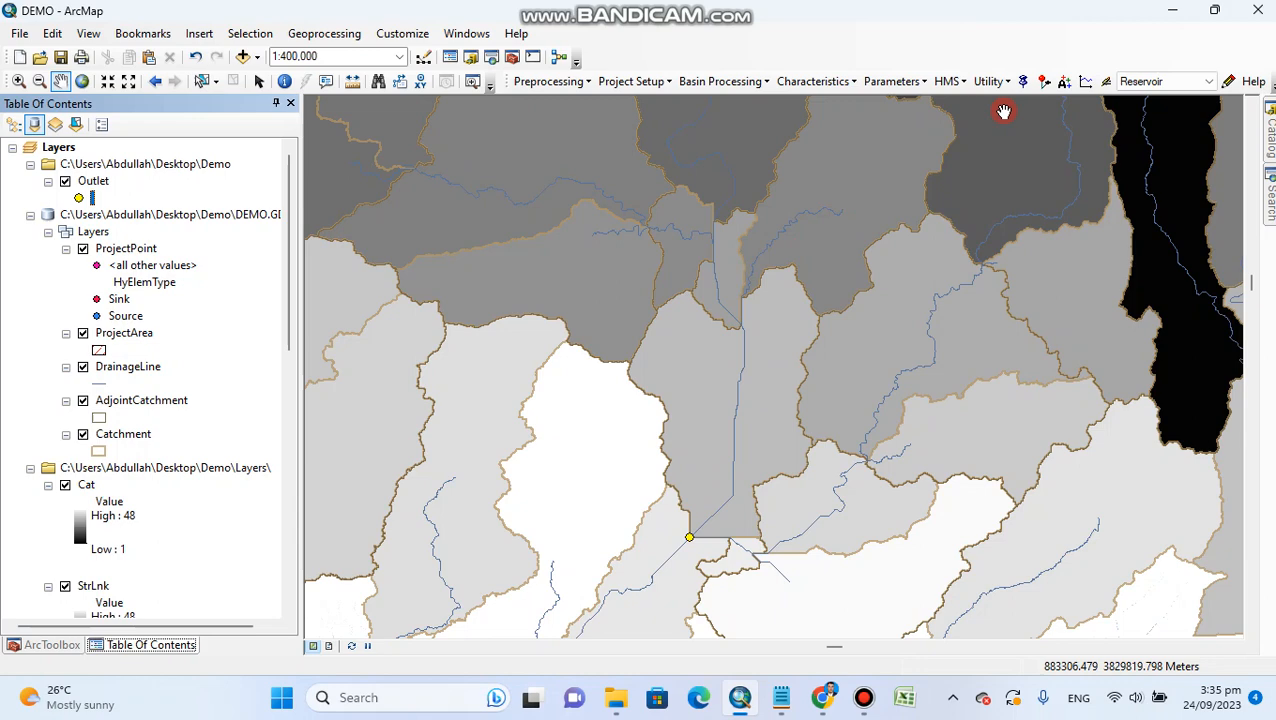
# Zoom and pan to about 1:50,000 around the outlet on the drainage line
pyautogui.click(722, 81)
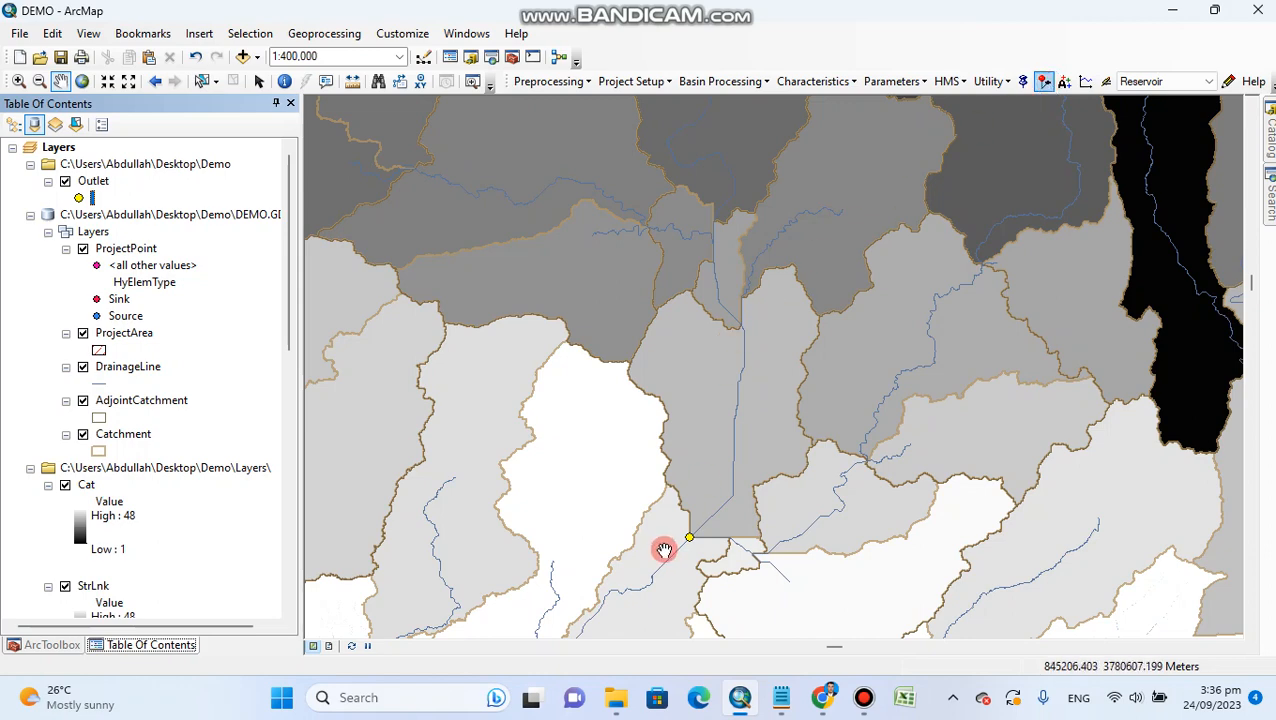
pyautogui.moveTo(683, 533)
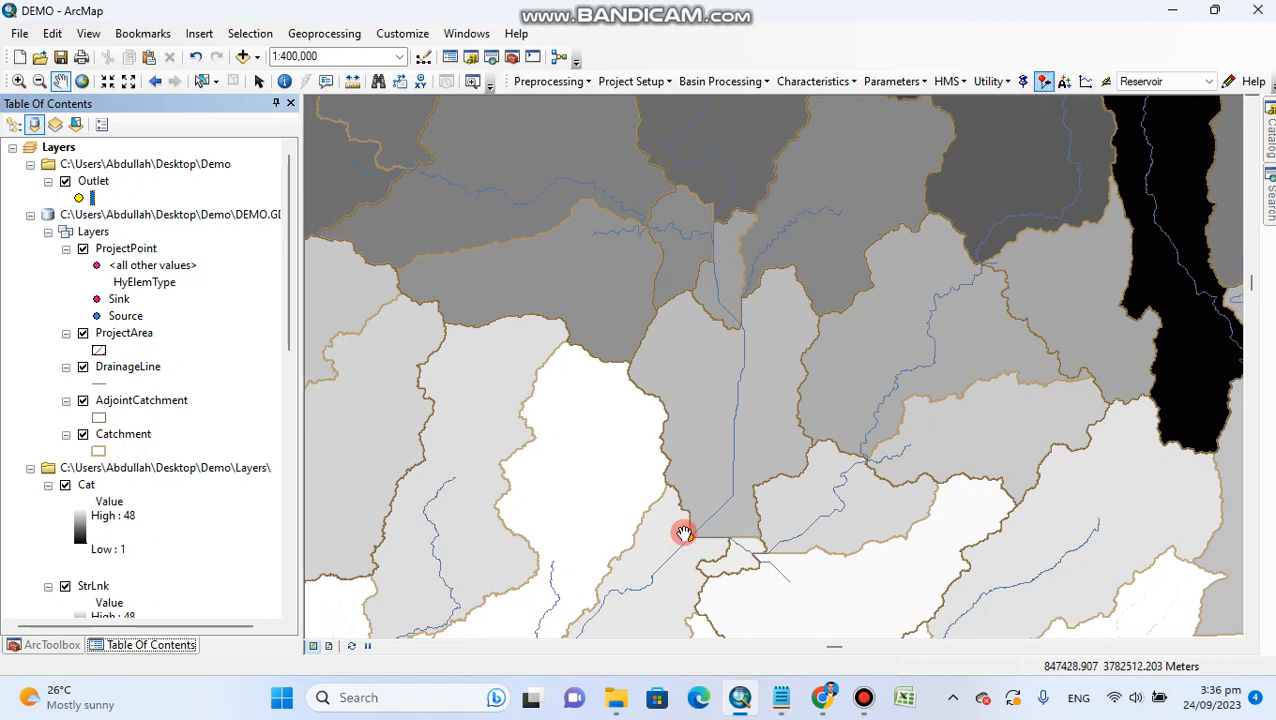
pyautogui.moveTo(685, 533); pyautogui.dragTo(688, 538)
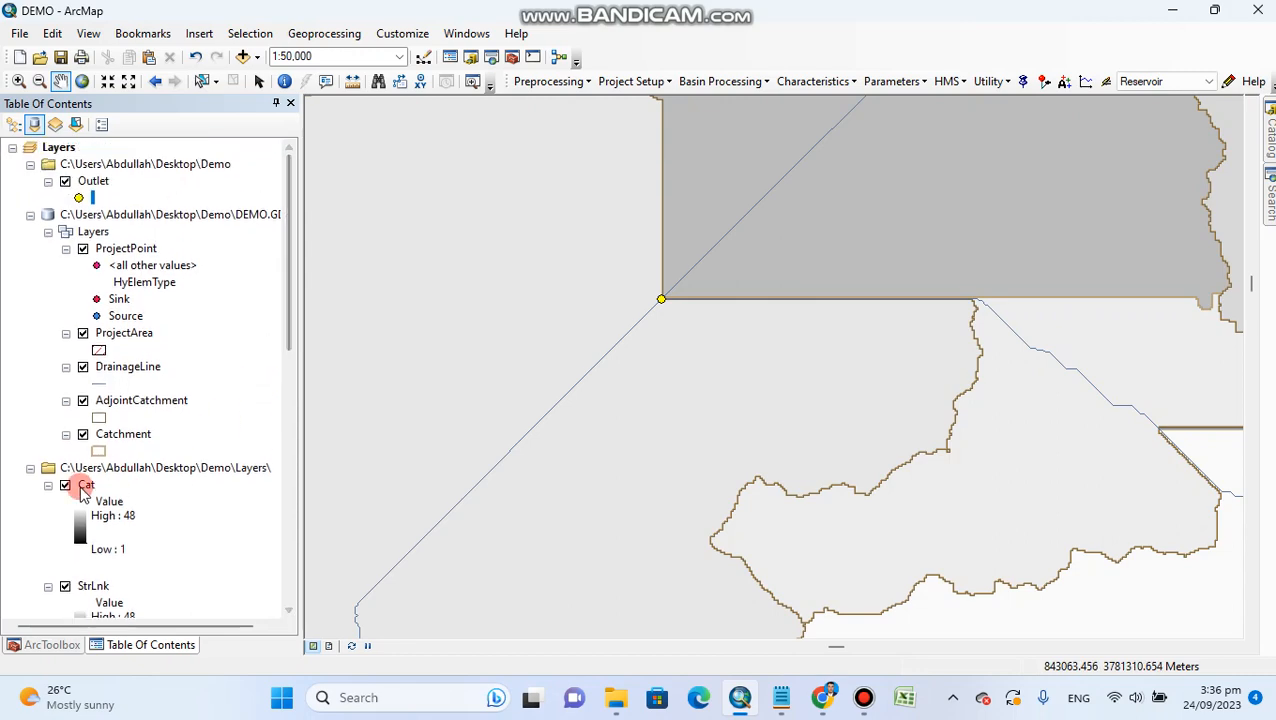
# Hide the Cat raster and zoom to about 1:800 on the outlet cells
pyautogui.click(65, 485)
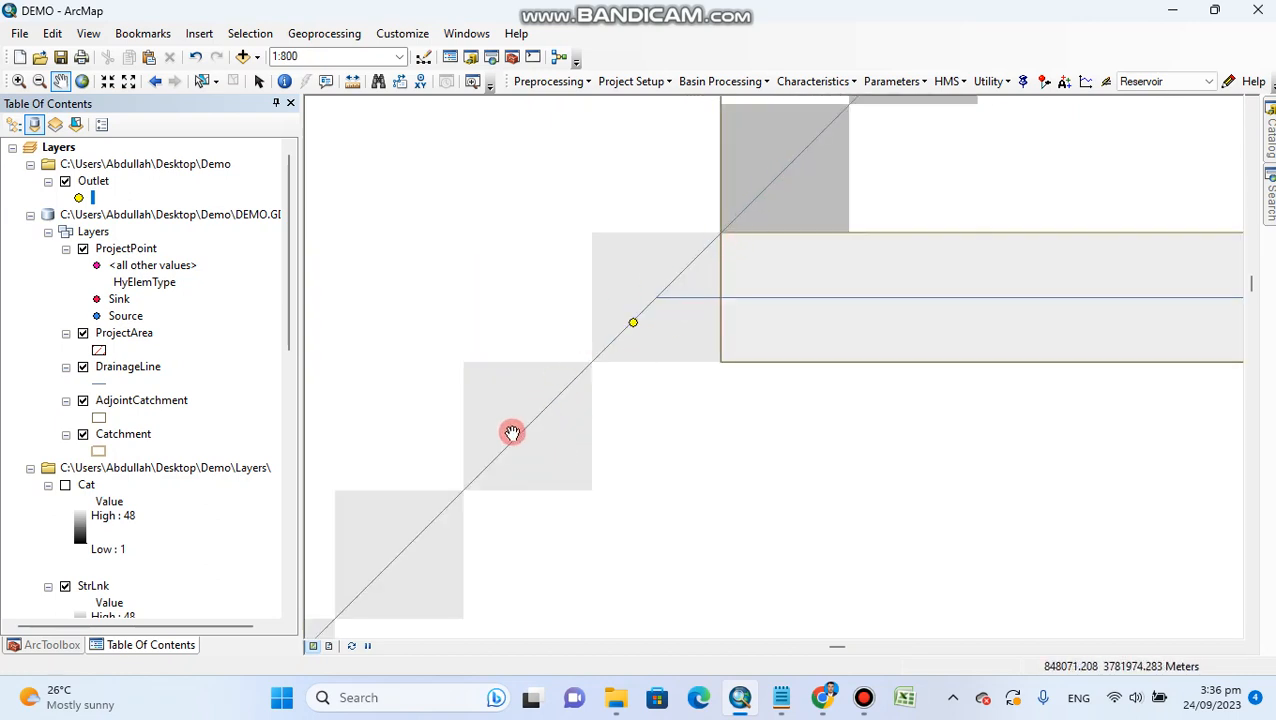
pyautogui.click(65, 585)
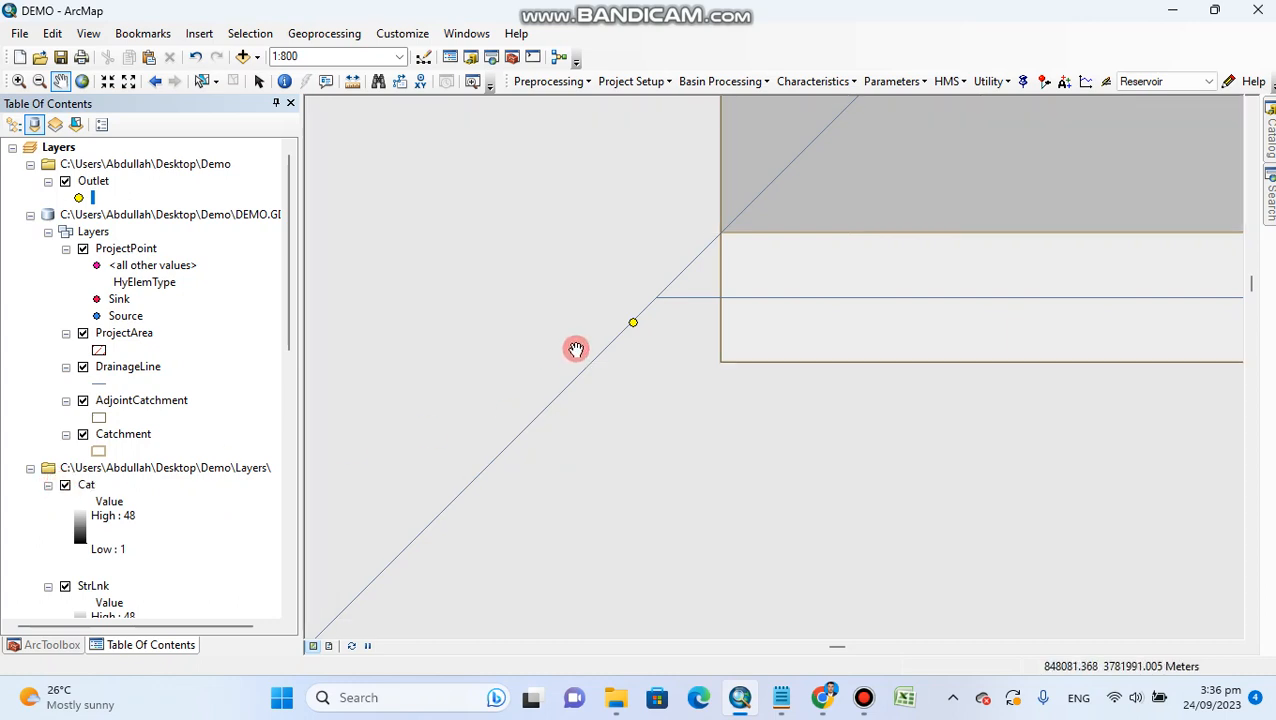
pyautogui.moveTo(575, 349); pyautogui.dragTo(783, 417)
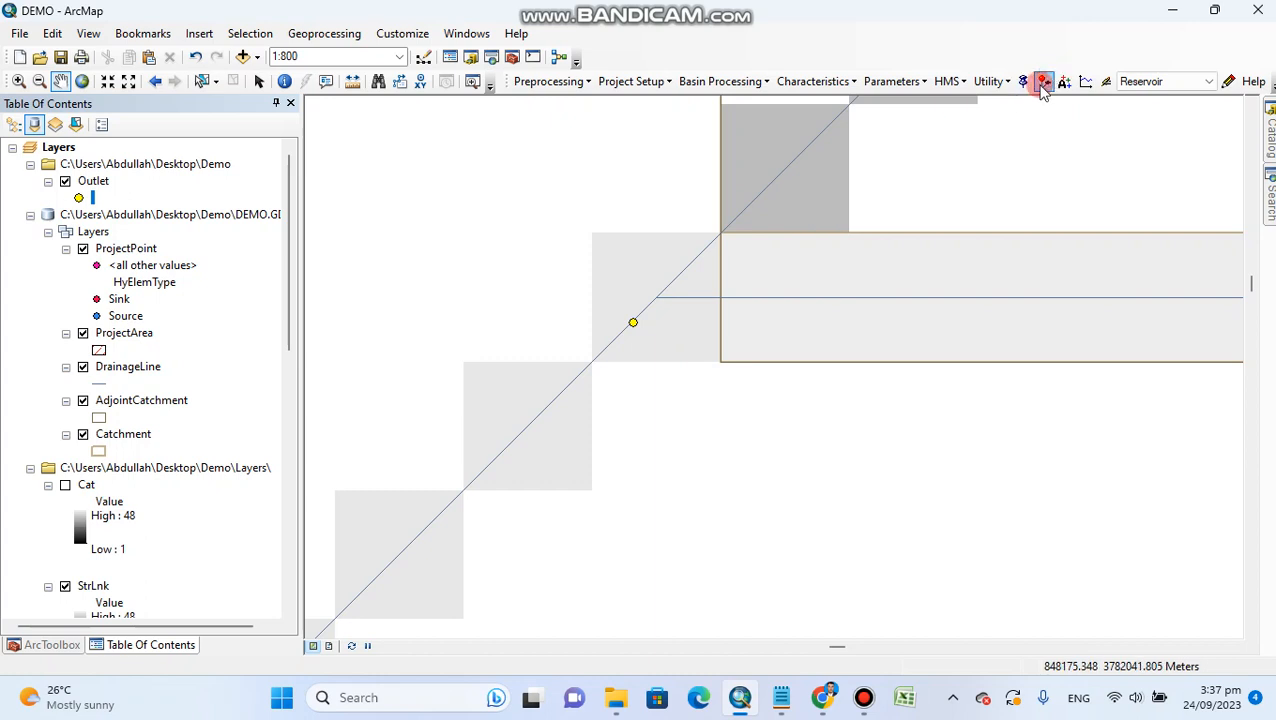
pyautogui.moveTo(1043, 82)
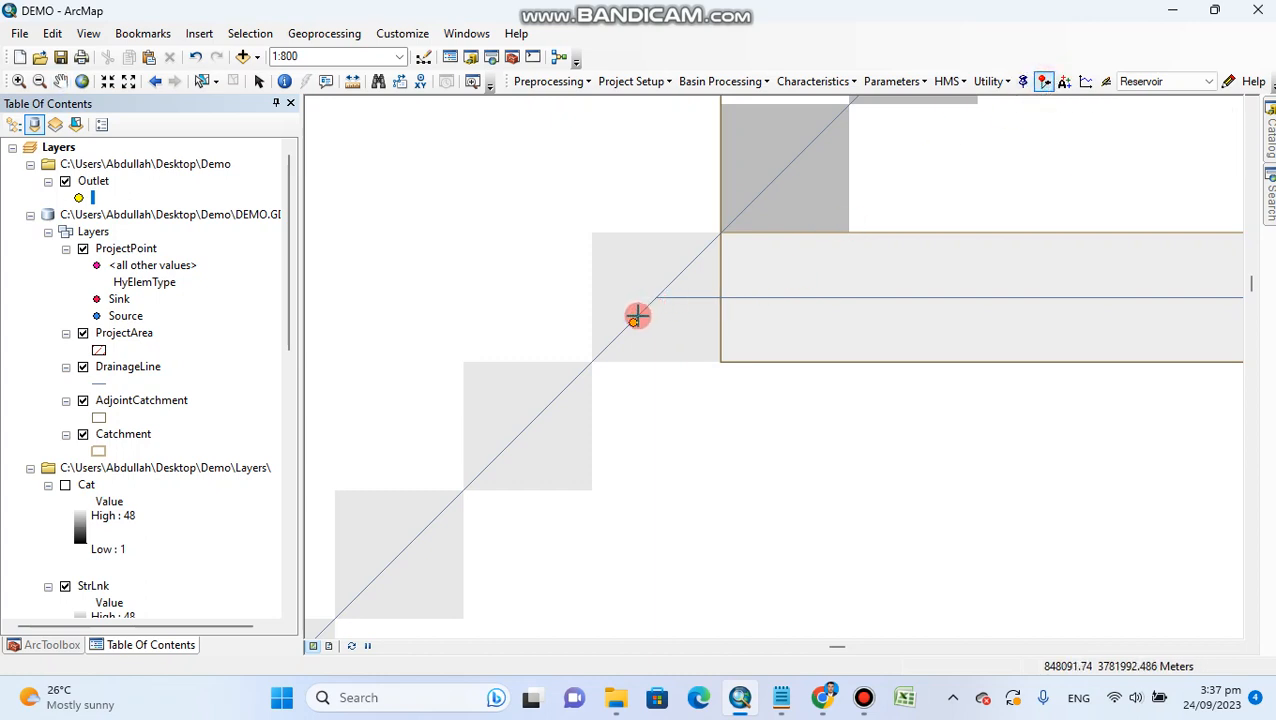
# Query the outlet cell's contributing area: 8,490,087 cells, about 7,156.6 km²
pyautogui.click(637, 317)
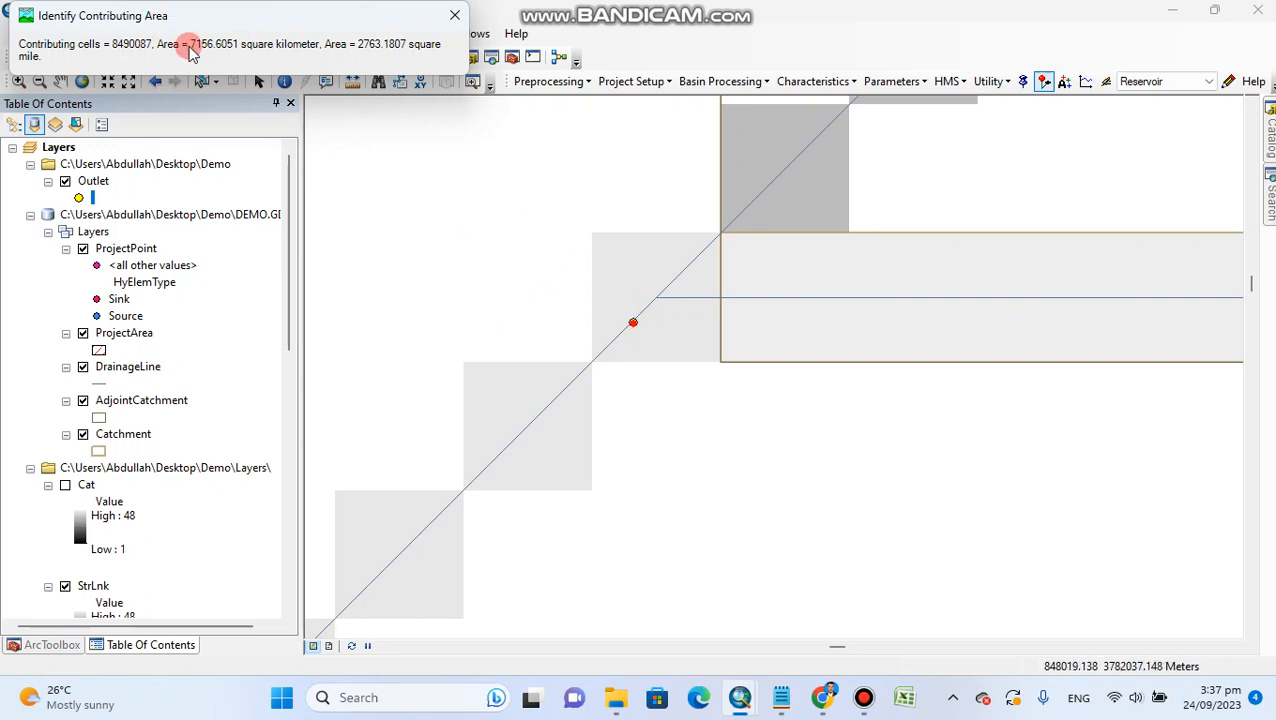
pyautogui.moveTo(198, 55)
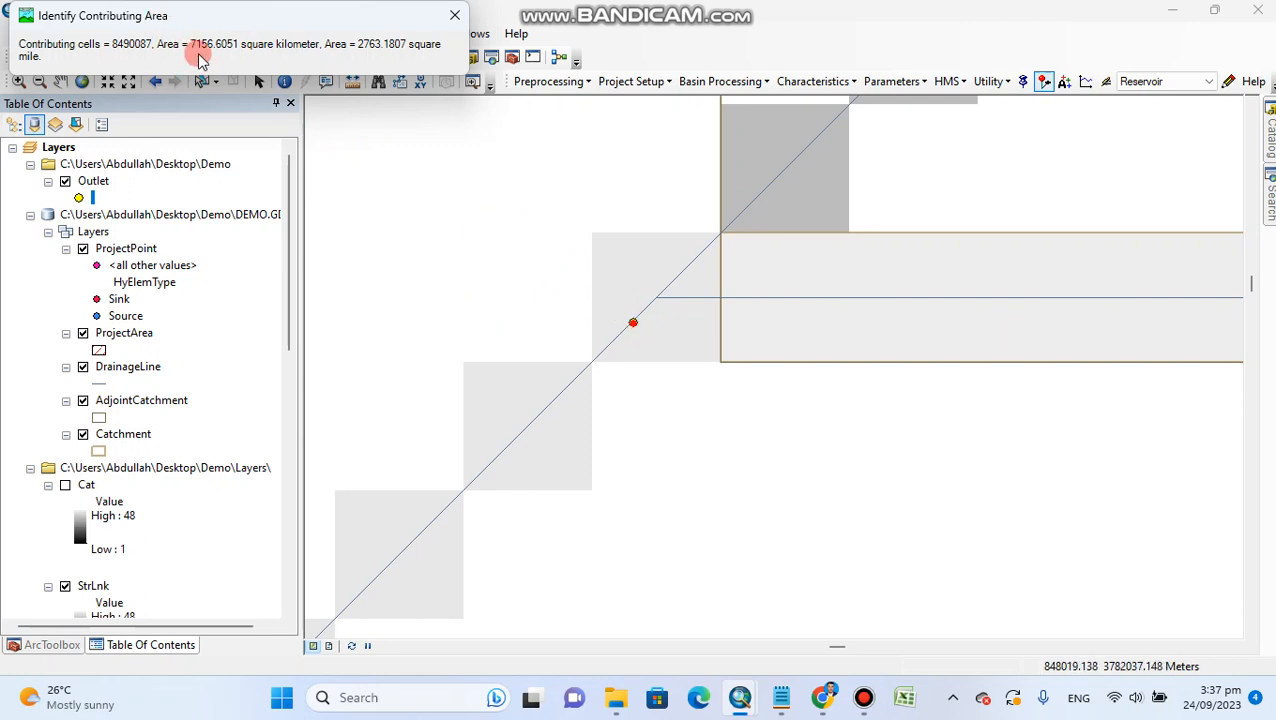
pyautogui.moveTo(210, 52)
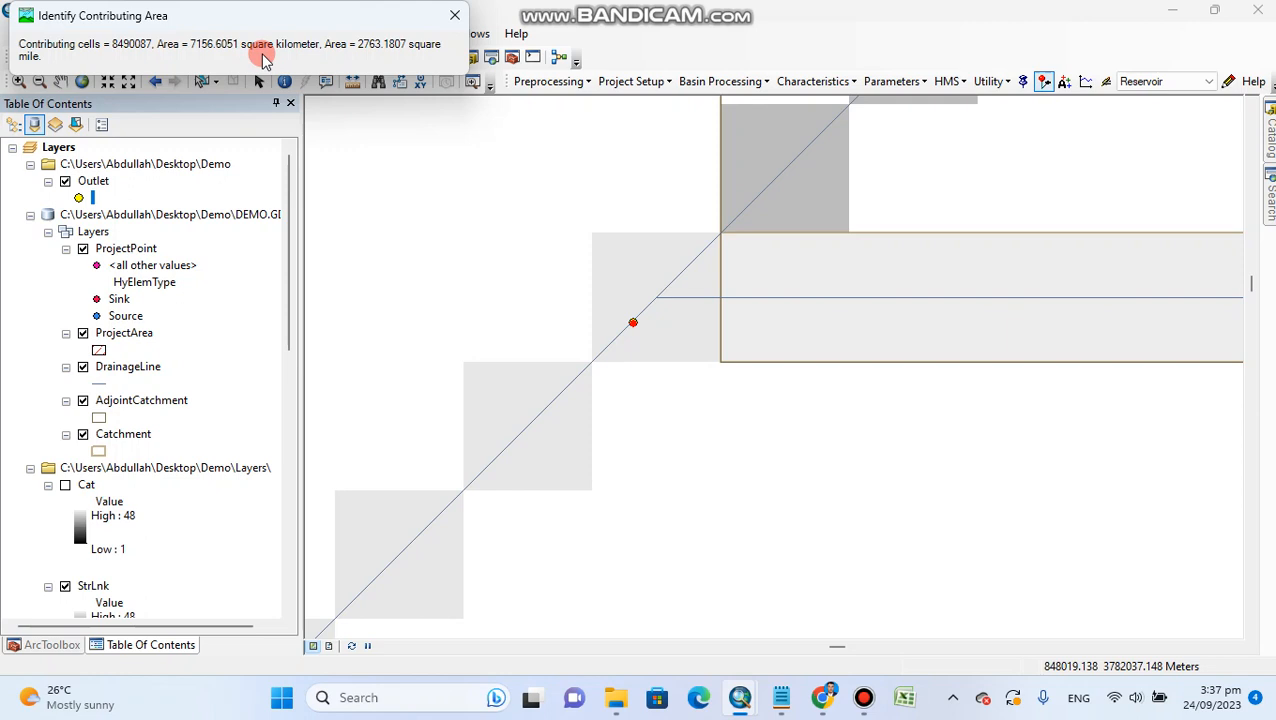
pyautogui.moveTo(258, 55)
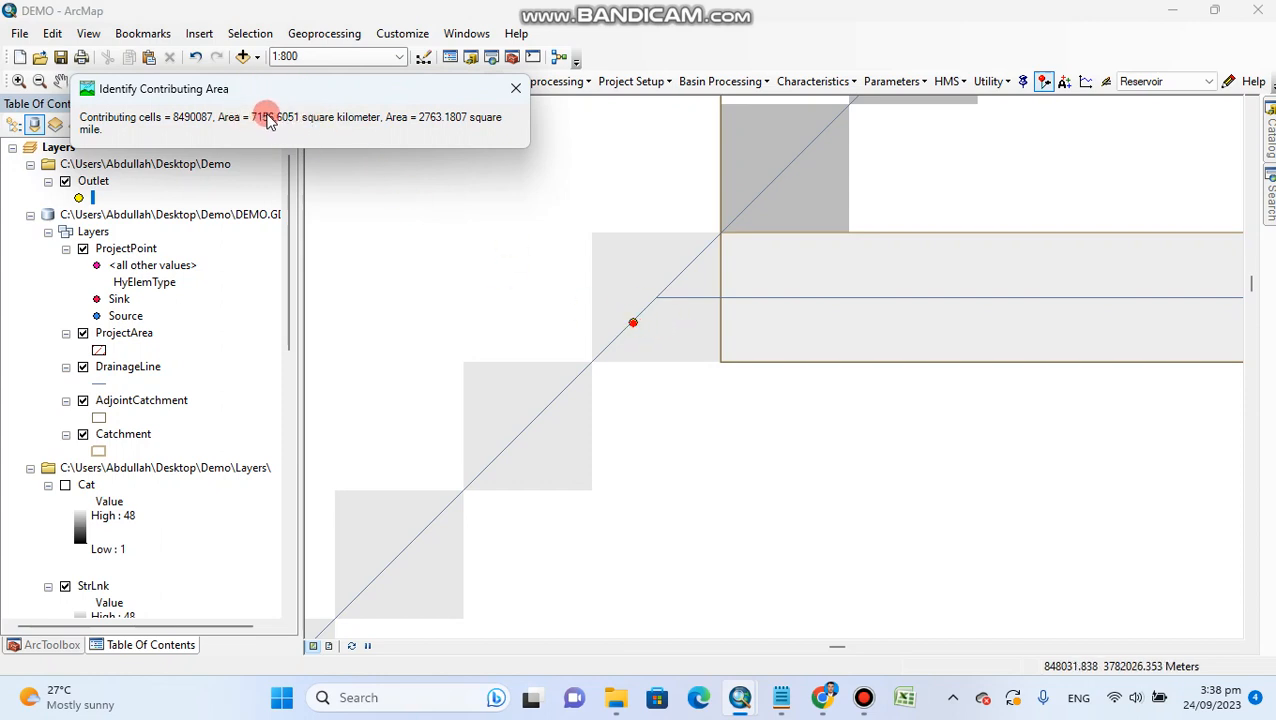
pyautogui.moveTo(477, 177)
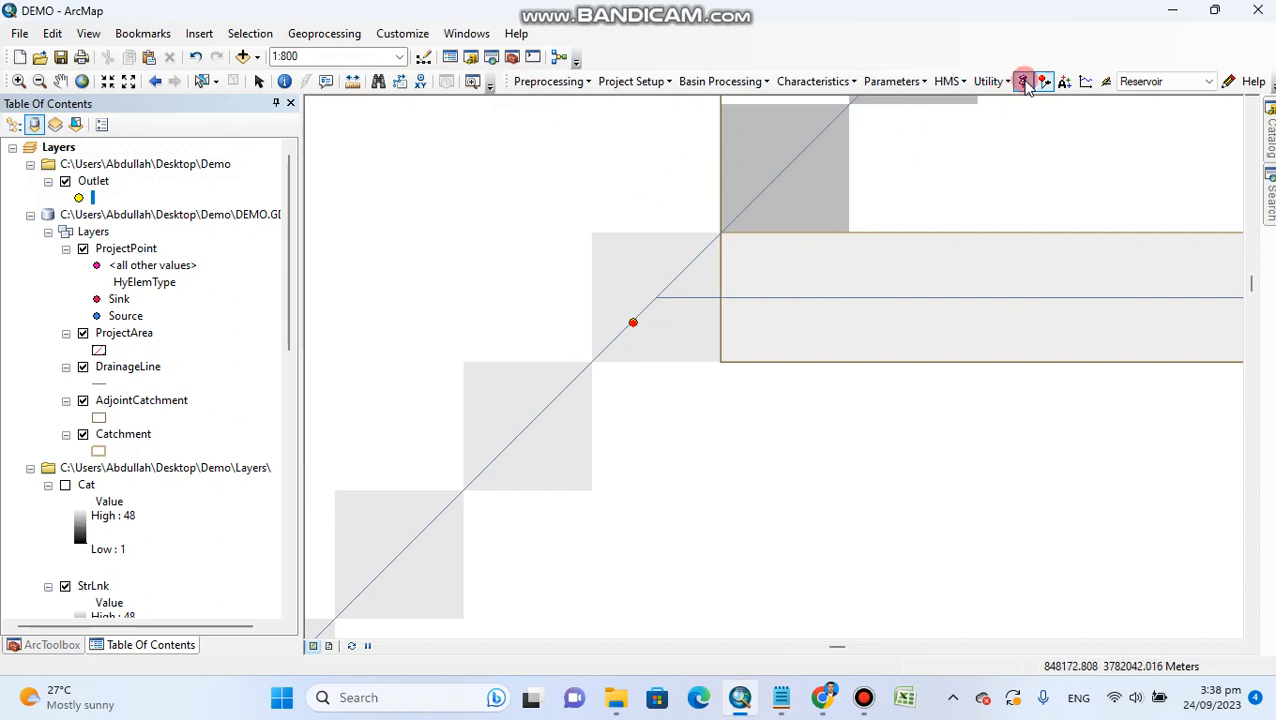
pyautogui.moveTo(1022, 81)
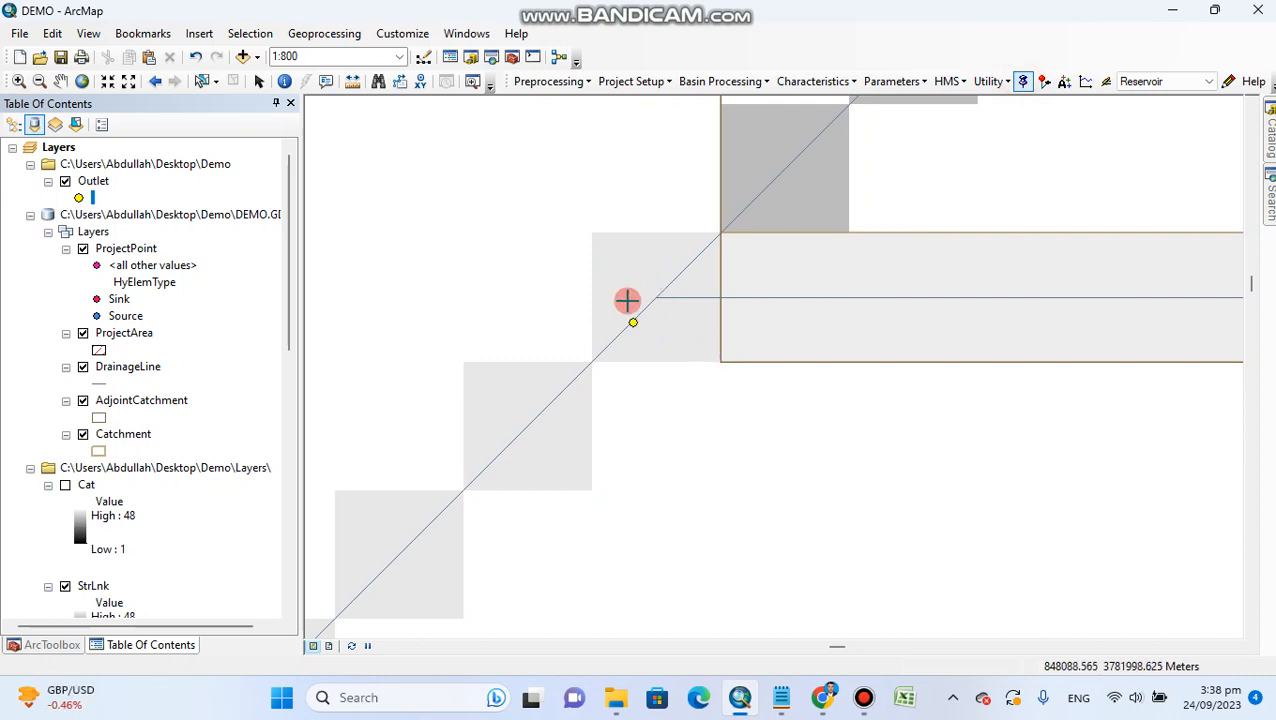
pyautogui.moveTo(651, 294)
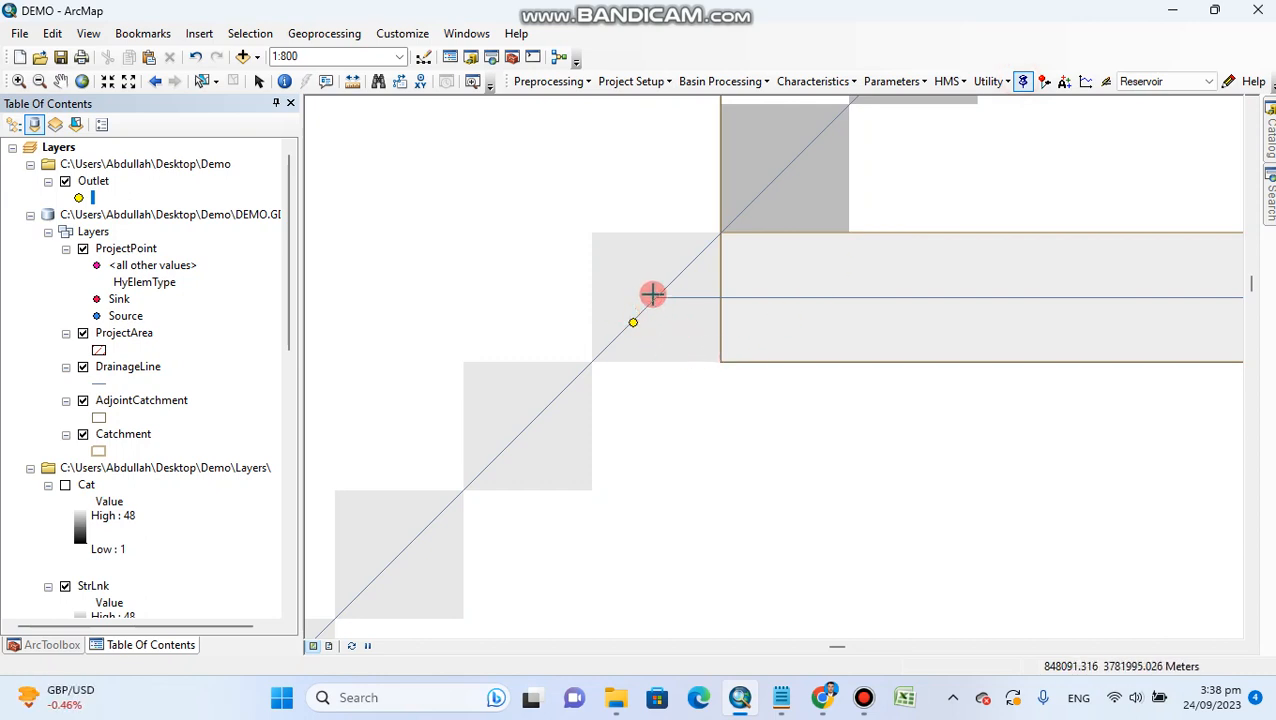
pyautogui.moveTo(630, 290)
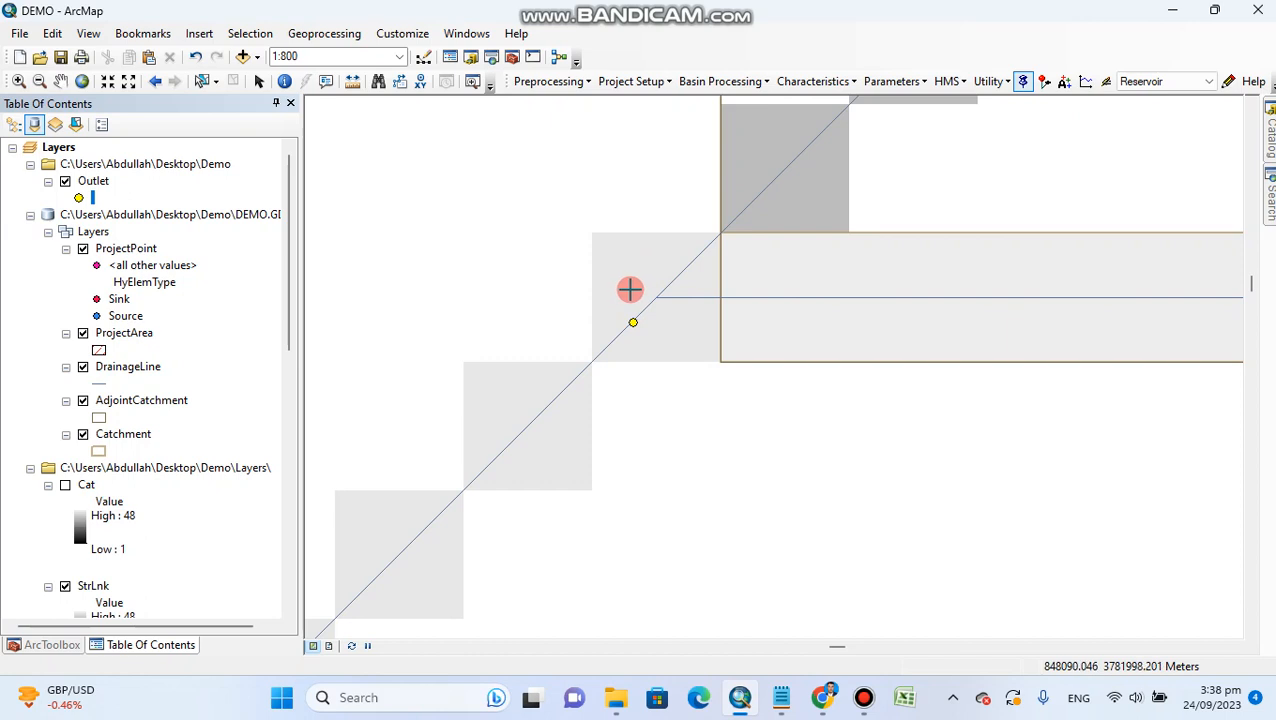
pyautogui.moveTo(646, 340)
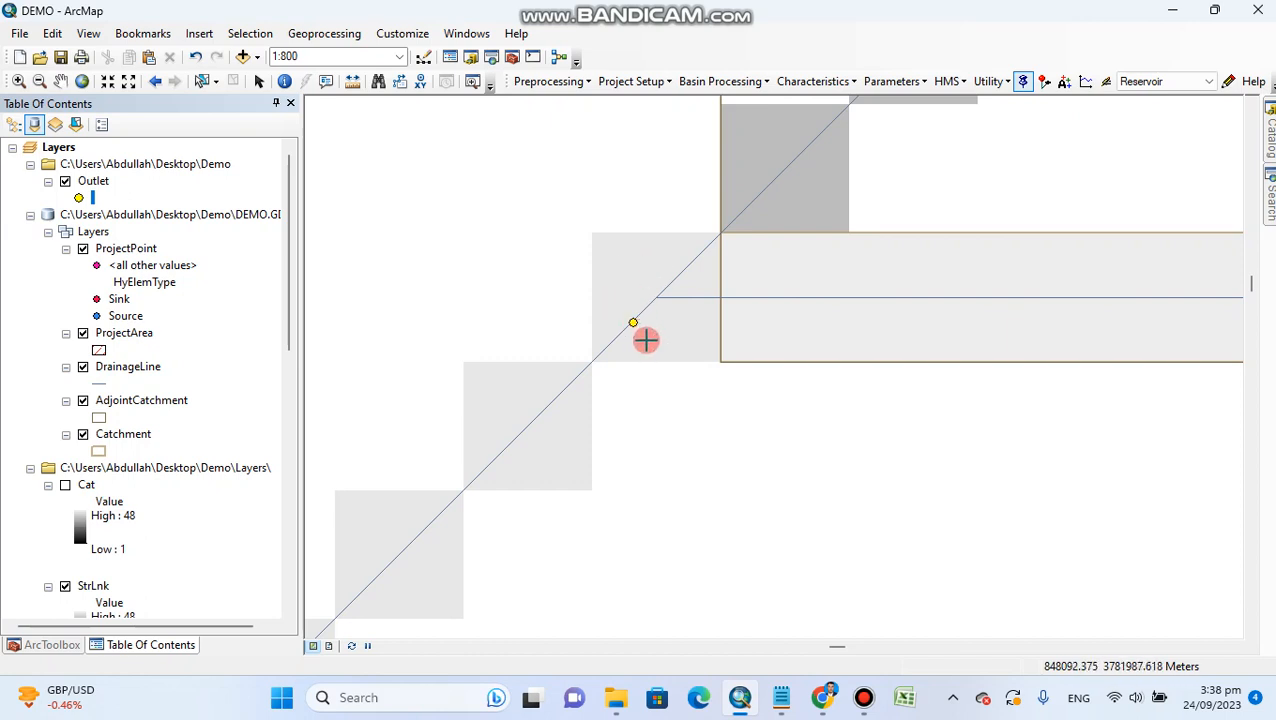
pyautogui.moveTo(633, 322)
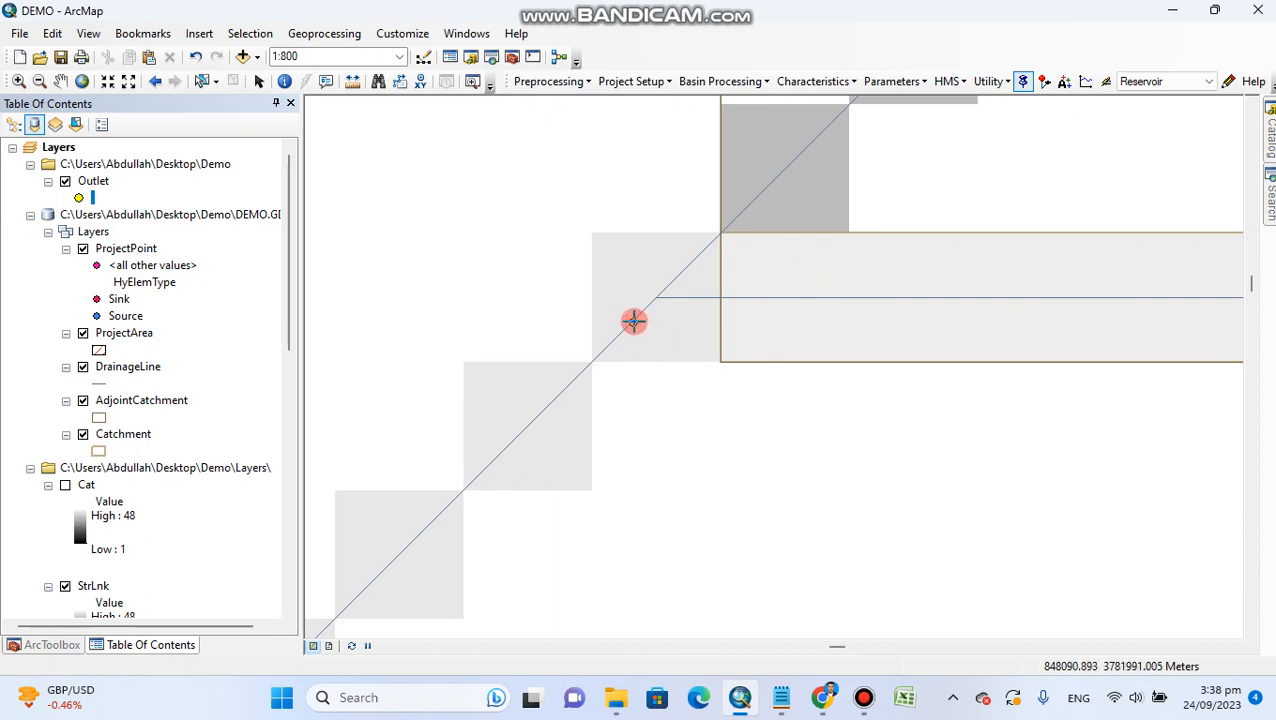
# Try placing a project point at the outlet and dismiss the 'No new project defined' warning
pyautogui.click(634, 321)
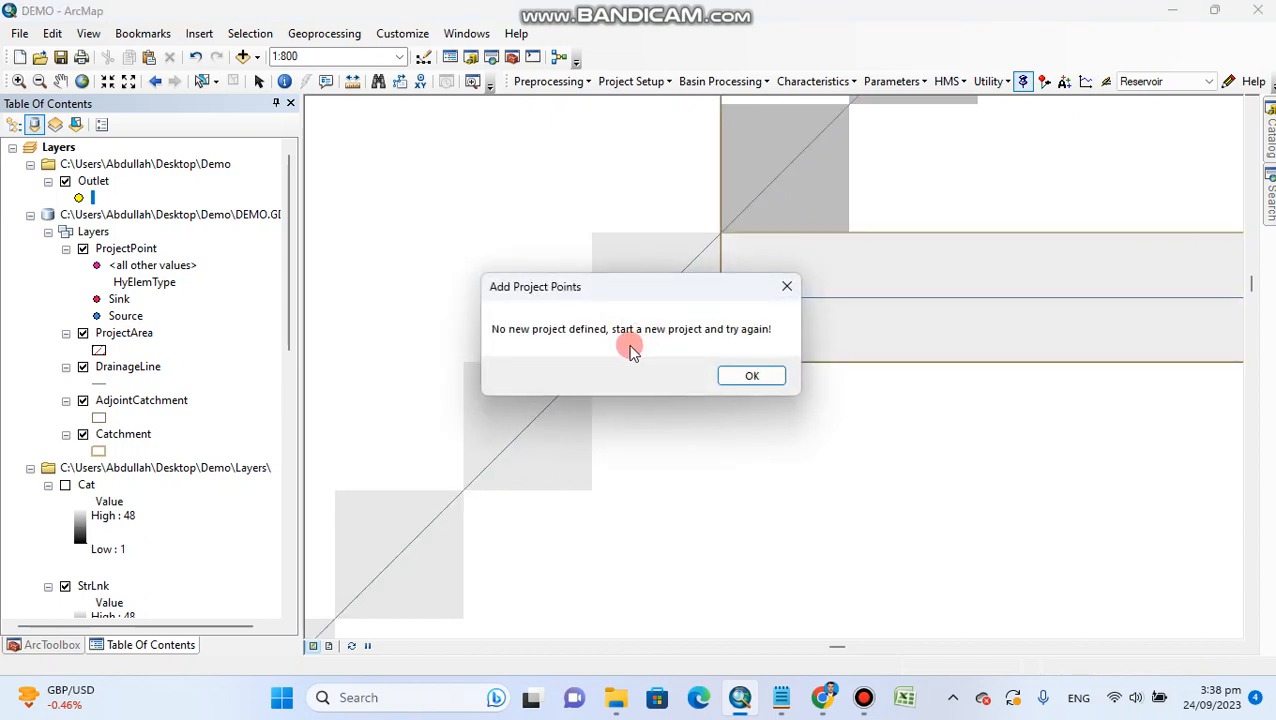
pyautogui.moveTo(645, 343)
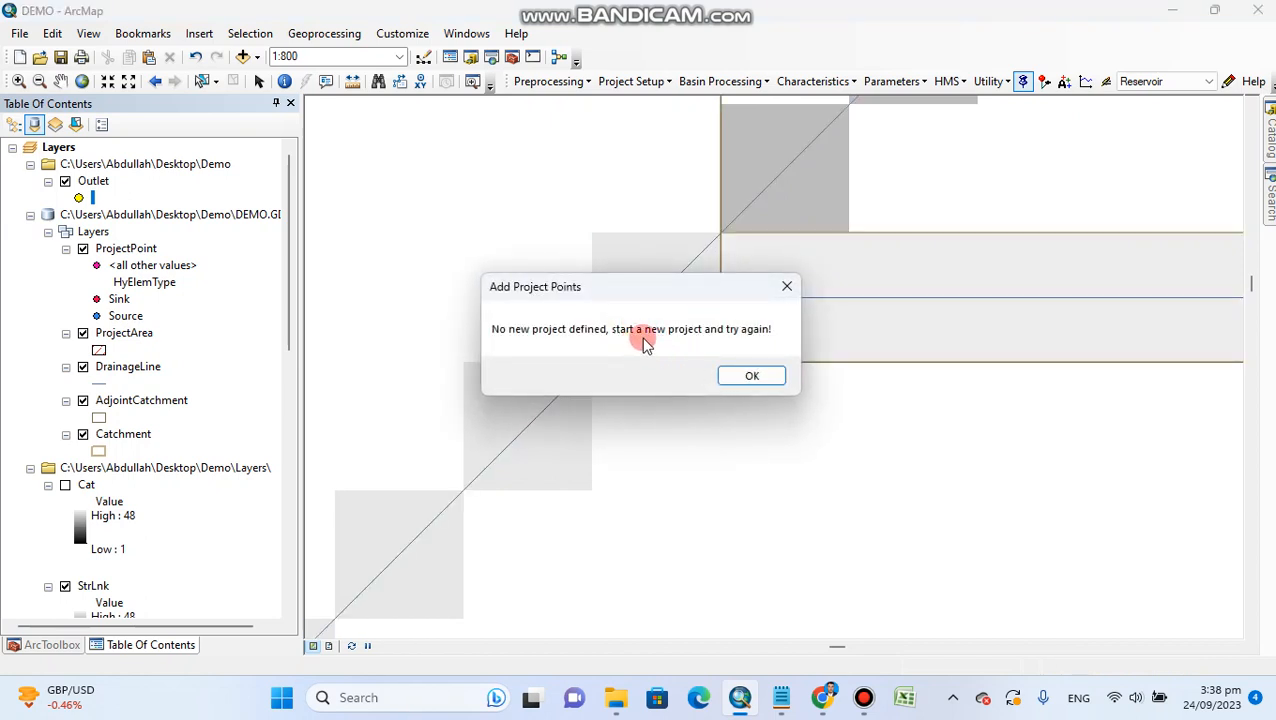
pyautogui.click(751, 375)
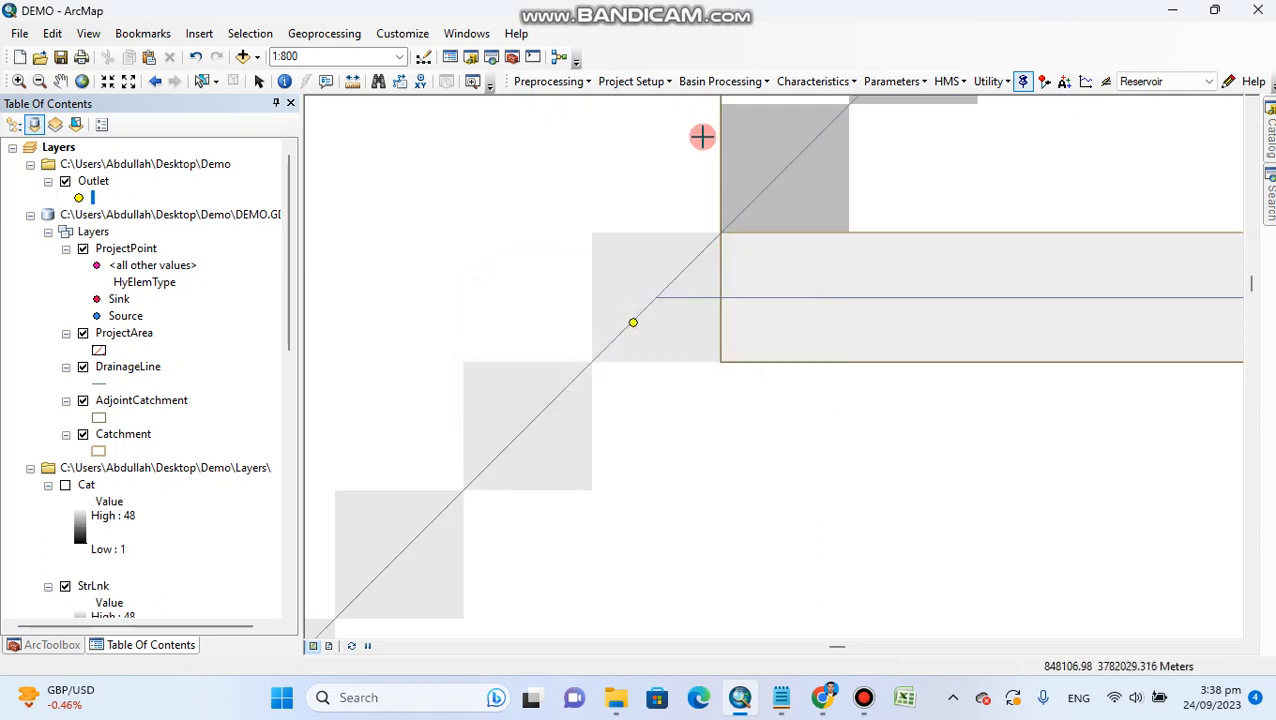
pyautogui.click(631, 81)
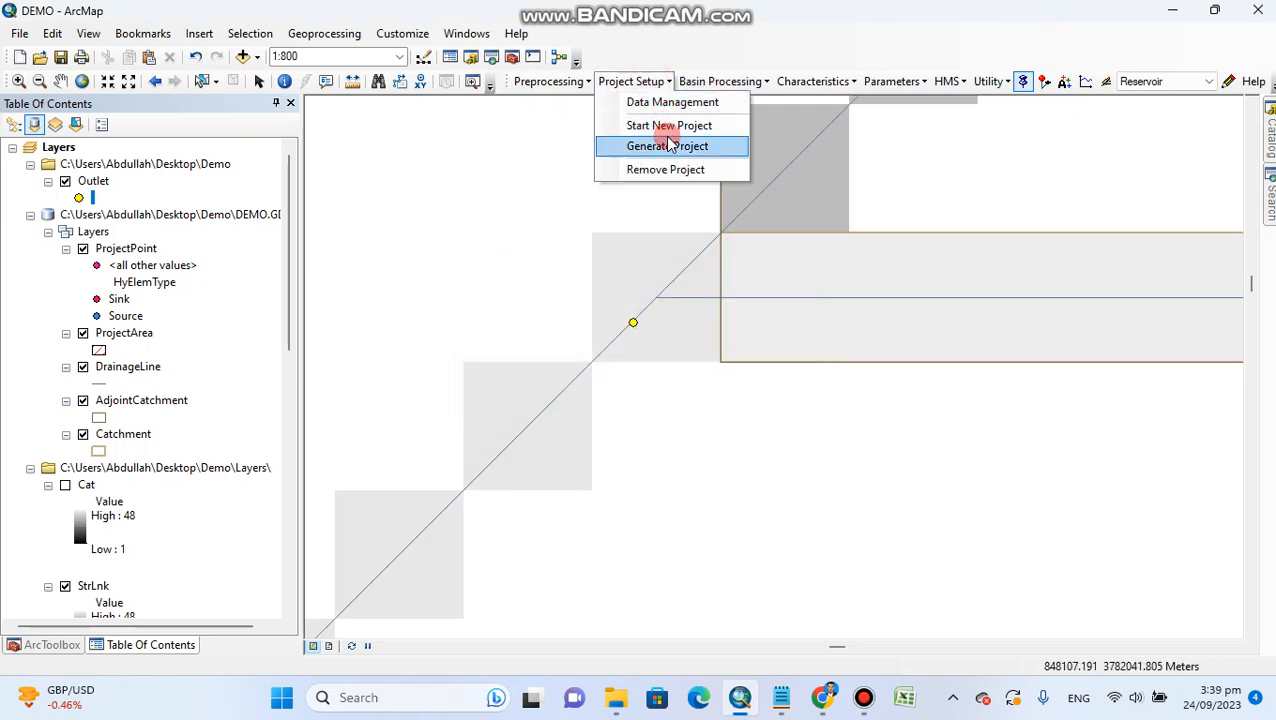
# Define project 'Demo' with description 'Watershed' and acknowledge the confirmation
pyautogui.click(667, 146)
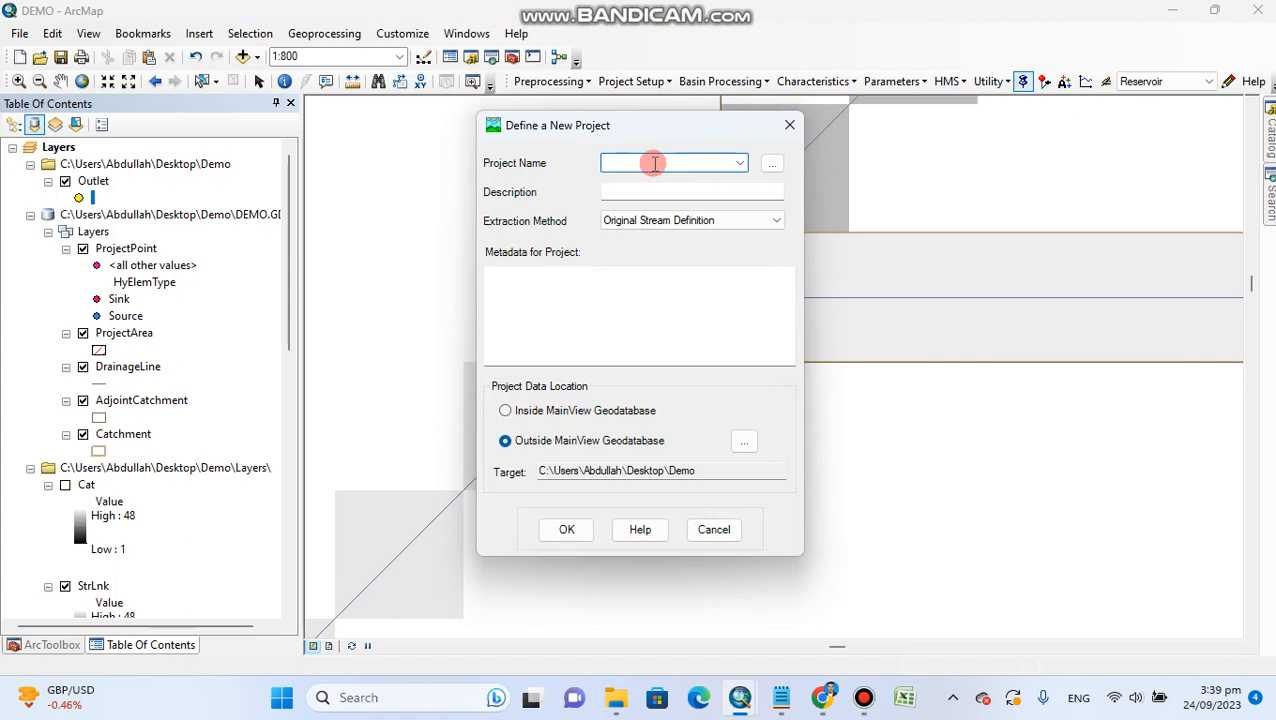
pyautogui.moveTo(655, 163)
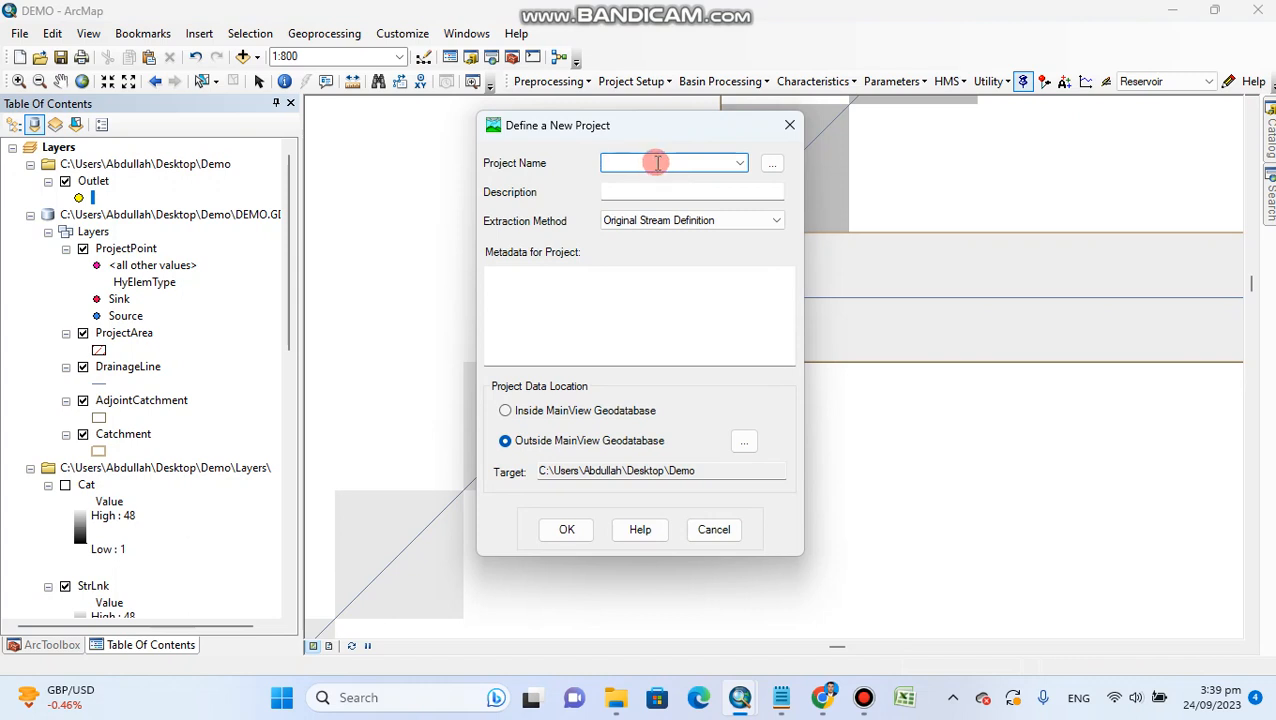
pyautogui.click(670, 162)
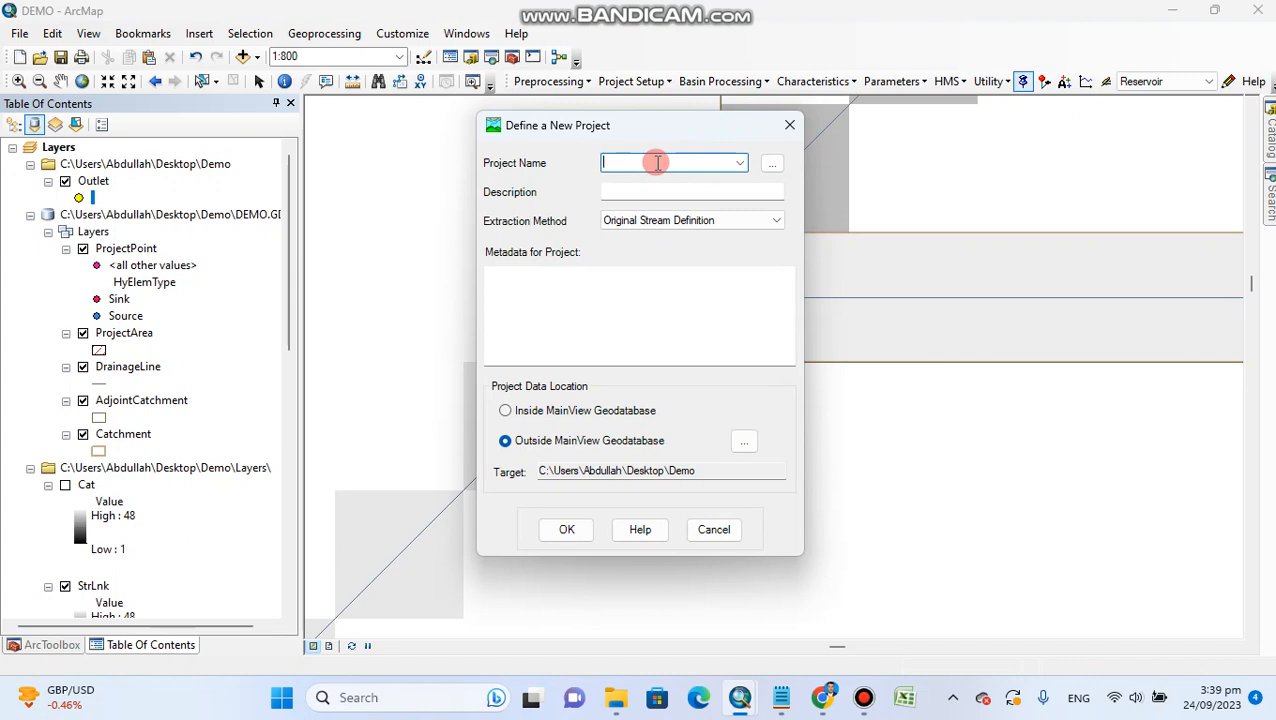
pyautogui.write('Demo')
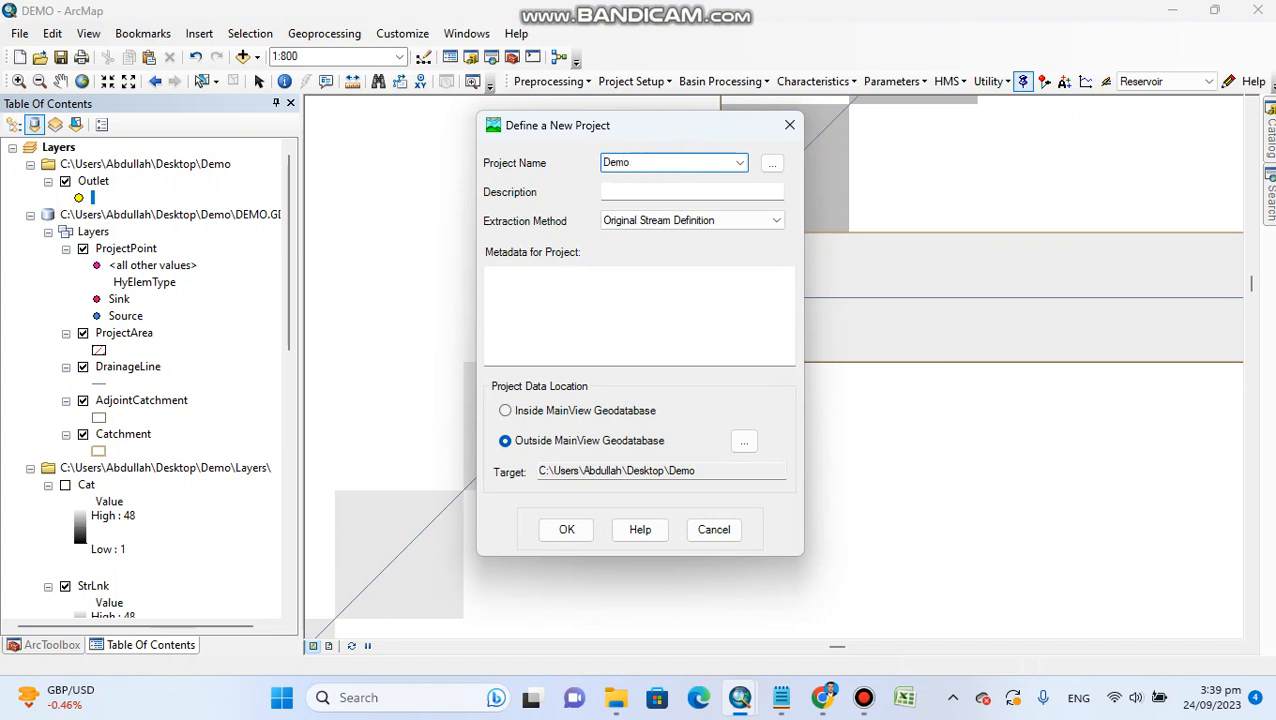
pyautogui.write('Watershed')
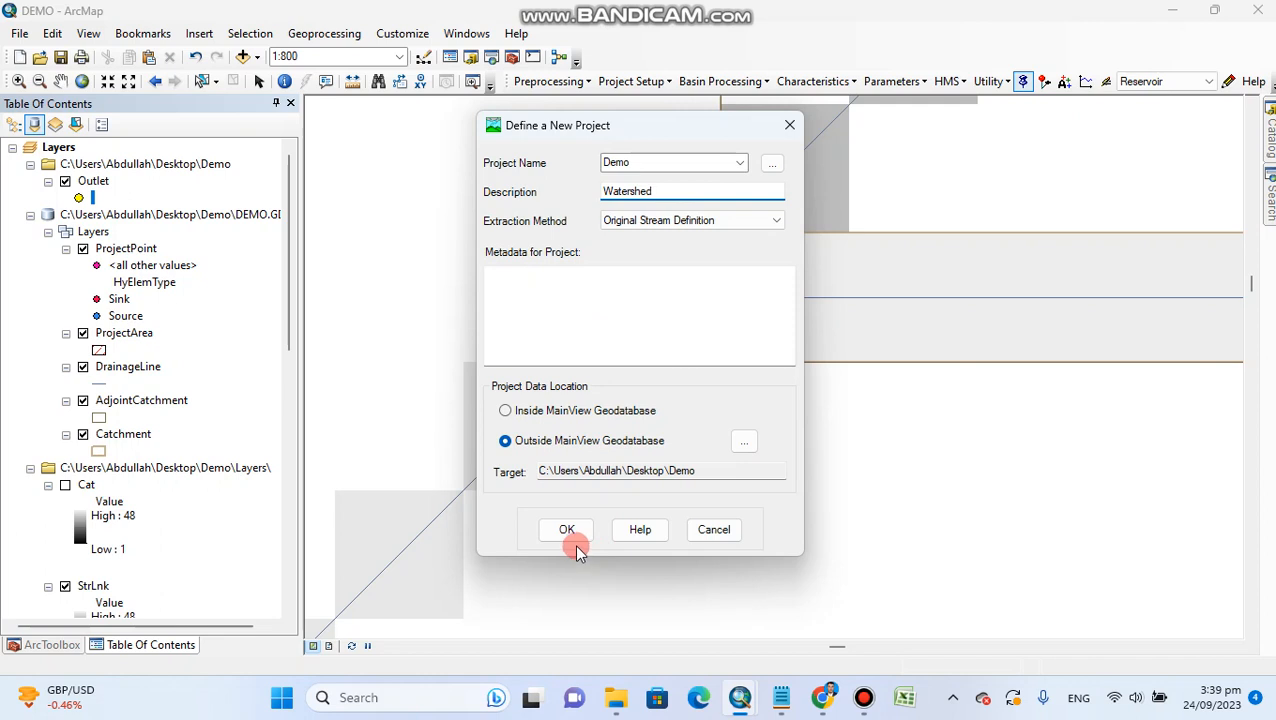
pyautogui.click(566, 529)
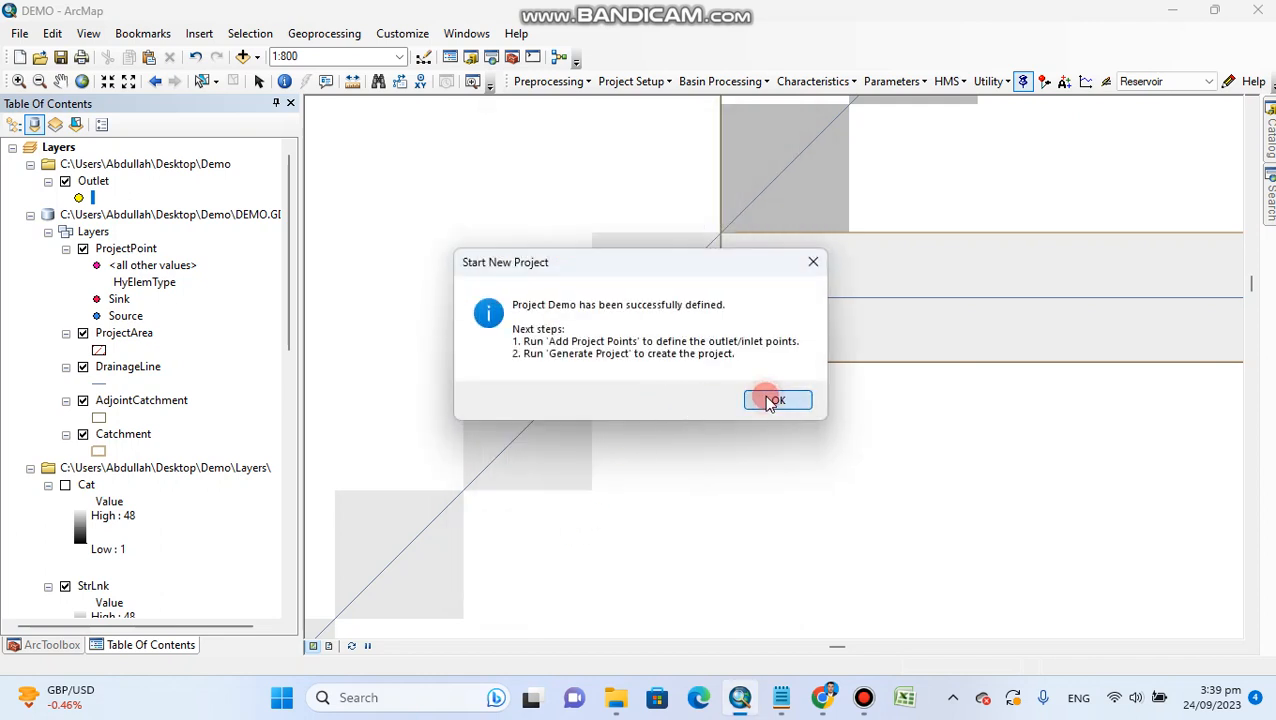
pyautogui.click(777, 400)
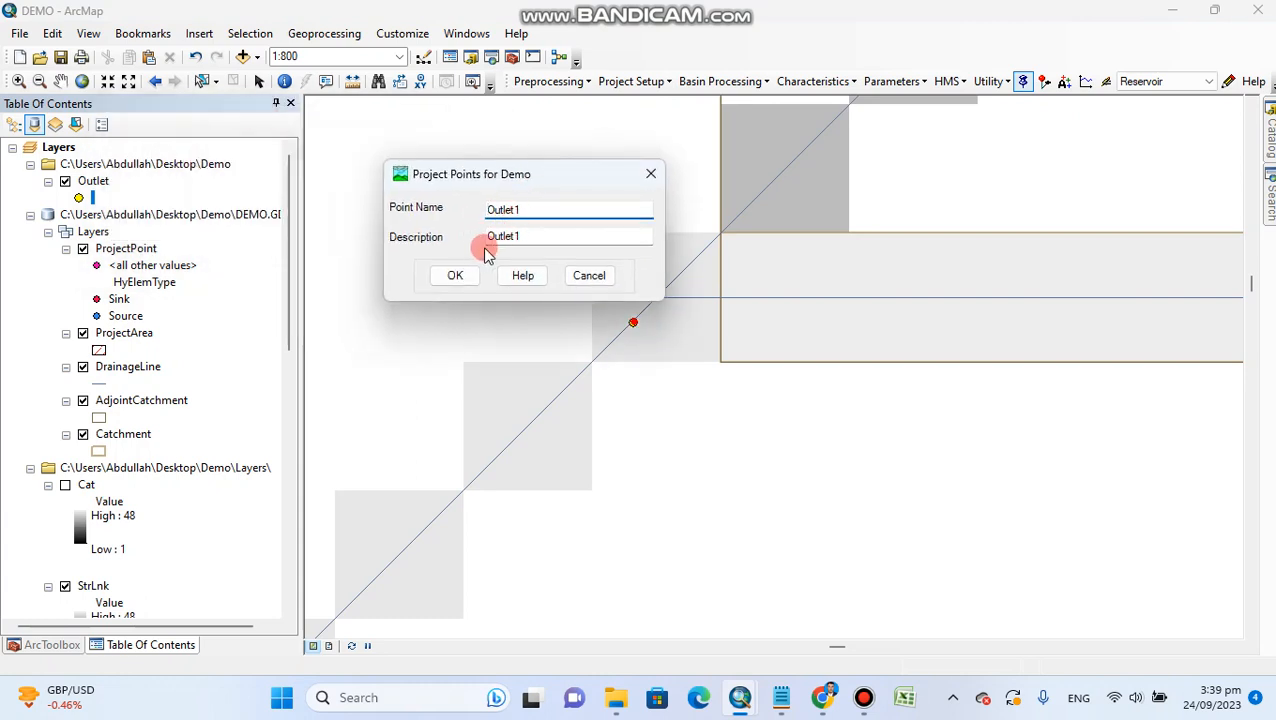
pyautogui.moveTo(515, 260)
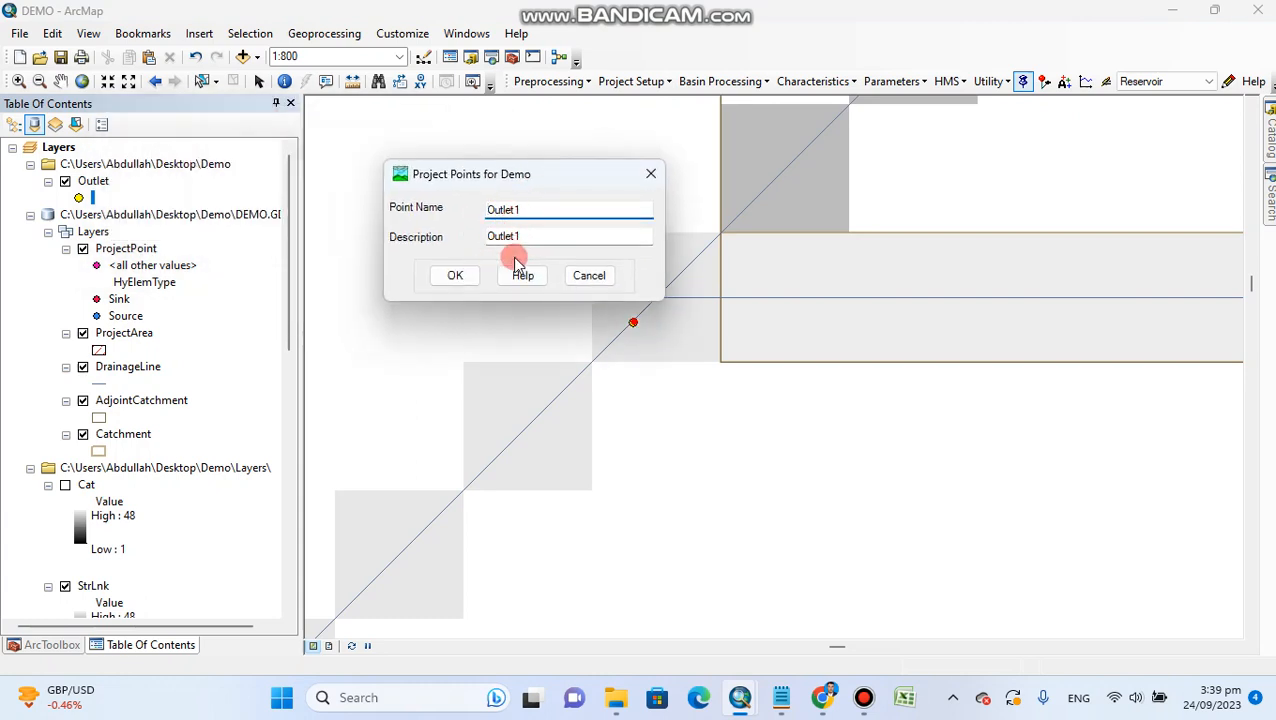
# Confirm Outlet1 as the Demo project's outlet point
pyautogui.click(454, 275)
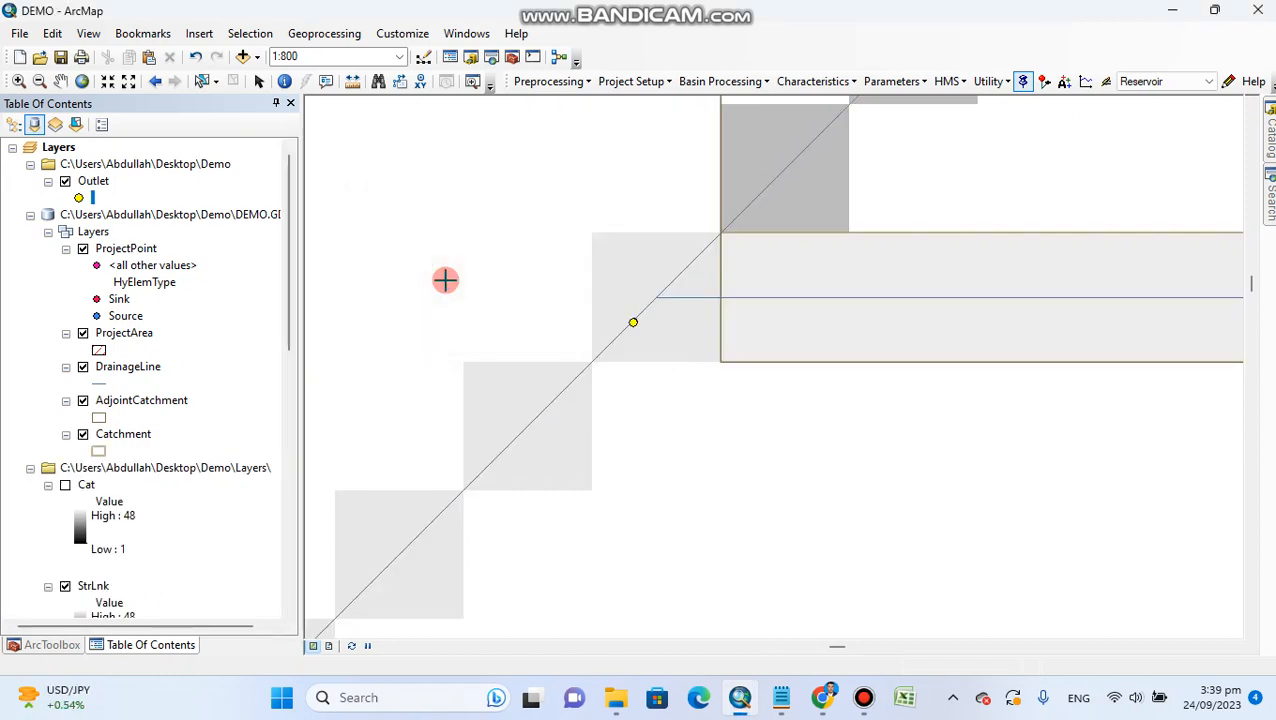
pyautogui.moveTo(437, 280)
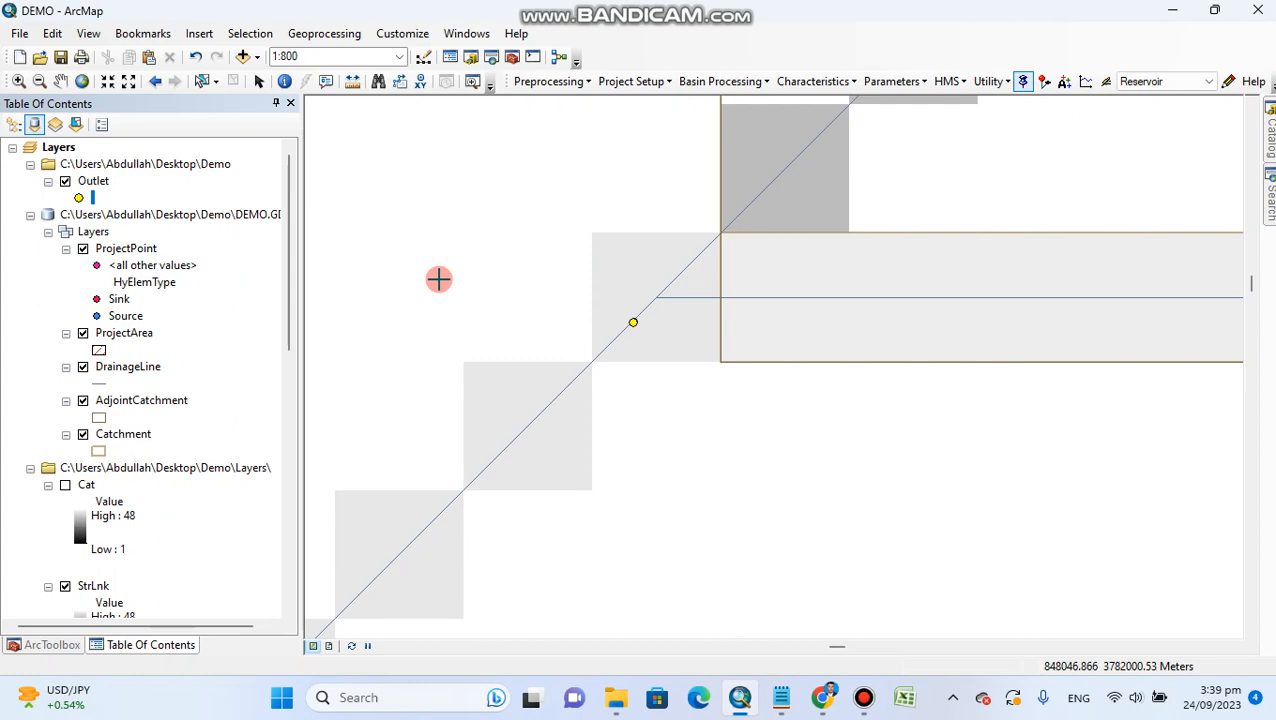
pyautogui.click(632, 81)
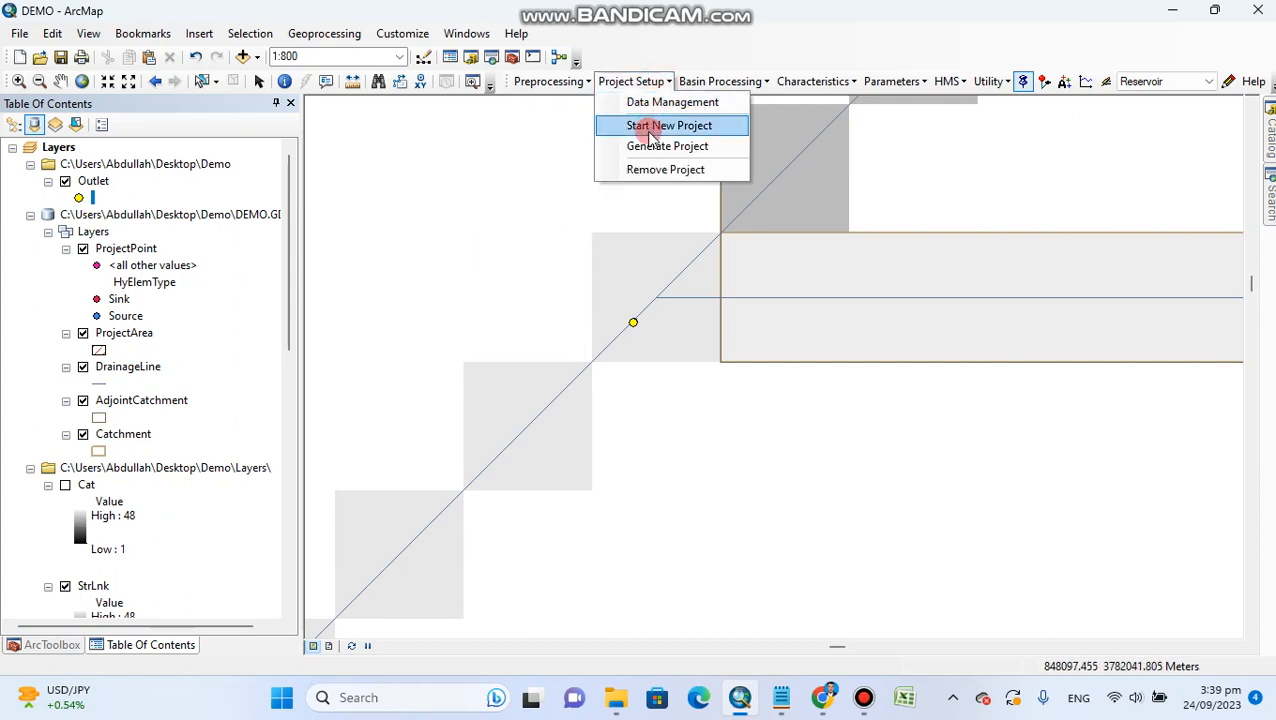
# Generate the project for the shown area, accepting Subbasin117, ProjectPoint117 and River117 outputs
pyautogui.click(667, 146)
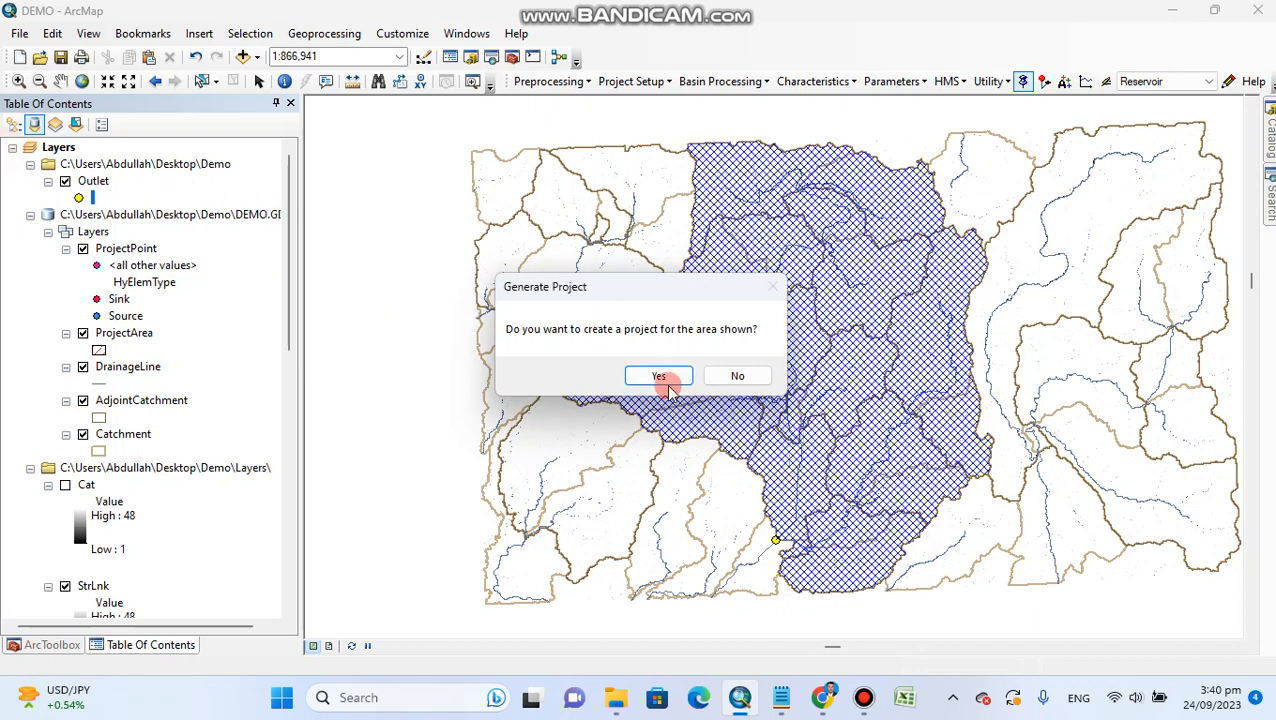
pyautogui.click(658, 375)
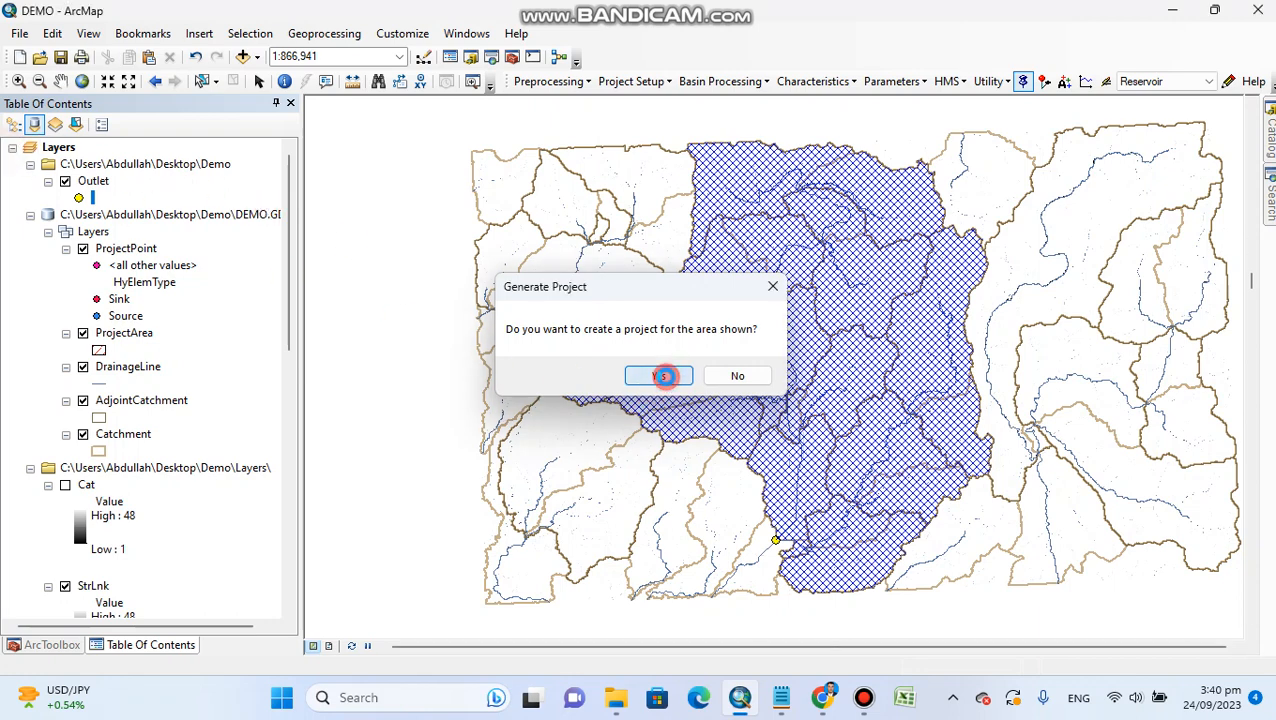
pyautogui.click(664, 375)
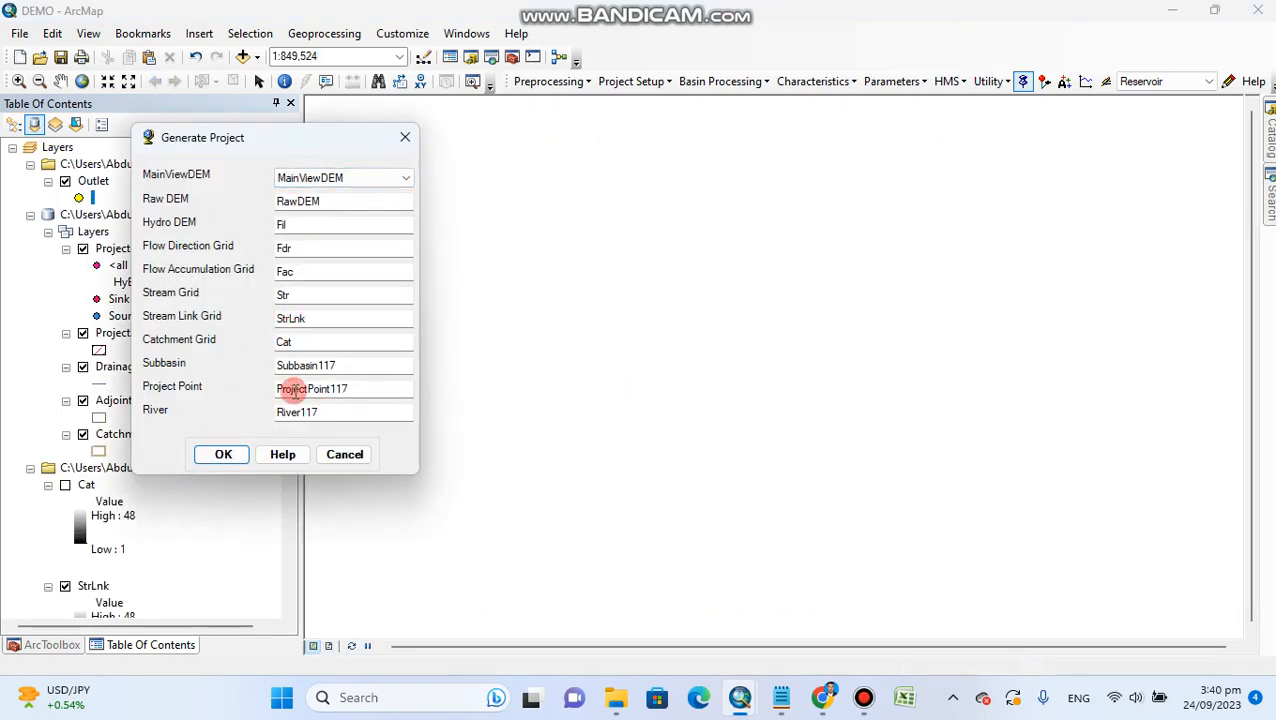
pyautogui.moveTo(237, 322)
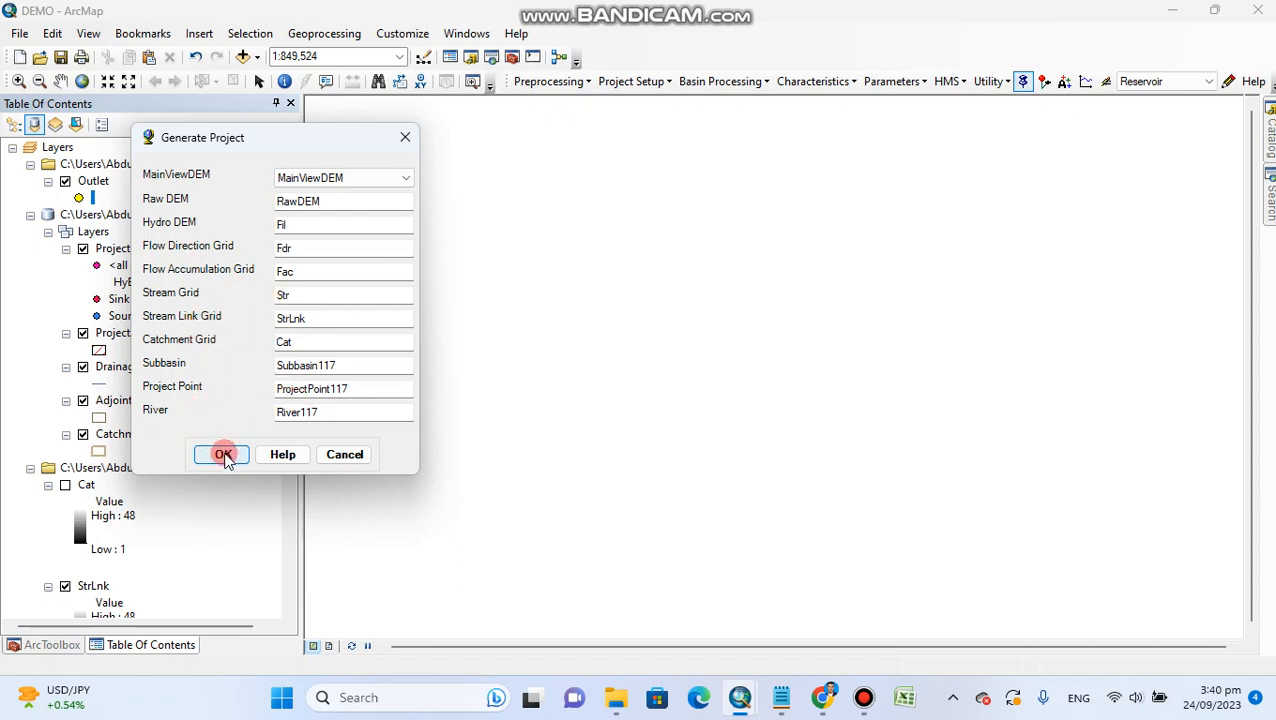
pyautogui.click(223, 454)
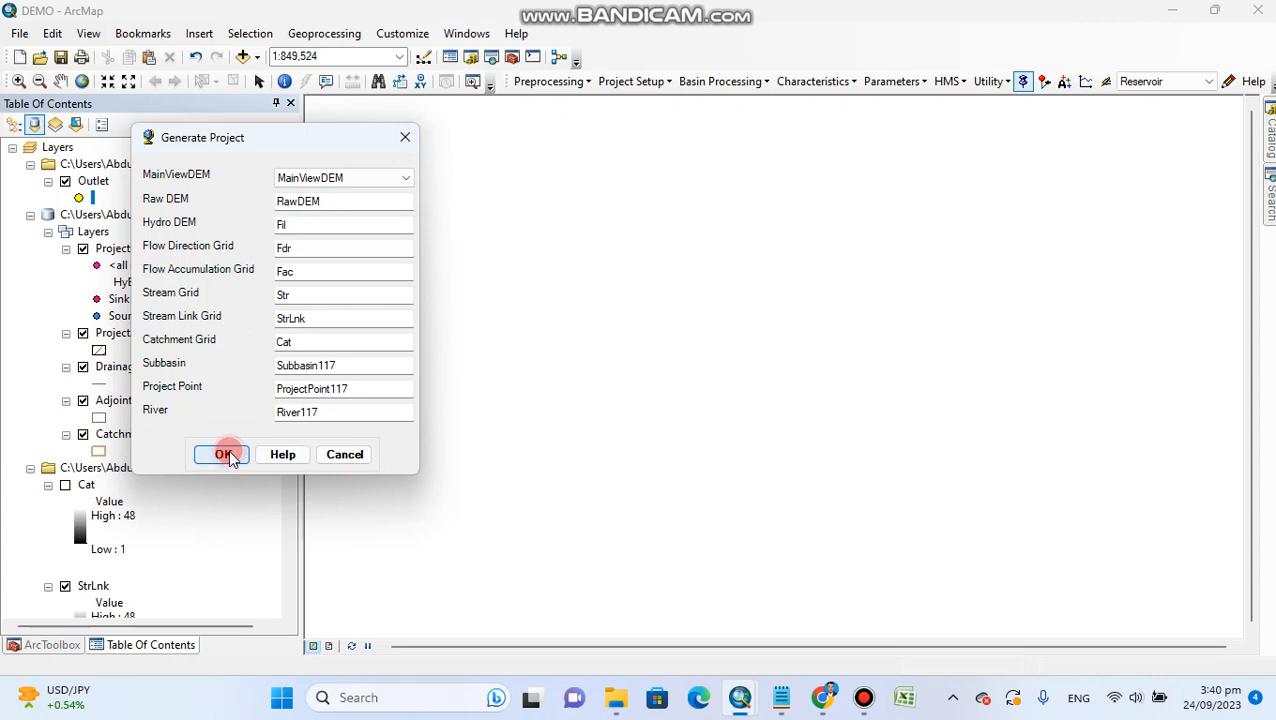
pyautogui.click(224, 454)
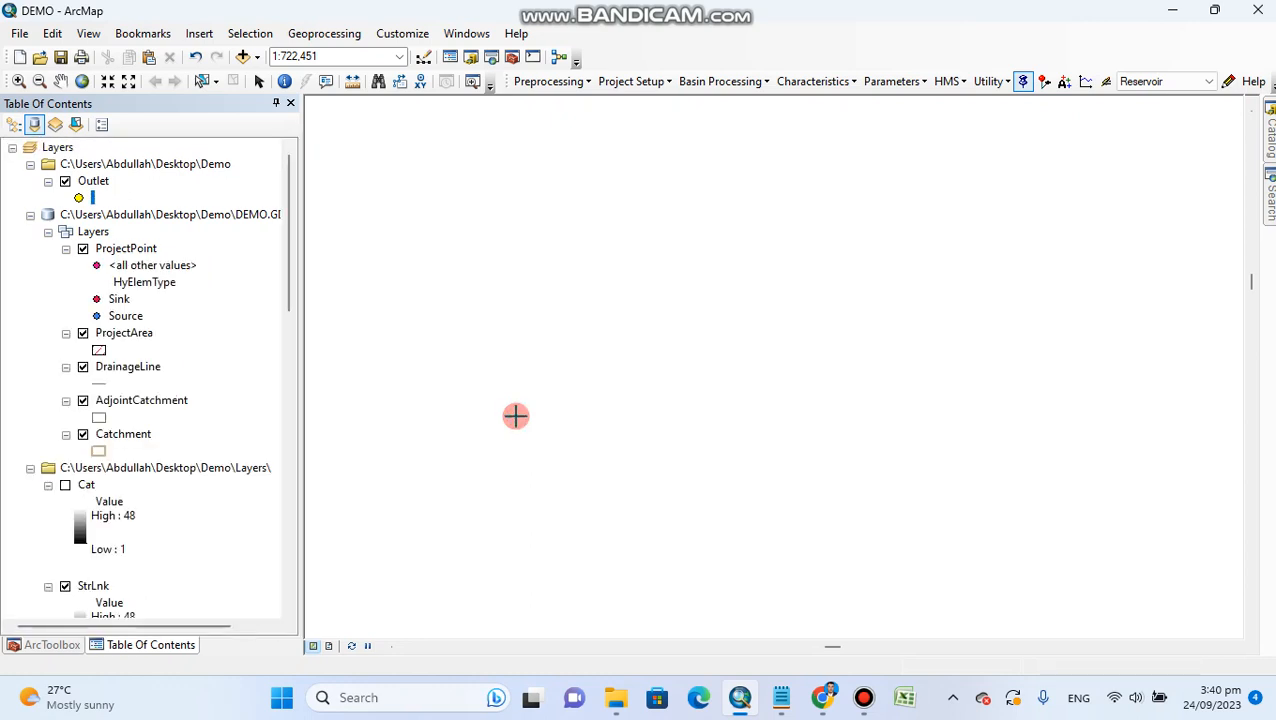
pyautogui.moveTo(515, 415)
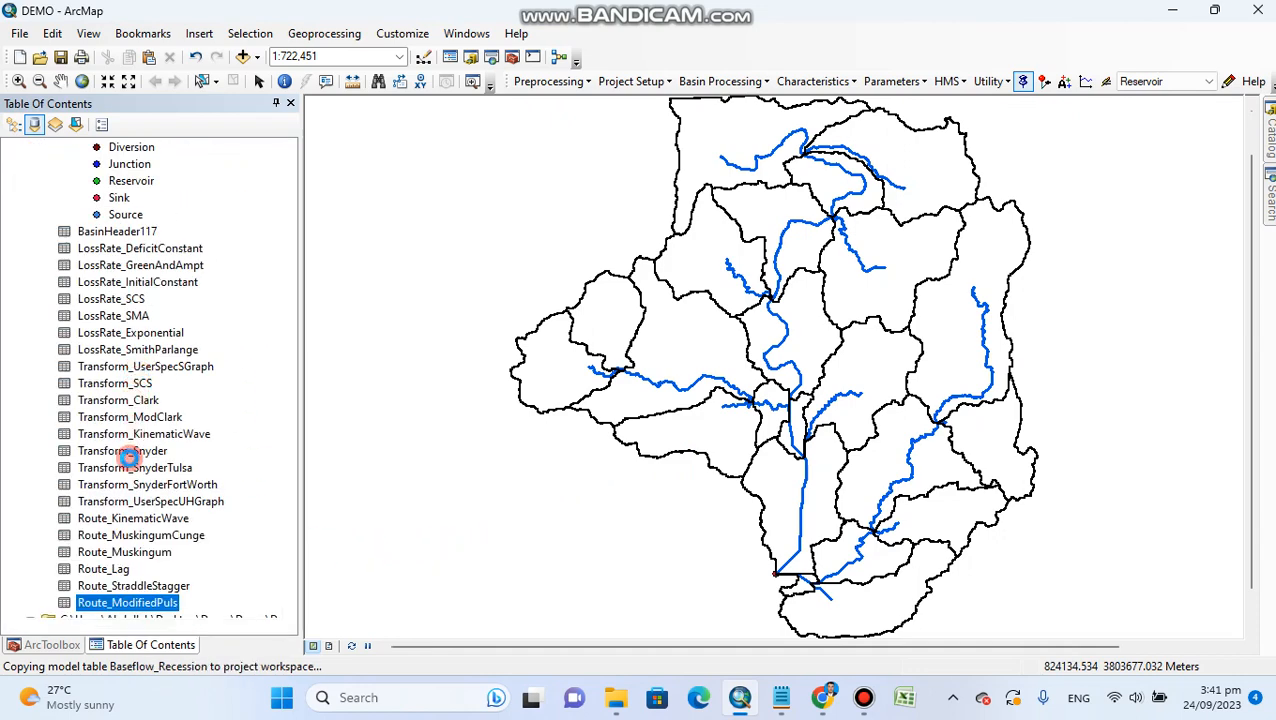
# Dismiss the 'Generate Project successfully completed' message with the Demo group visible
pyautogui.scroll(-3)
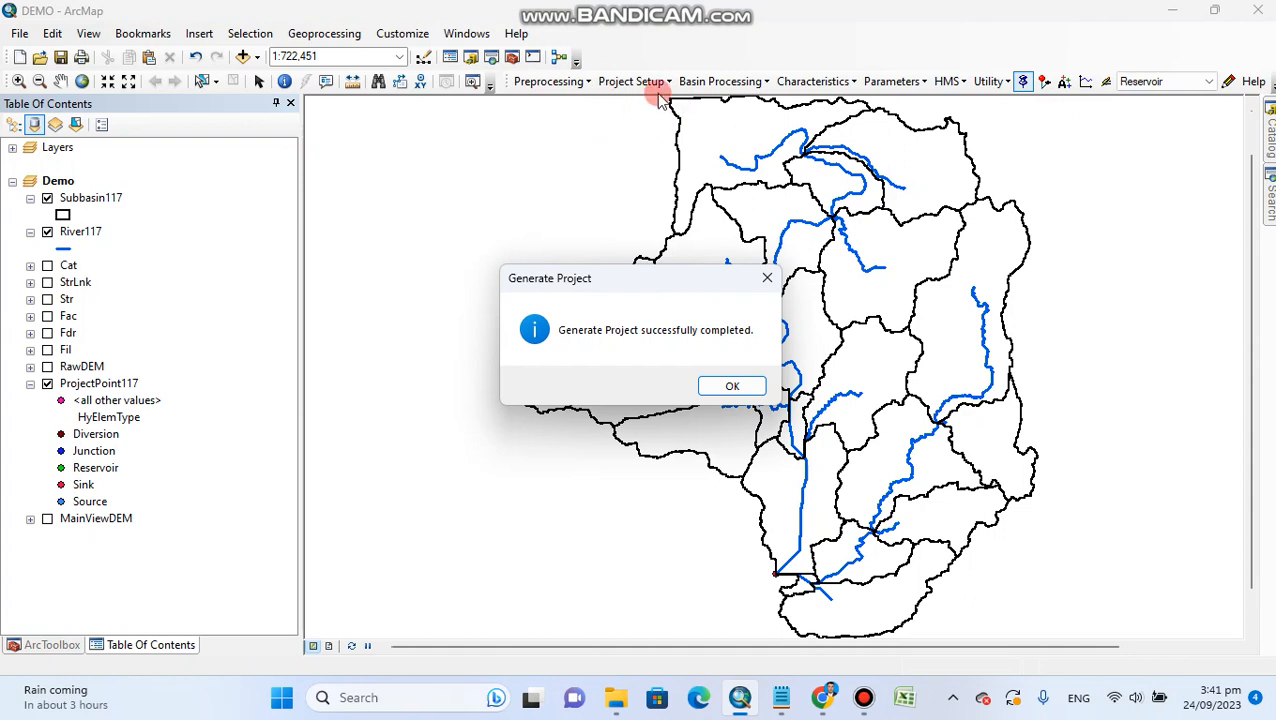
pyautogui.moveTo(625, 110)
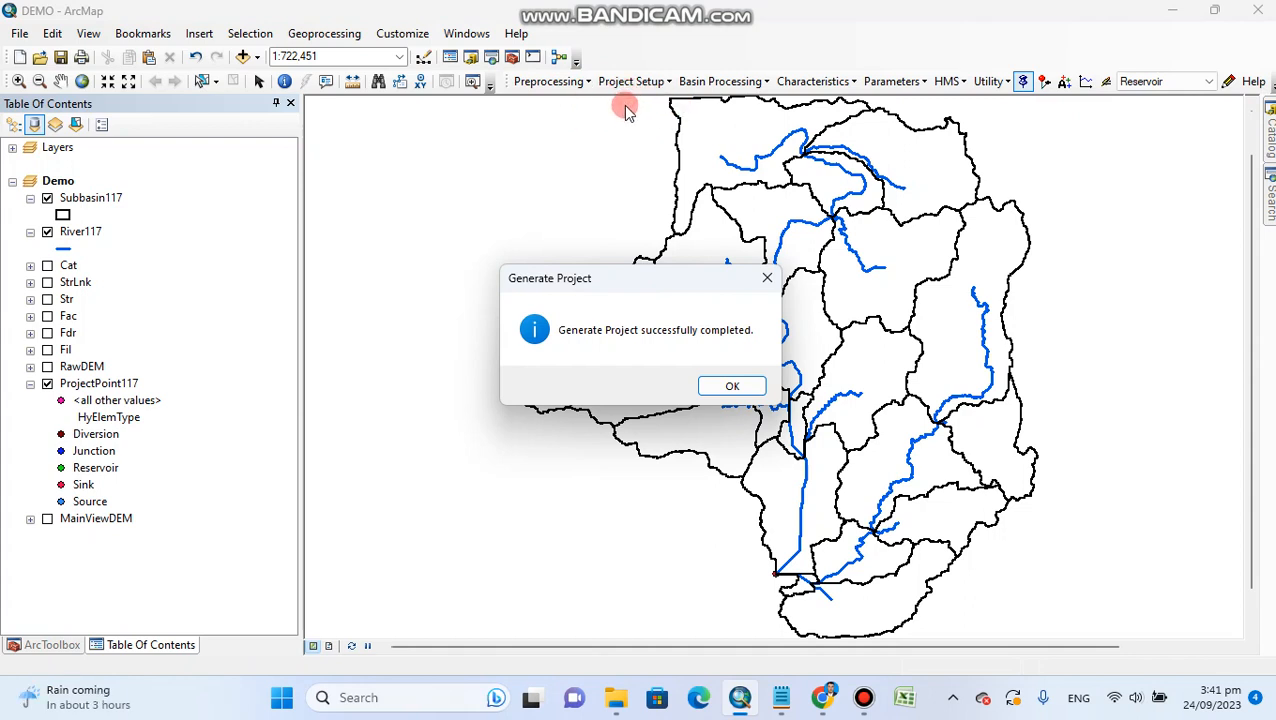
pyautogui.moveTo(715, 190)
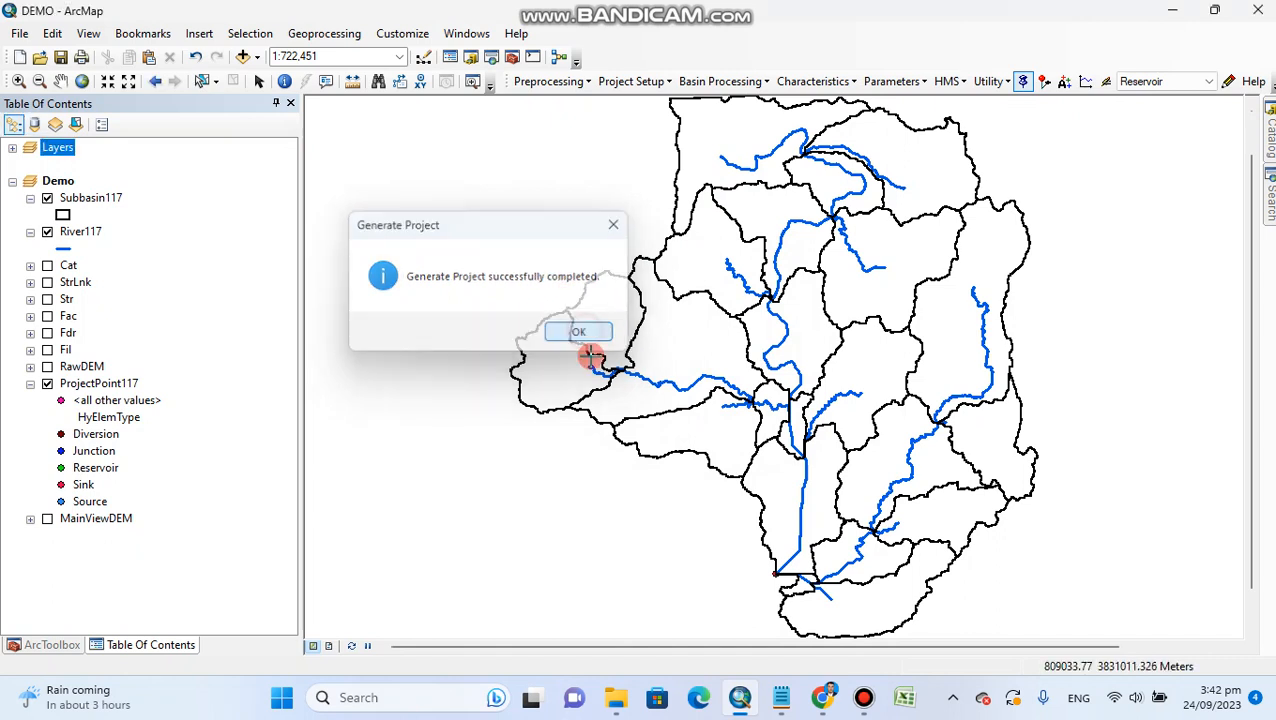
pyautogui.click(578, 331)
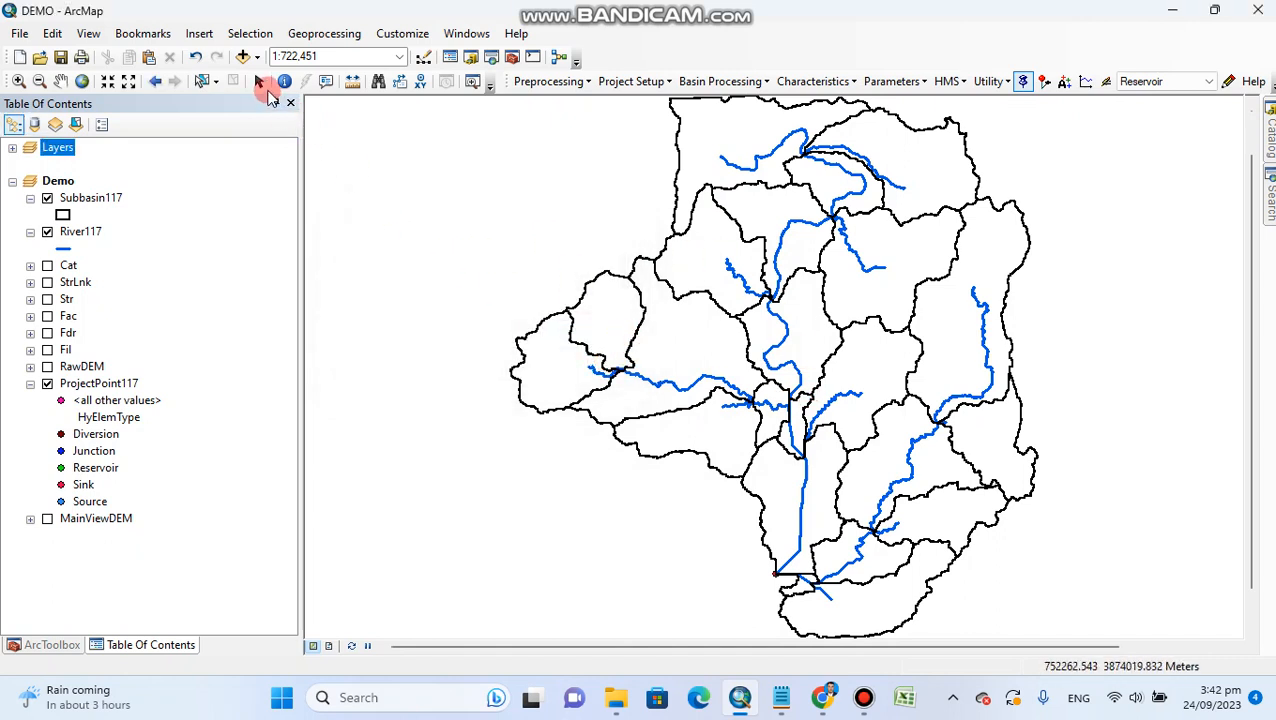